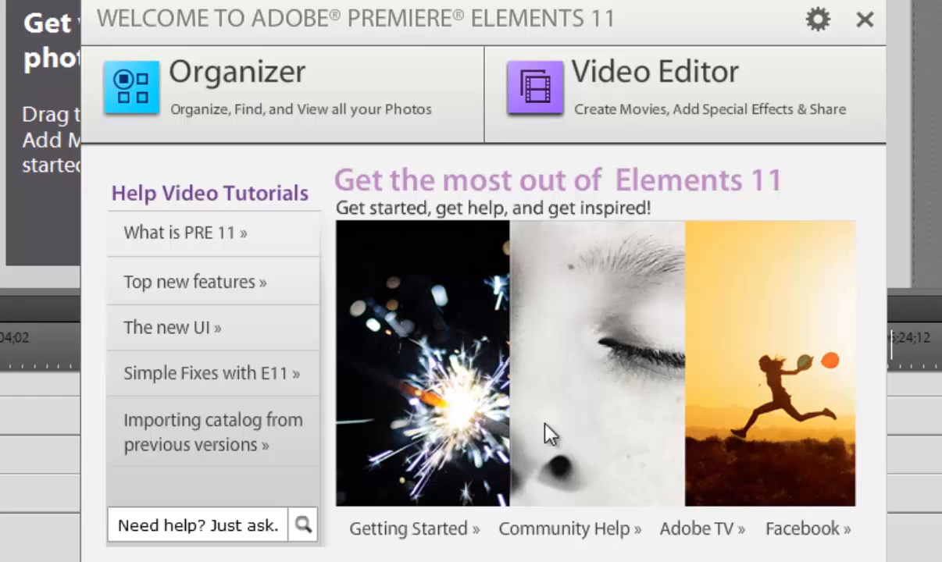
pyautogui.moveTo(260, 121)
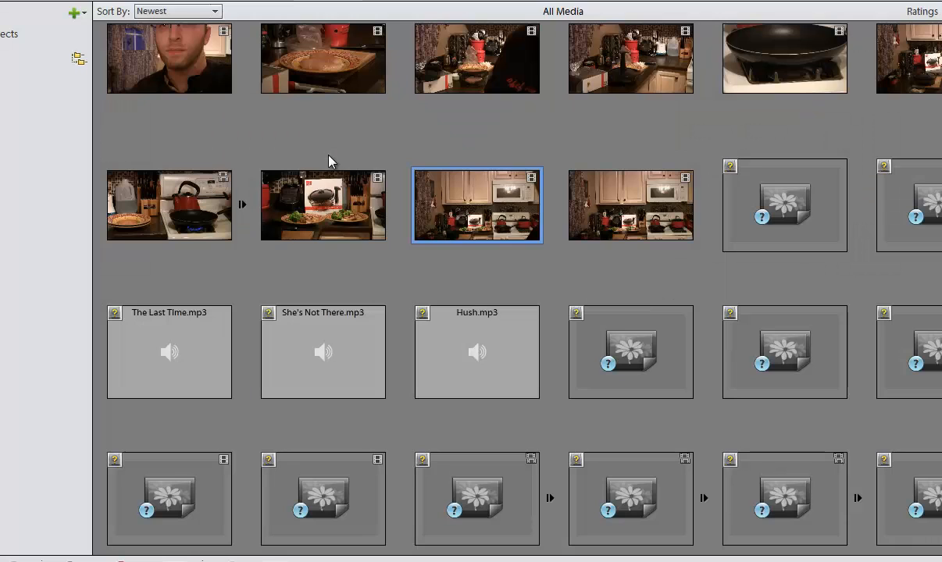
pyautogui.moveTo(594, 165)
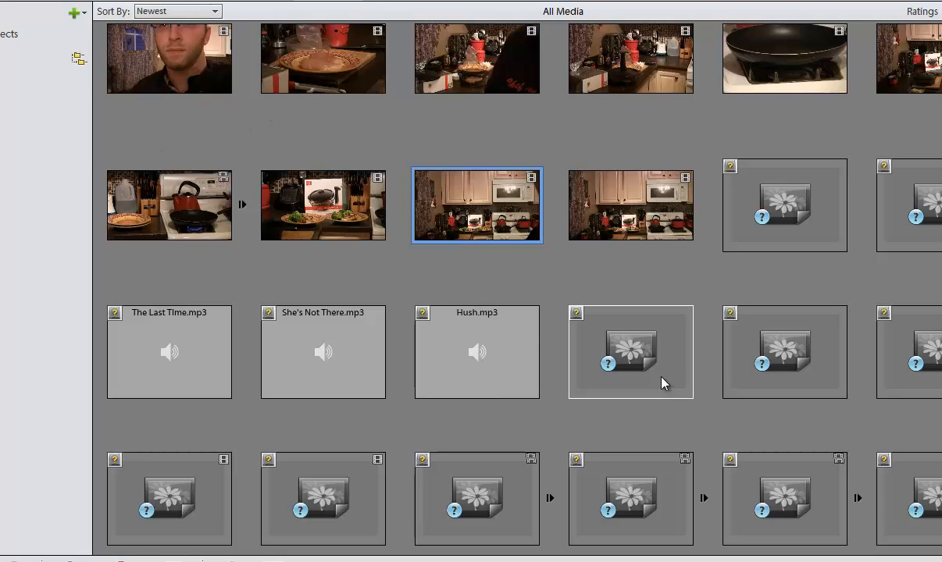
pyautogui.moveTo(471, 136)
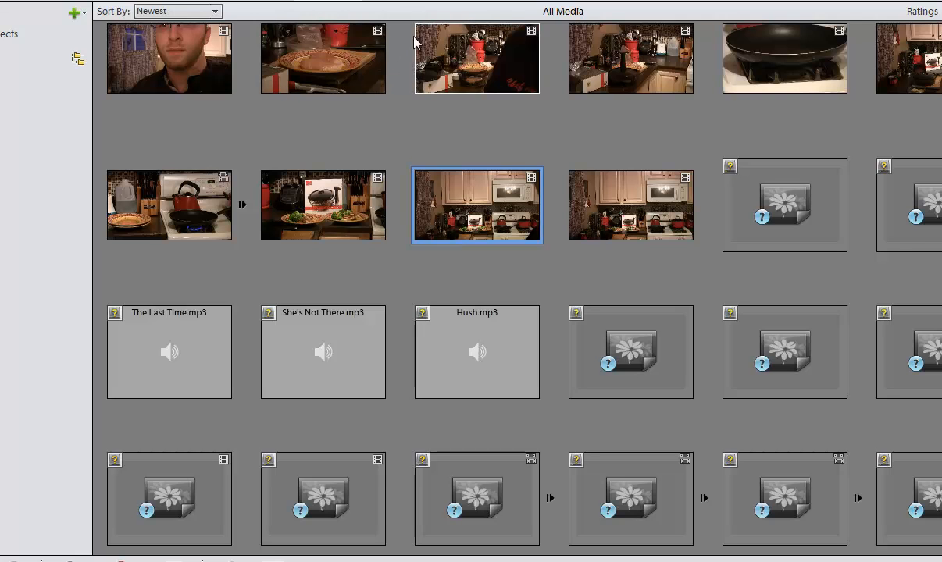
pyautogui.moveTo(449, 171)
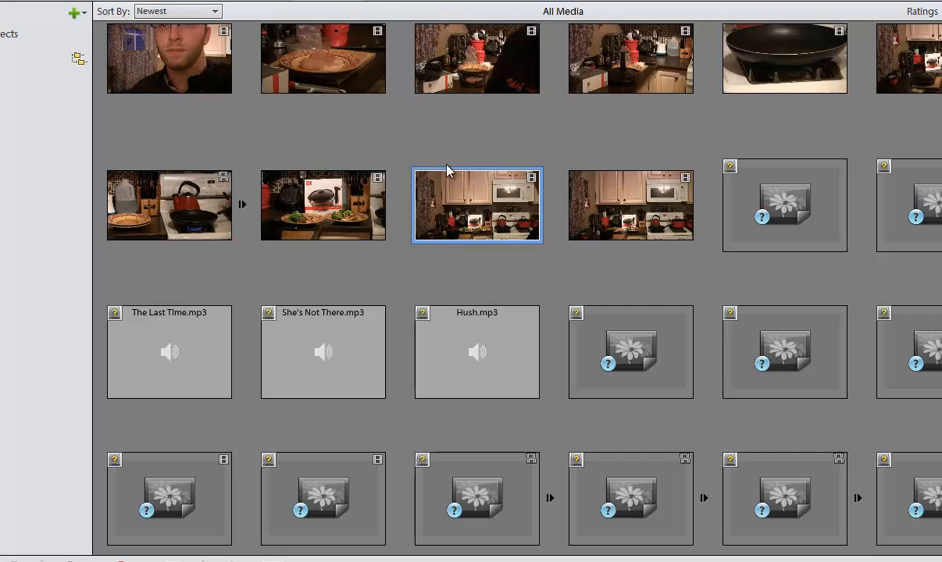
pyautogui.moveTo(599, 129)
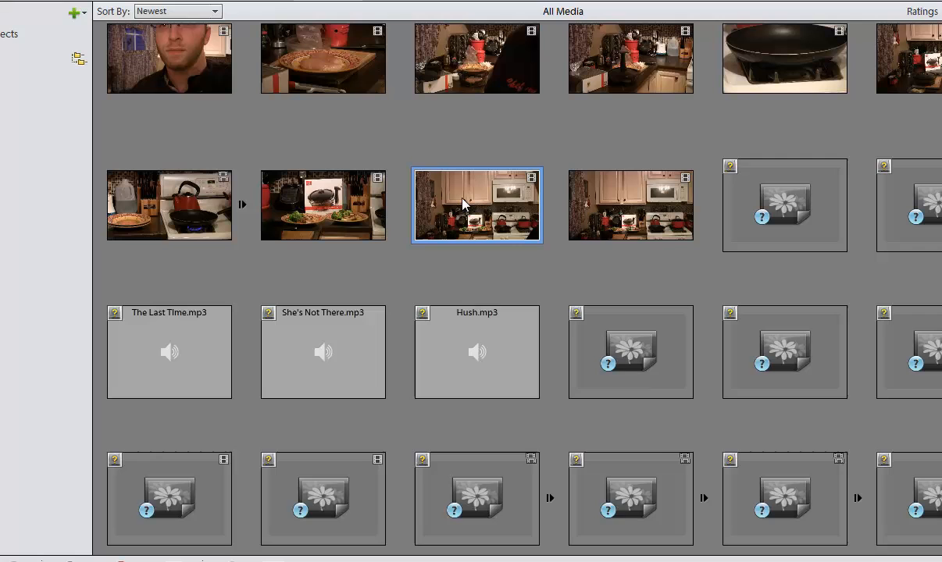
# Show the kitchen clip's context menu with Ratings, Version Set and other actions.
pyautogui.rightClick(476, 205)
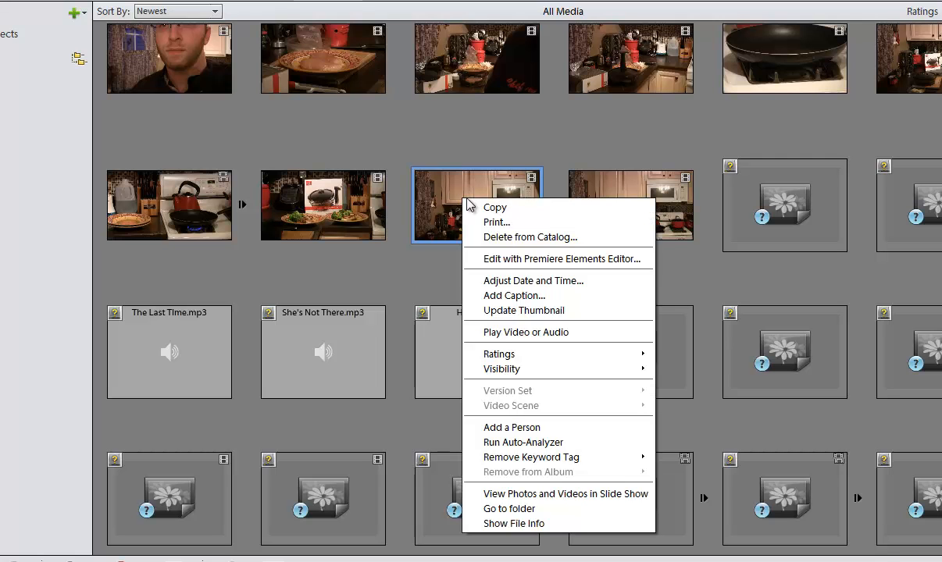
pyautogui.moveTo(553, 285)
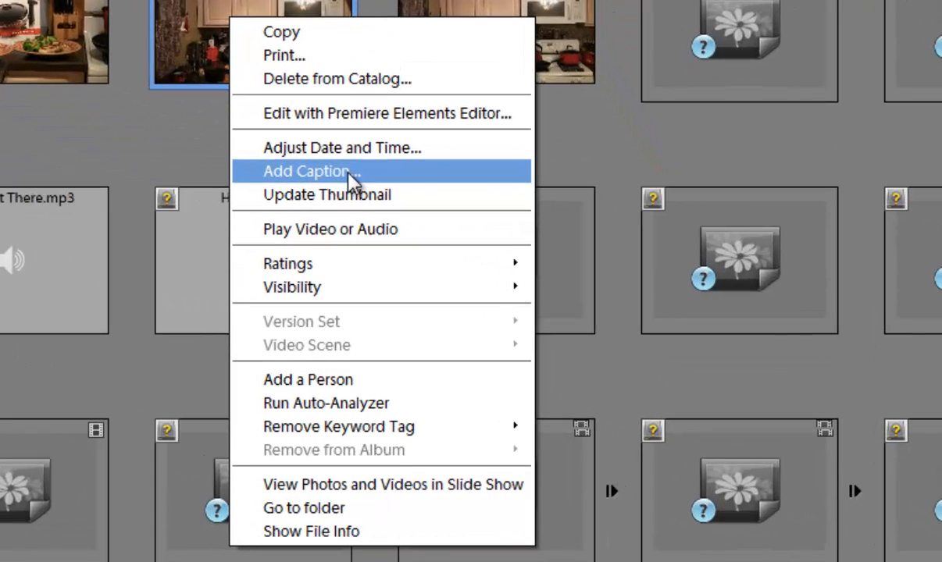
pyautogui.moveTo(349, 195)
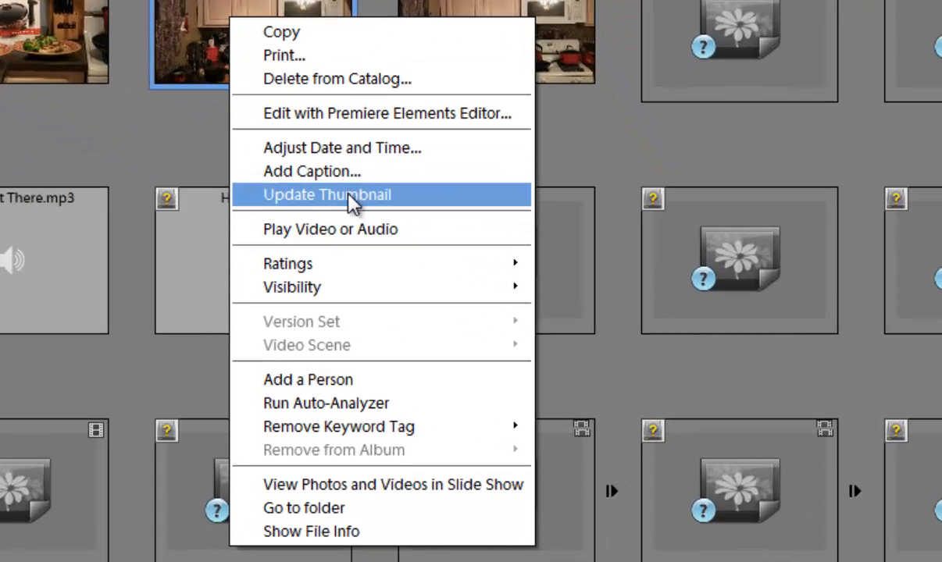
pyautogui.moveTo(288, 263)
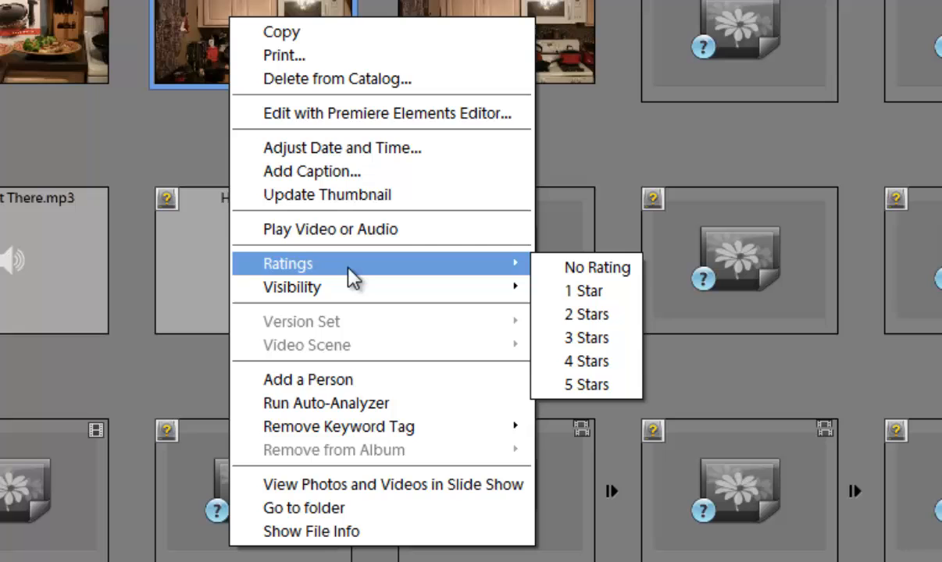
pyautogui.moveTo(360, 321)
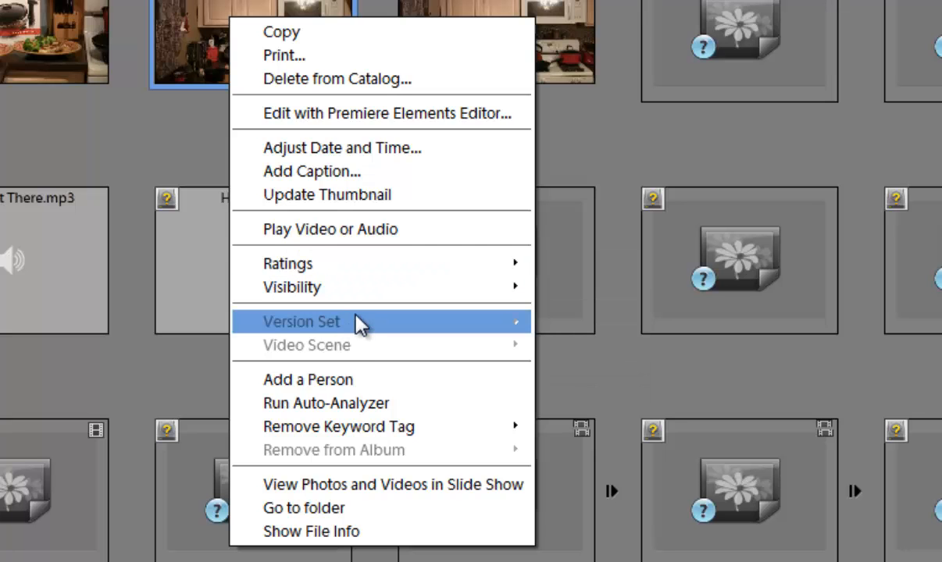
pyautogui.moveTo(352, 388)
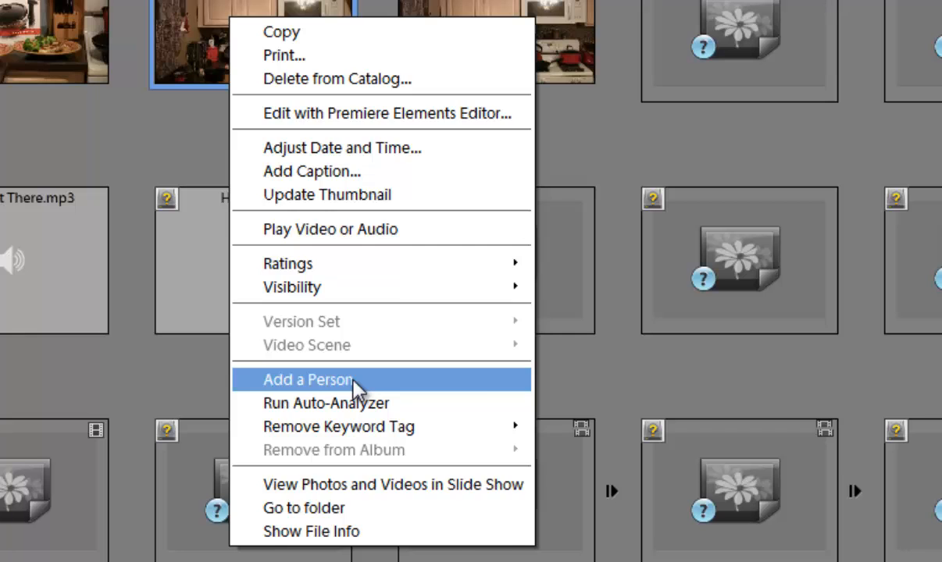
# Tag the kitchen clip with the person 'Allen' and close the dialog.
pyautogui.click(307, 379)
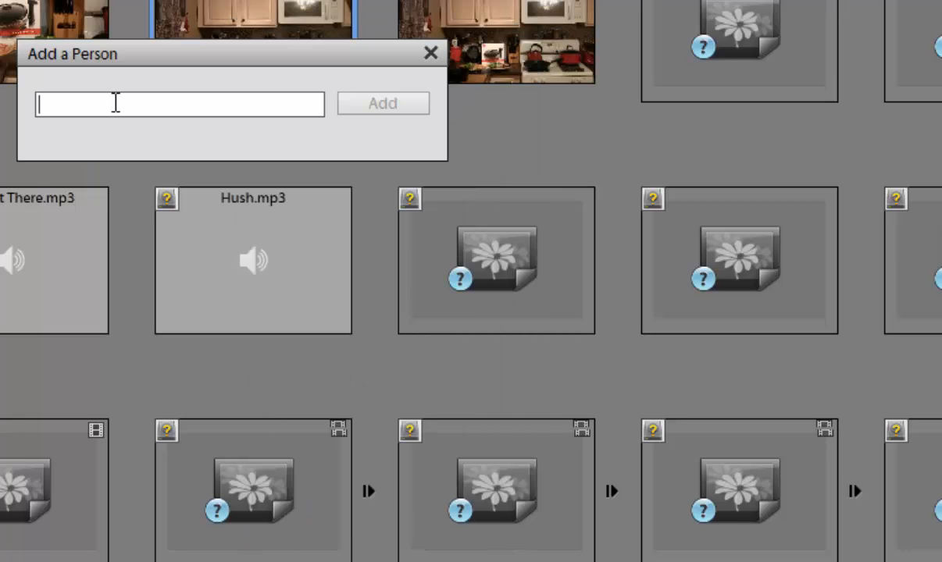
pyautogui.write('Alle')
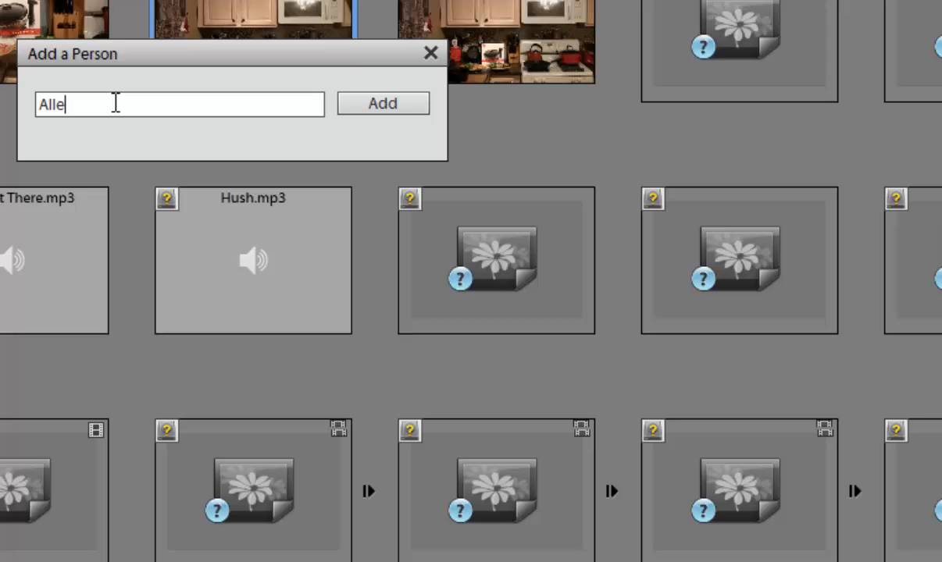
pyautogui.write('n')
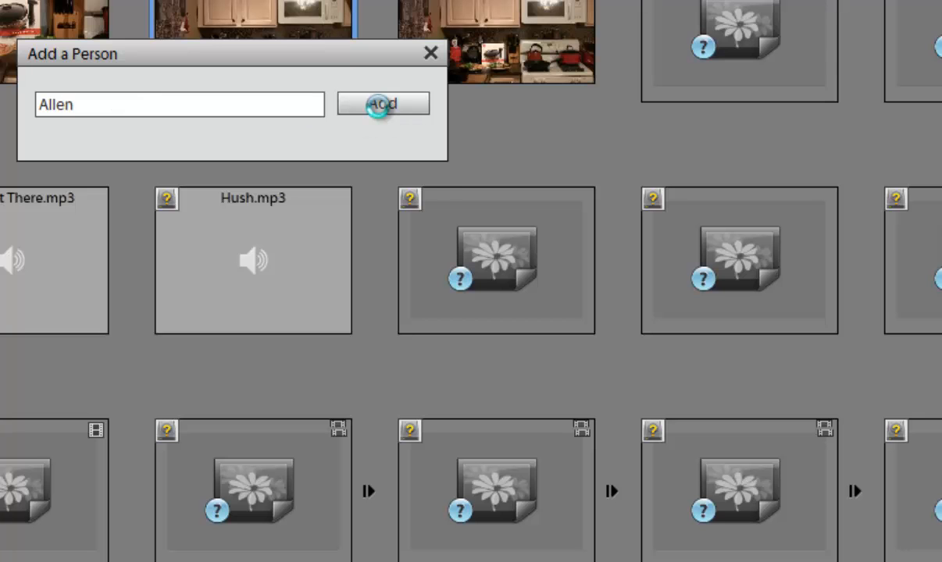
pyautogui.click(383, 103)
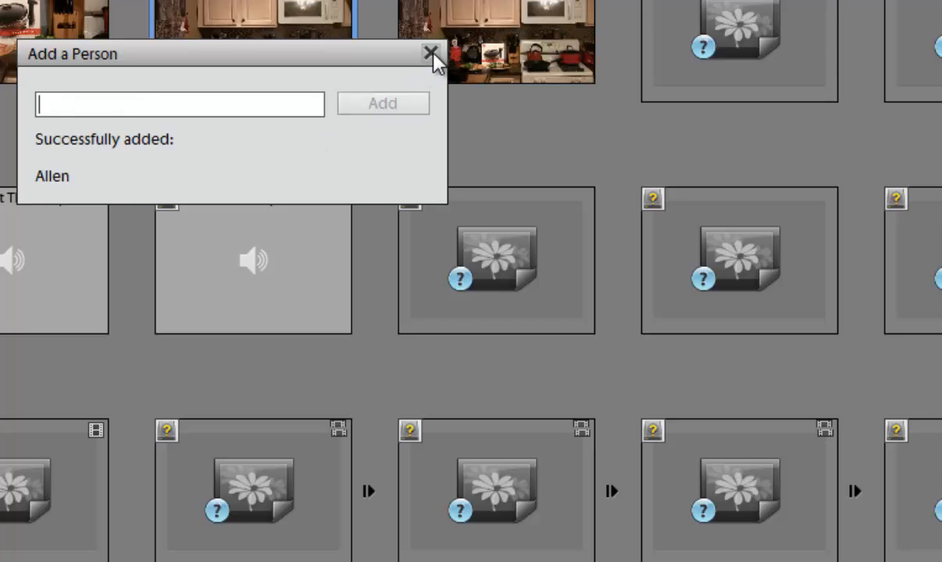
pyautogui.click(432, 52)
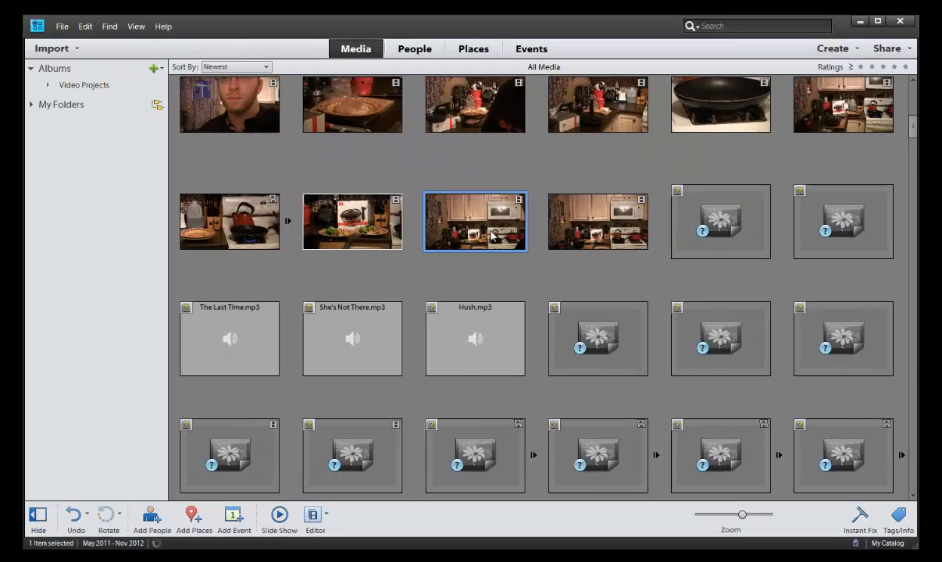
# Search the catalog for people tagged 'Allen' and inspect the single kitchen clip result.
pyautogui.click(756, 25)
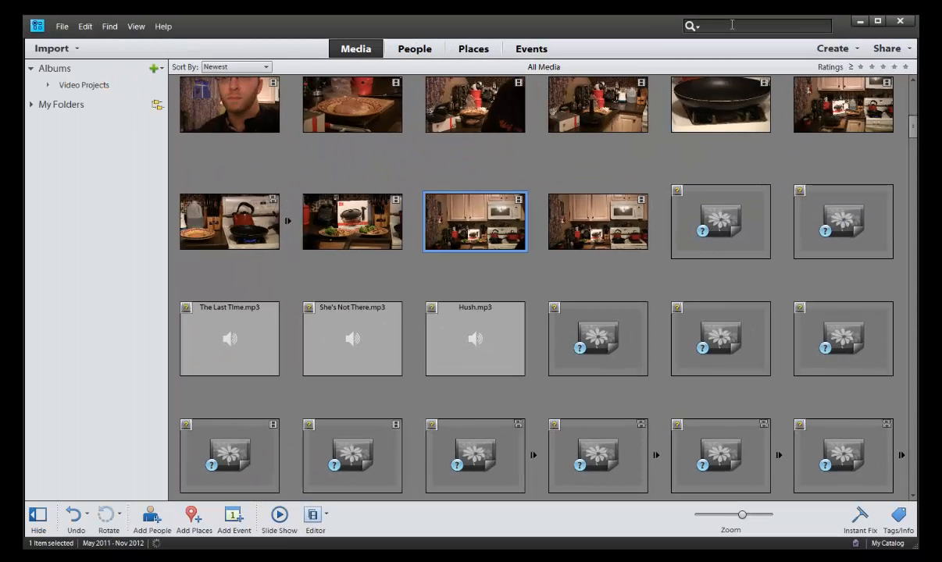
pyautogui.write('Allen')
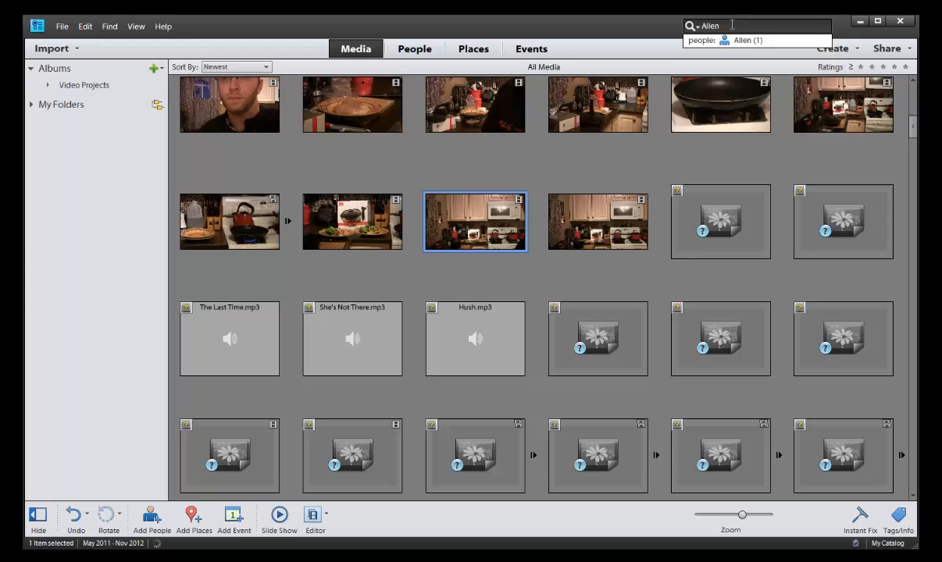
pyautogui.click(748, 40)
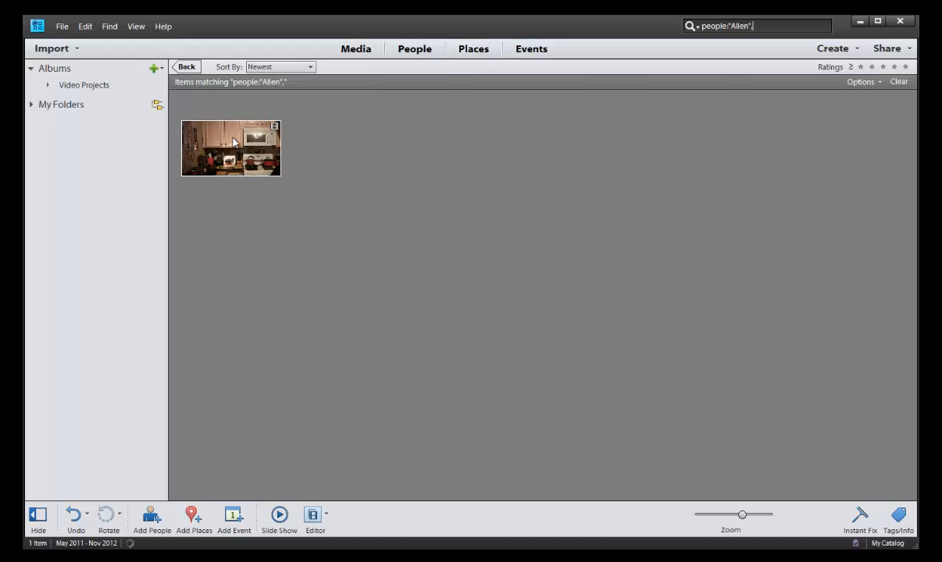
pyautogui.rightClick(231, 147)
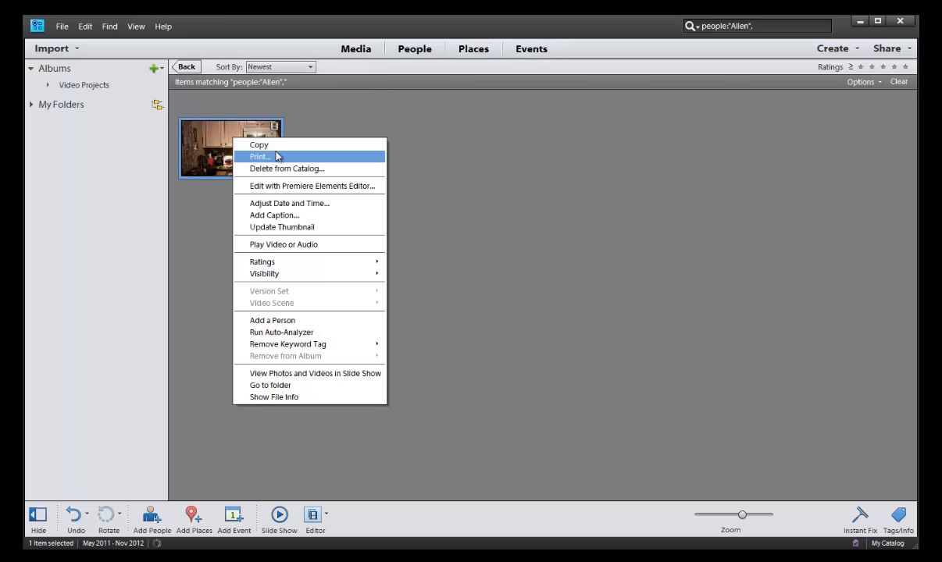
pyautogui.click(473, 48)
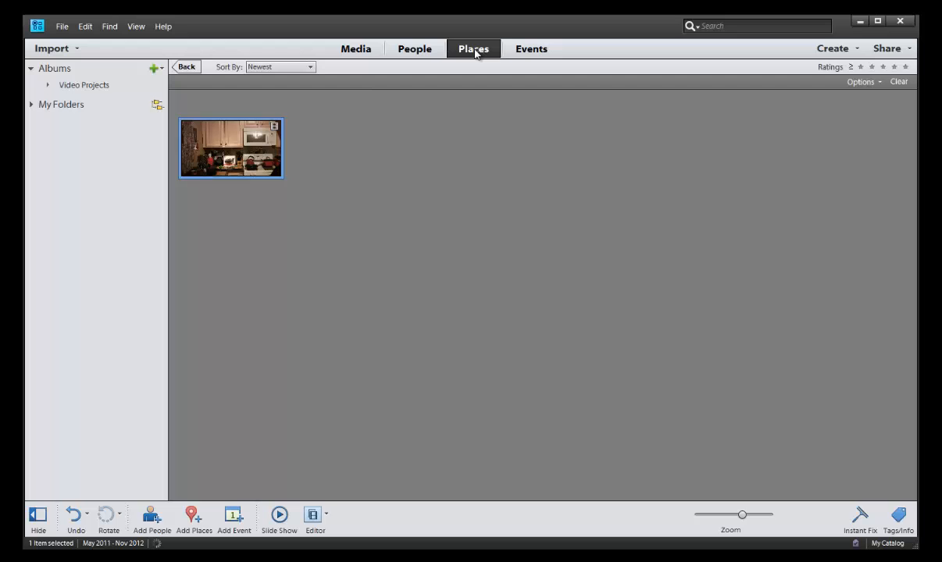
# Open the Places view and expand Video Projects and My Folders in the sidebar.
pyautogui.click(472, 49)
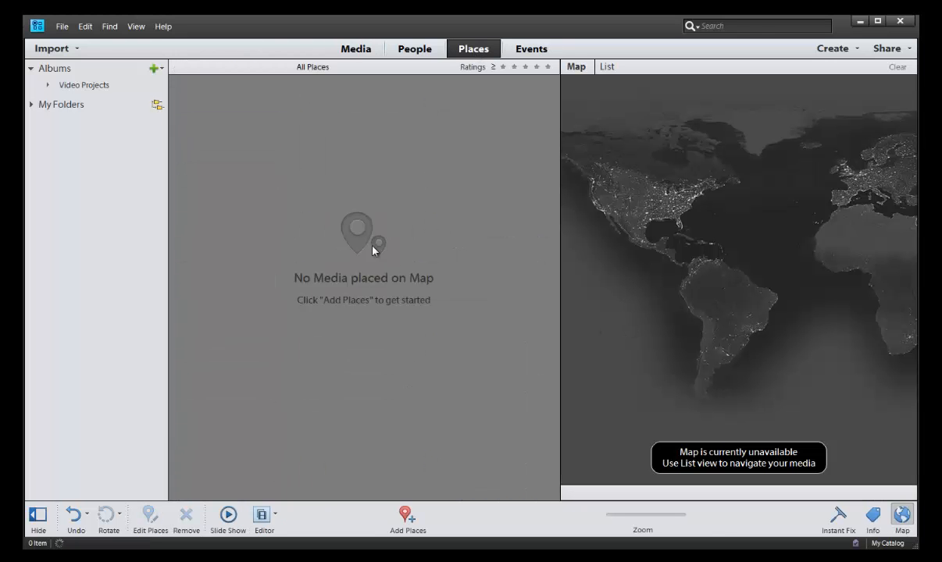
pyautogui.moveTo(687, 300)
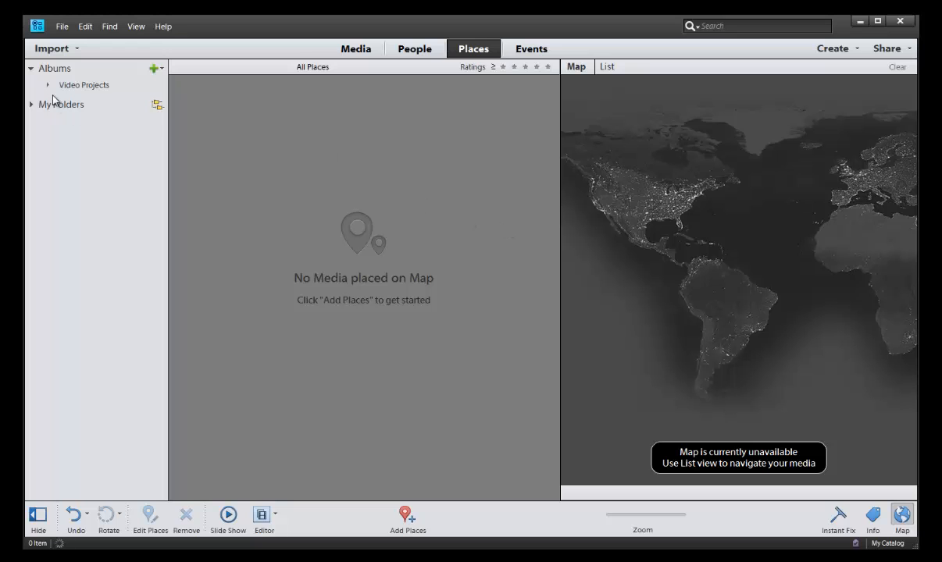
pyautogui.moveTo(51, 90)
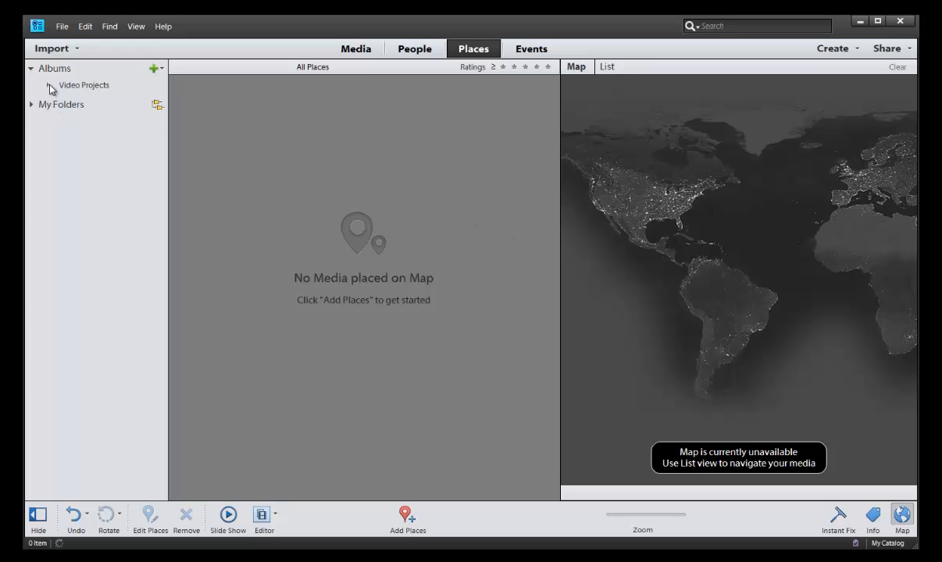
pyautogui.click(48, 88)
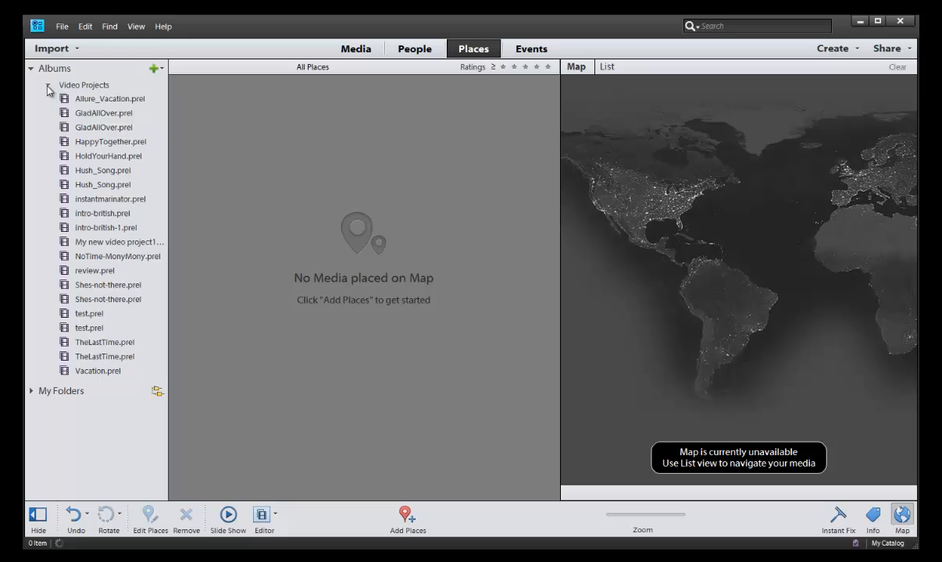
pyautogui.click(48, 84)
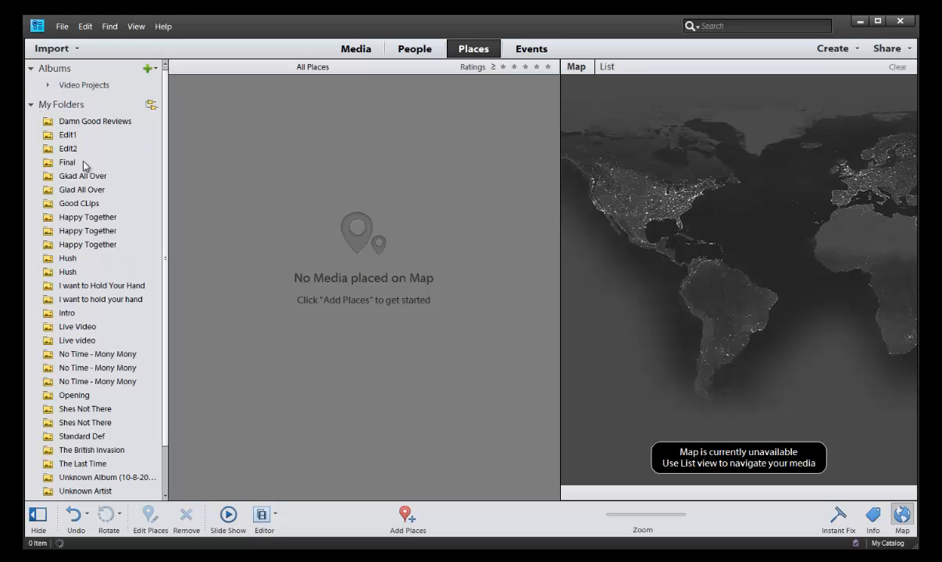
pyautogui.scroll(-3)
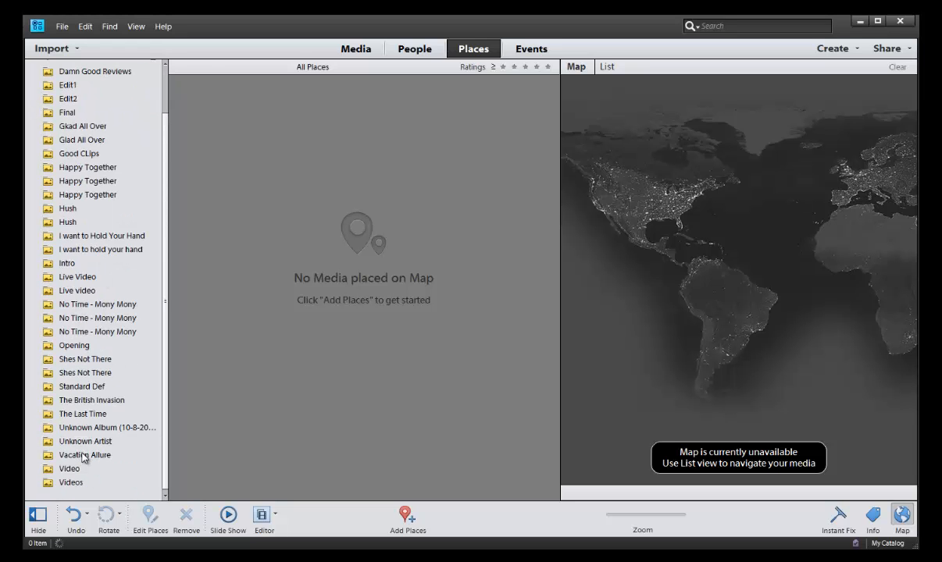
pyautogui.moveTo(51, 460)
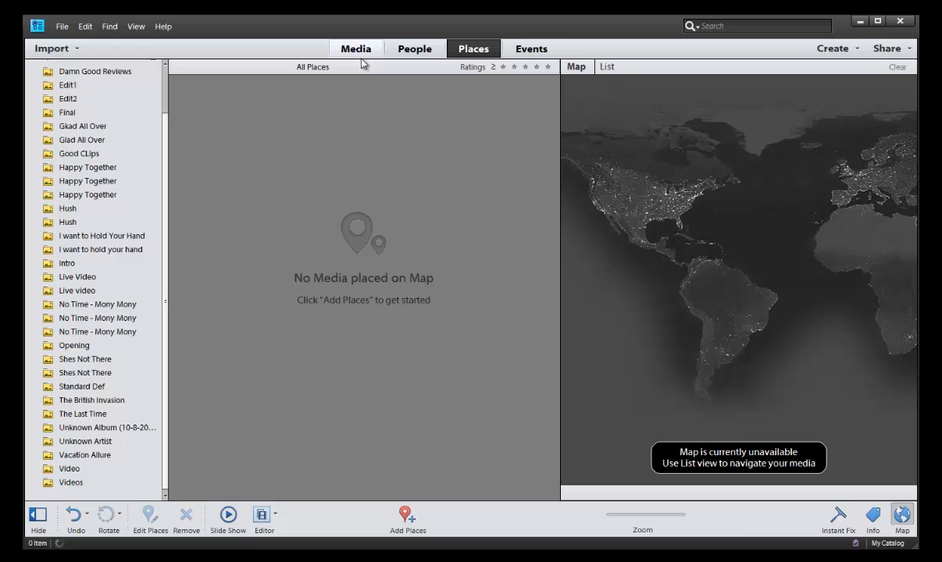
pyautogui.click(356, 48)
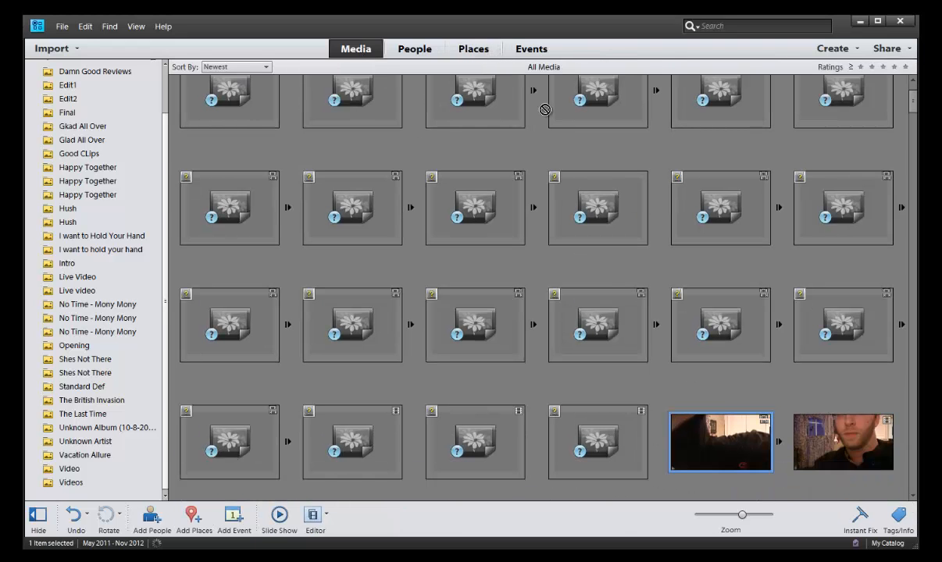
pyautogui.rightClick(720, 442)
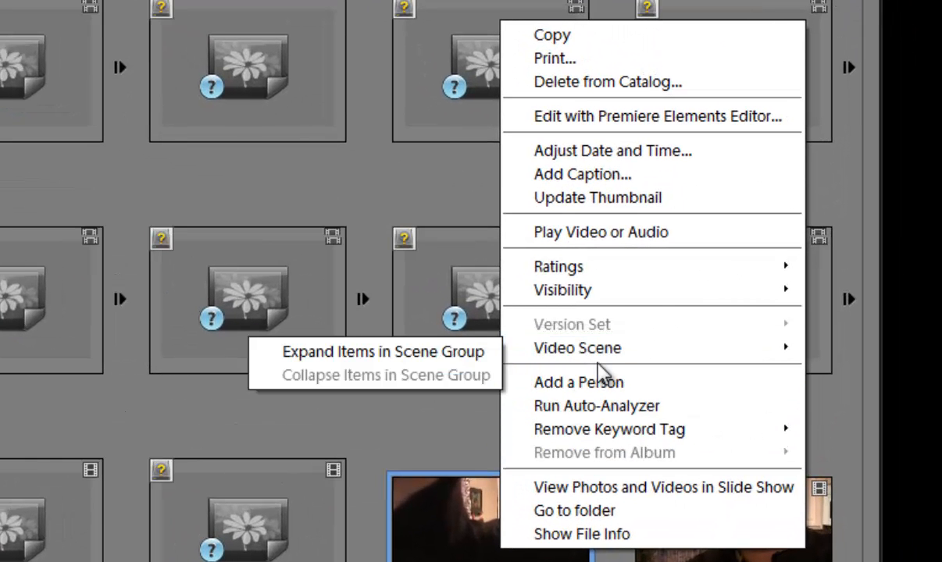
pyautogui.moveTo(578, 348)
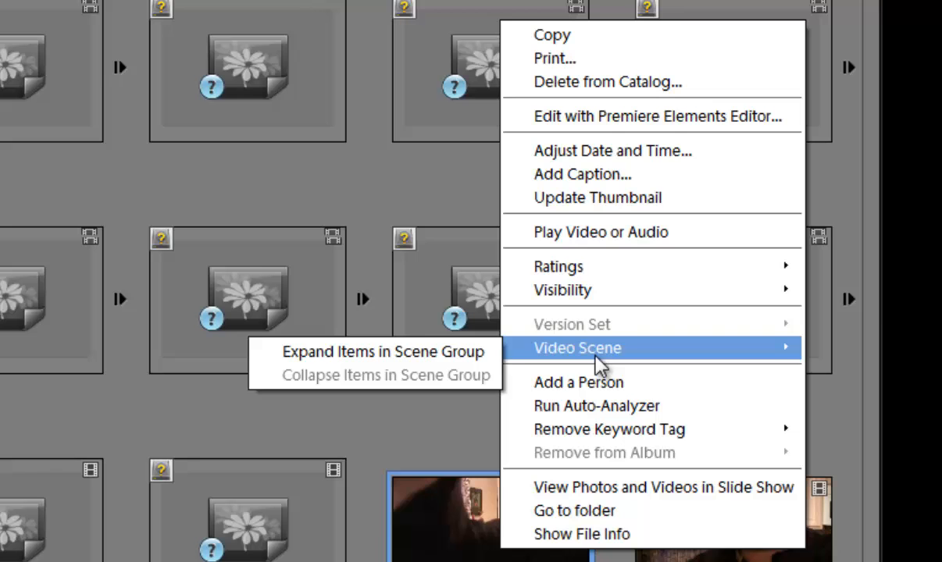
pyautogui.moveTo(602, 371)
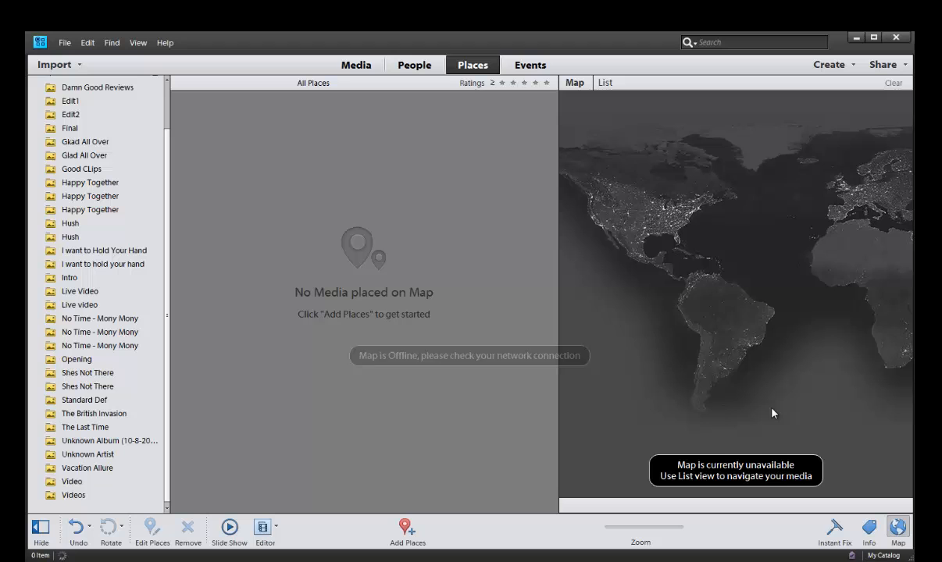
pyautogui.moveTo(613, 311)
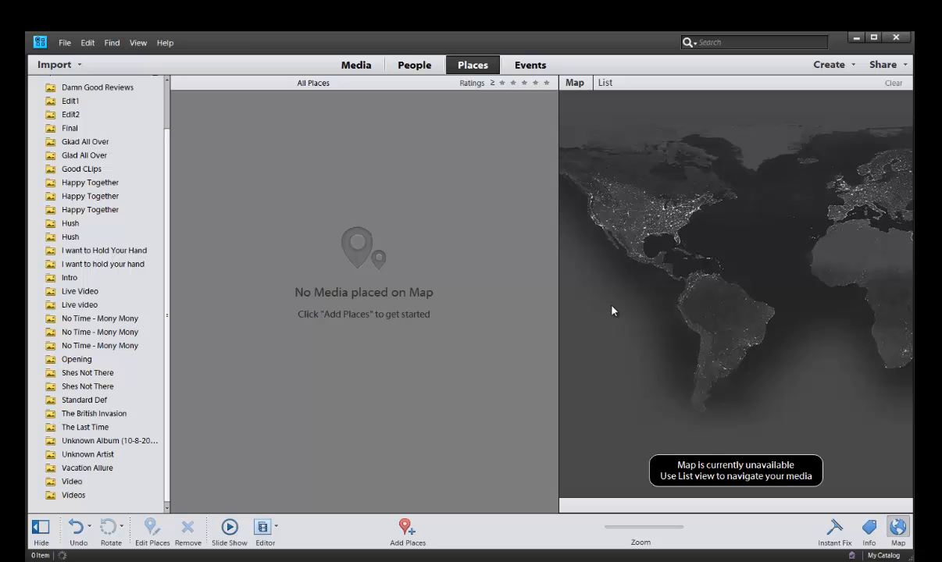
pyautogui.moveTo(610, 305)
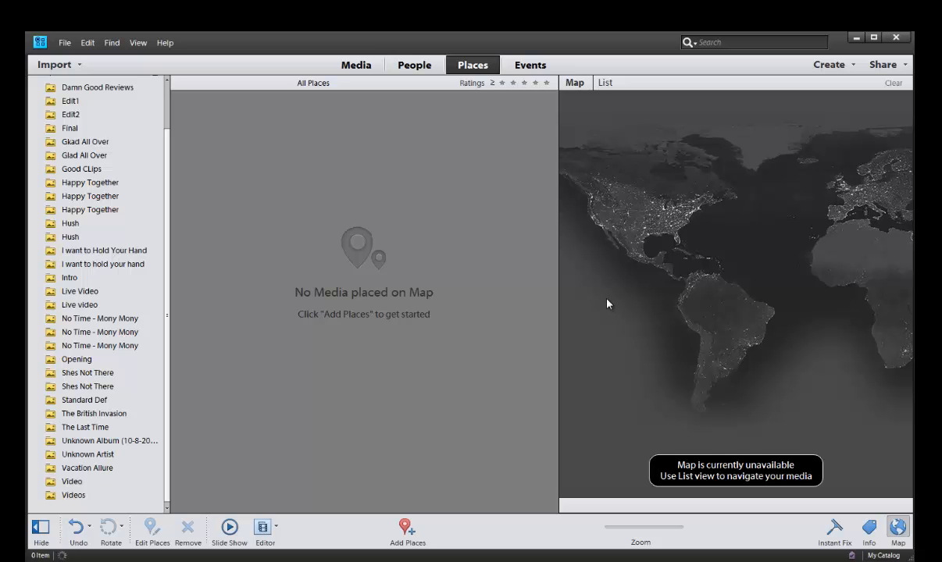
# Leave the empty Places map and move toward the Events tab.
pyautogui.click(531, 65)
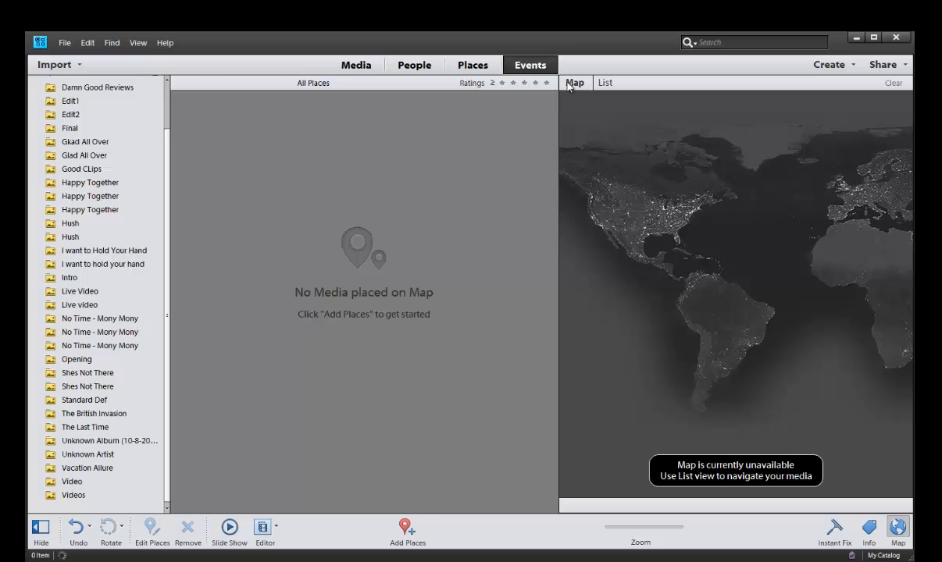
# Open the Events tab, showing no events and an empty calendar.
pyautogui.click(529, 65)
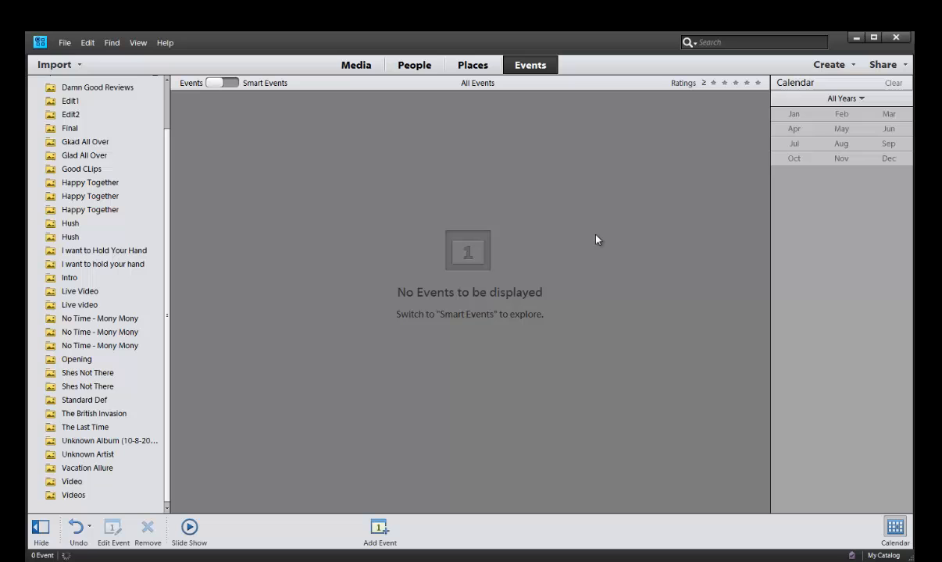
pyautogui.moveTo(522, 261)
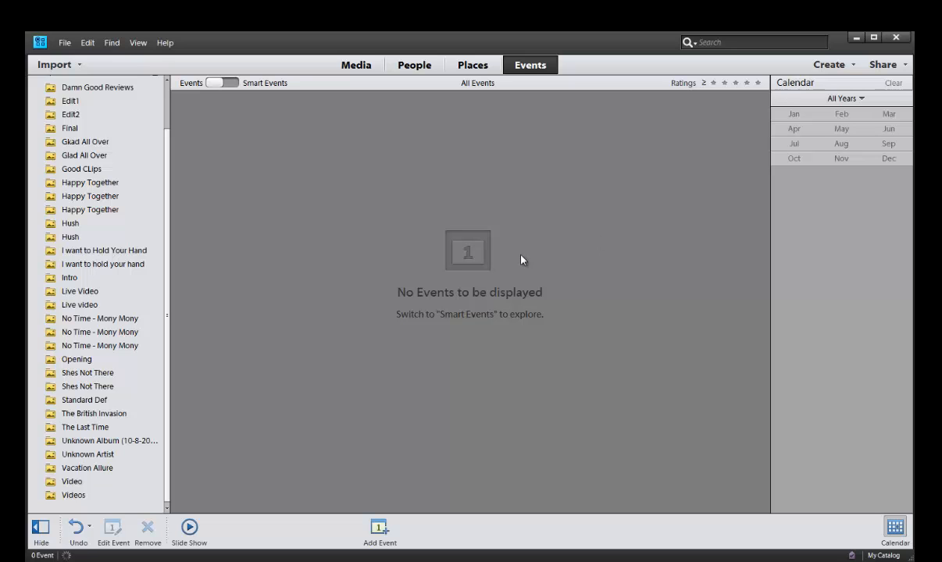
pyautogui.moveTo(524, 260)
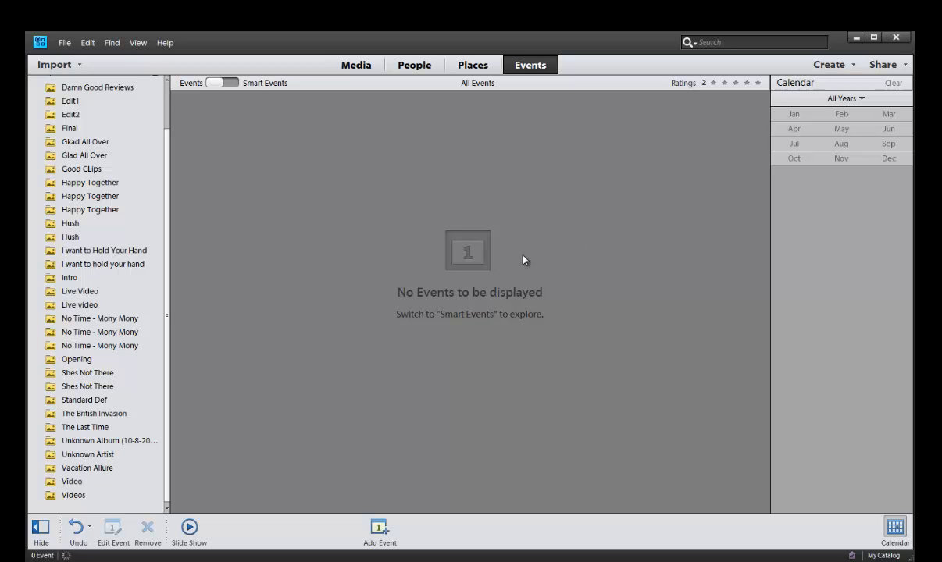
pyautogui.moveTo(535, 264)
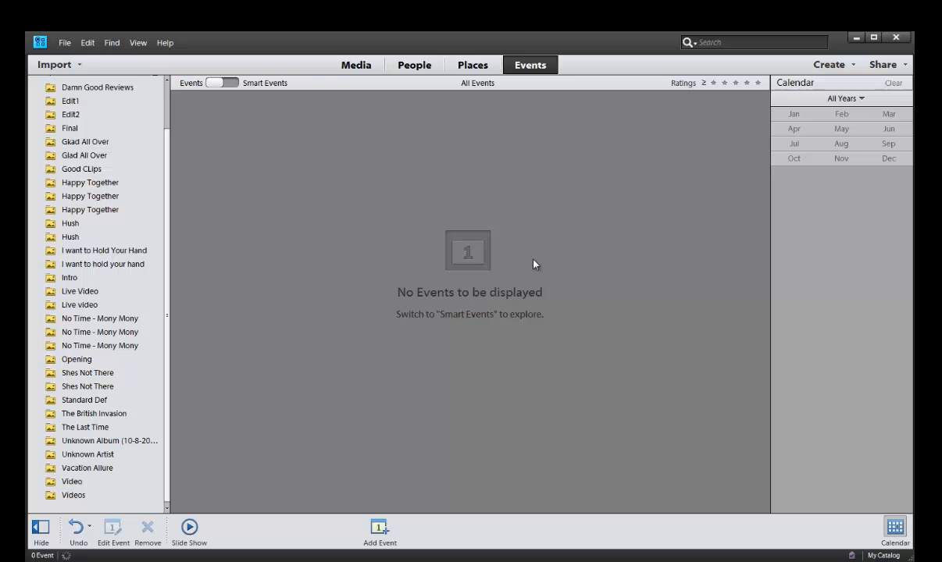
pyautogui.moveTo(469, 418)
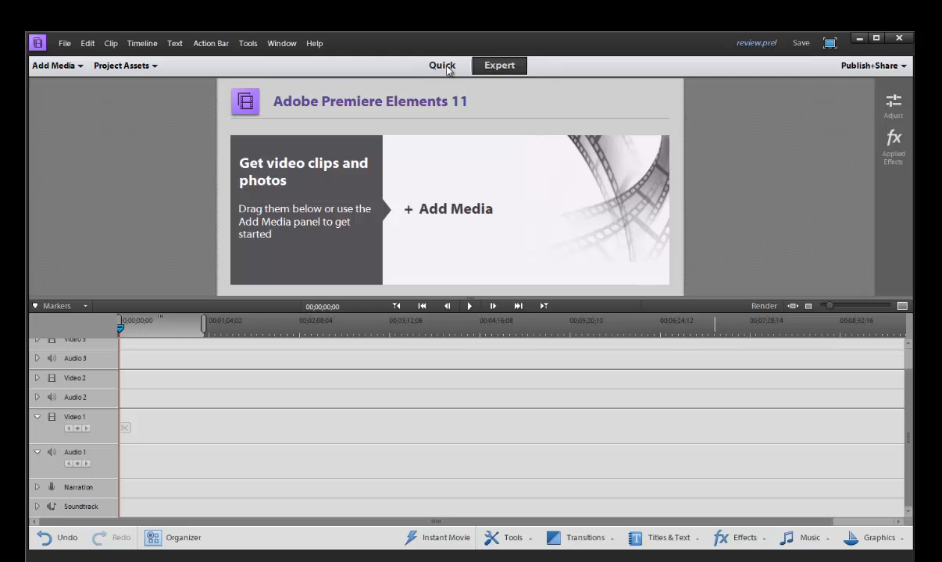
# Switch the video editor to Quick mode on the empty project.
pyautogui.click(442, 65)
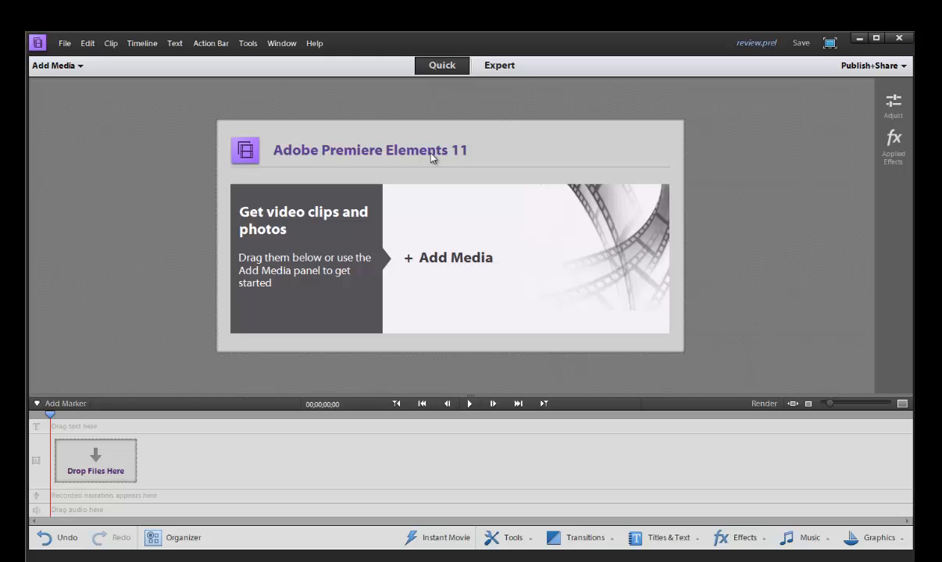
pyautogui.moveTo(113, 104)
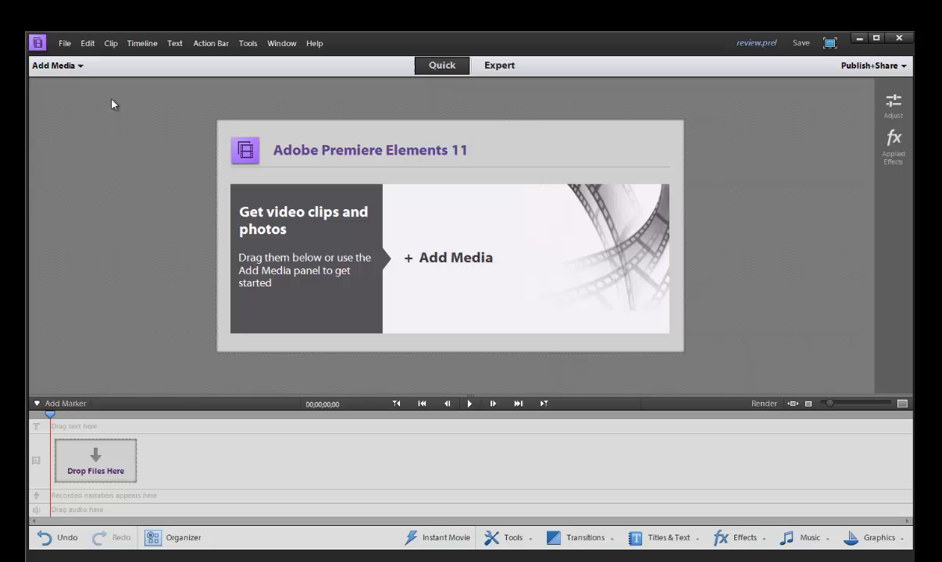
# Review the Add Media sources and choose Files and folders to browse Vacation Allure.
pyautogui.click(54, 65)
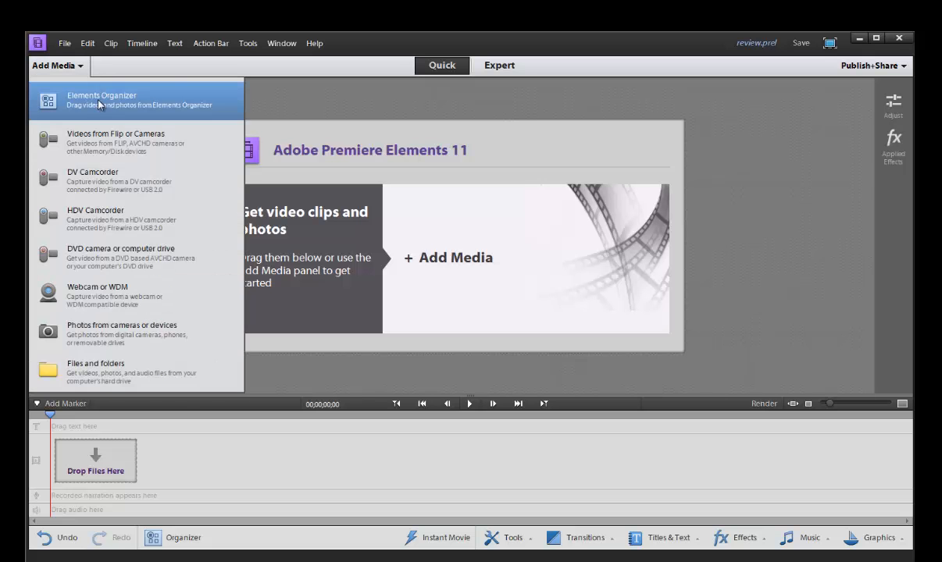
pyautogui.moveTo(101, 180)
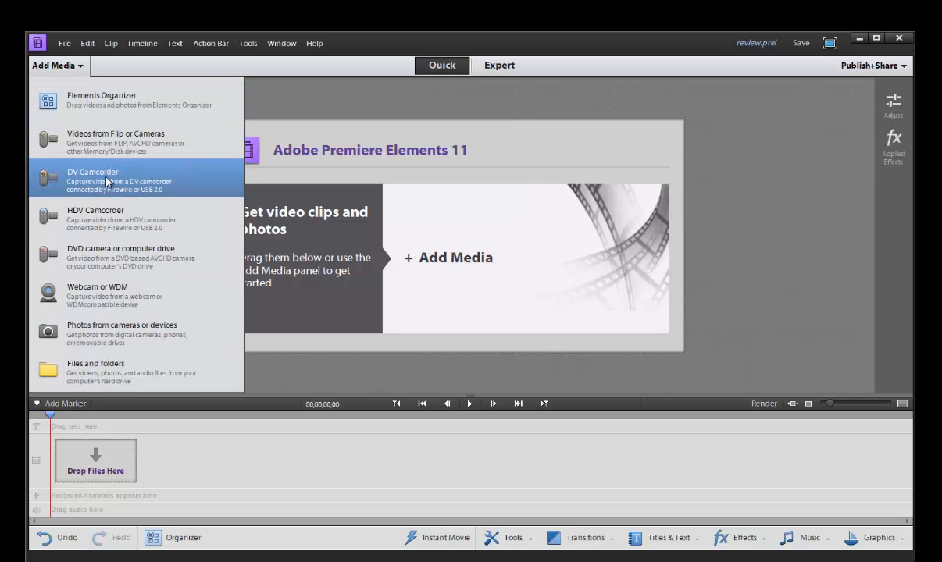
pyautogui.moveTo(113, 258)
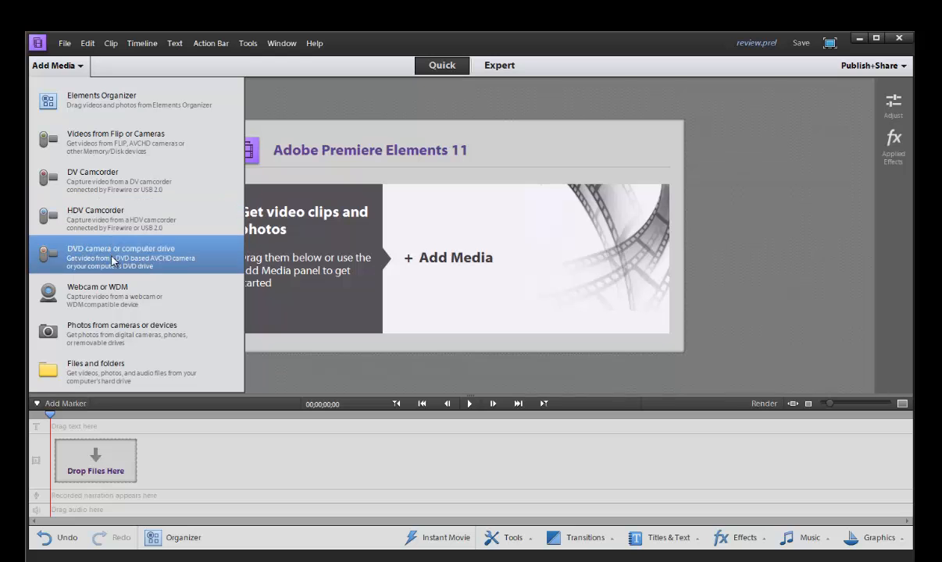
pyautogui.moveTo(154, 265)
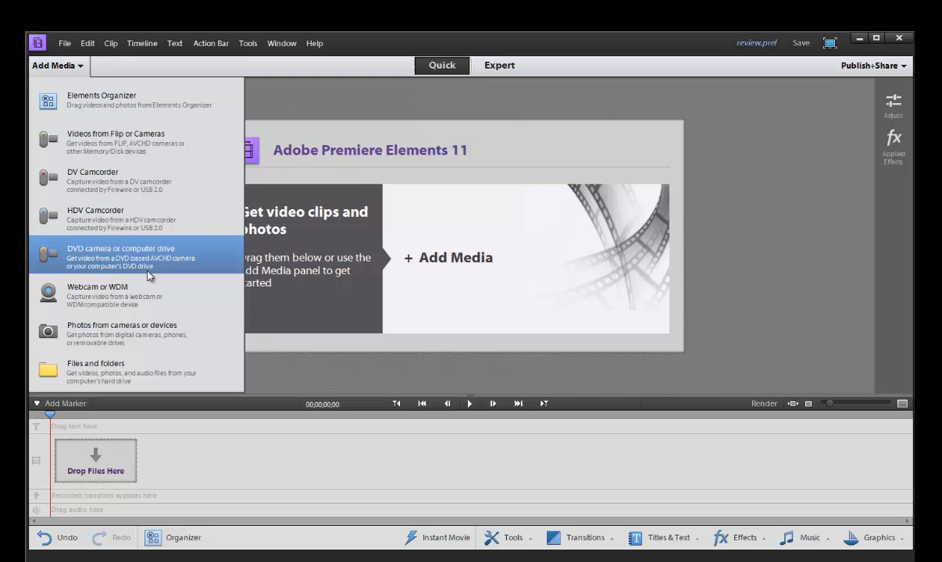
pyautogui.moveTo(117, 373)
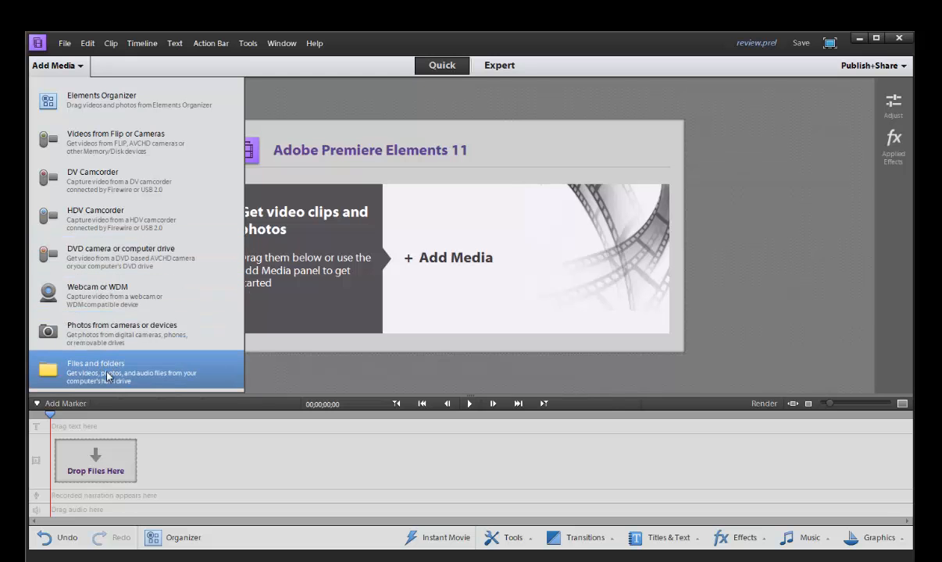
pyautogui.click(55, 65)
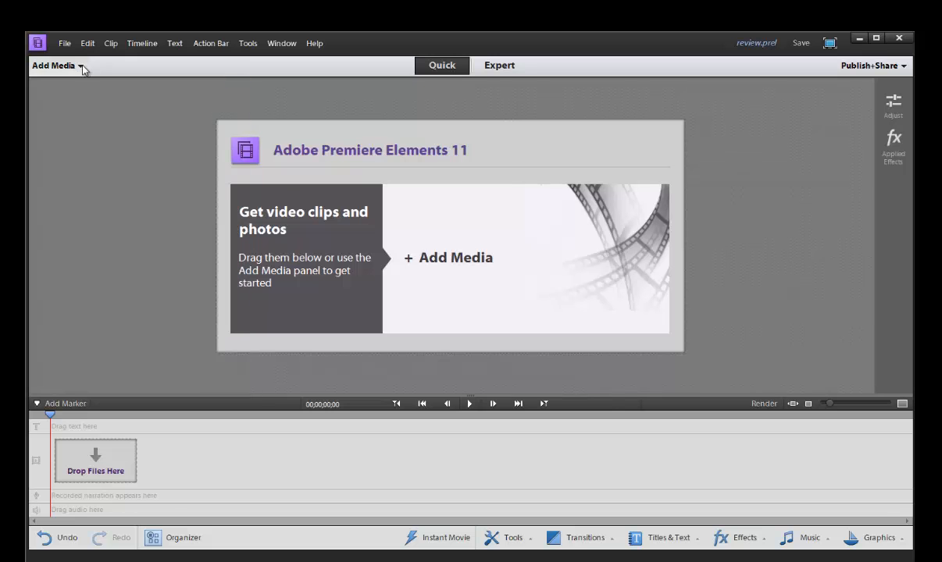
pyautogui.click(53, 66)
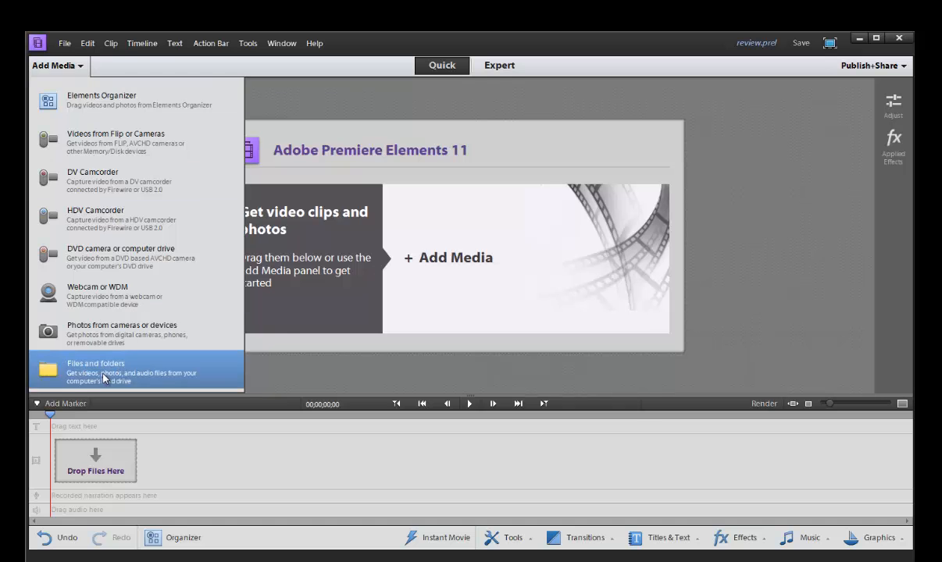
pyautogui.click(96, 372)
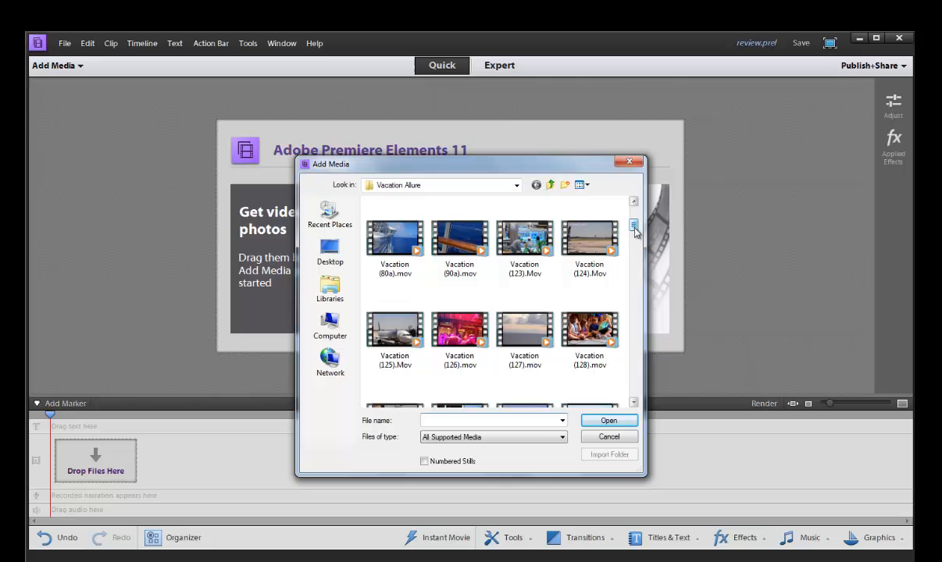
# Import the airplane clip 'Vacation (125).Mov' onto the timeline.
pyautogui.click(608, 421)
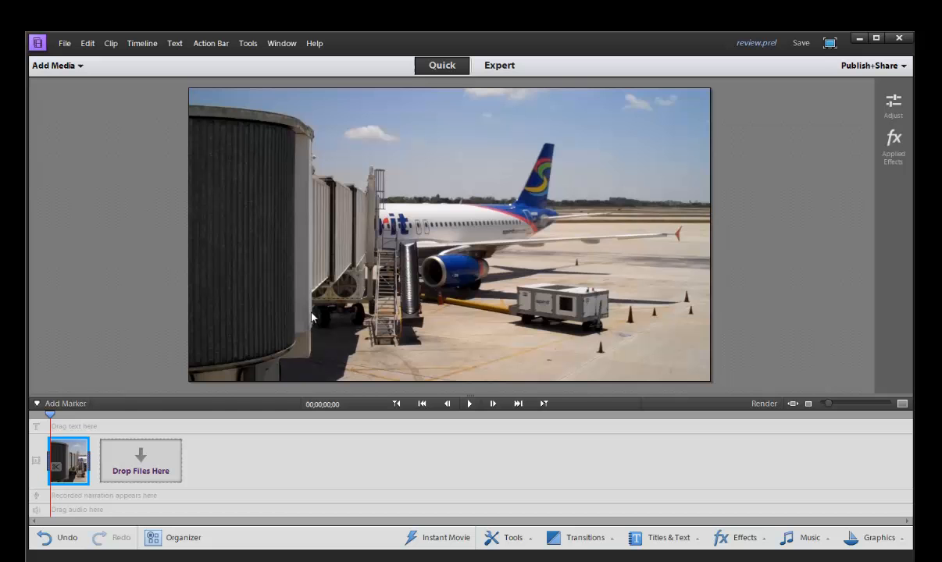
pyautogui.moveTo(300, 316)
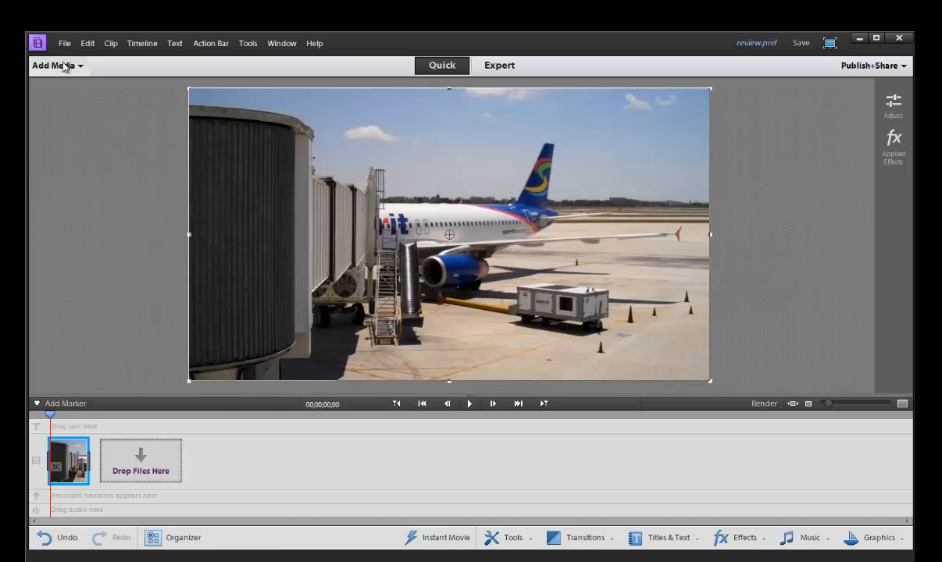
pyautogui.click(53, 65)
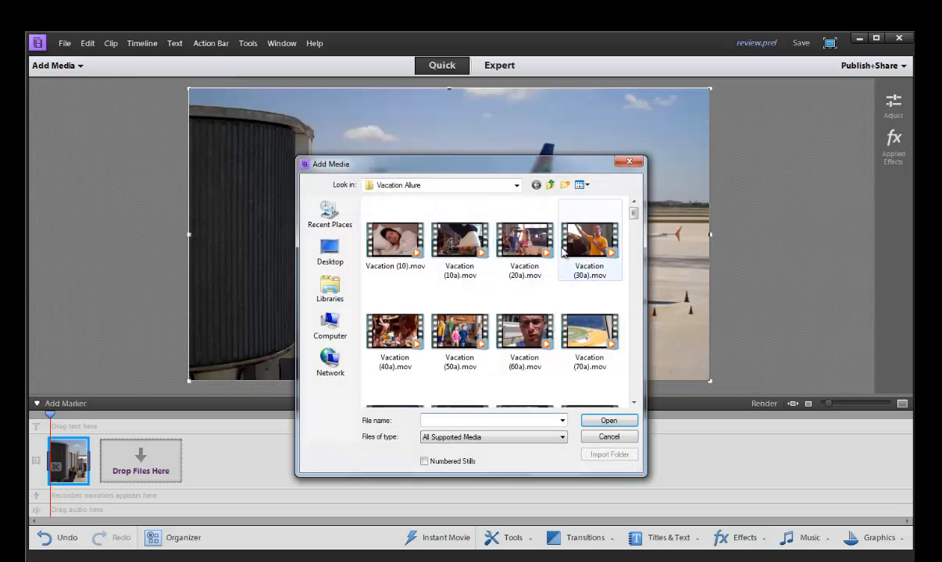
pyautogui.scroll(-3)
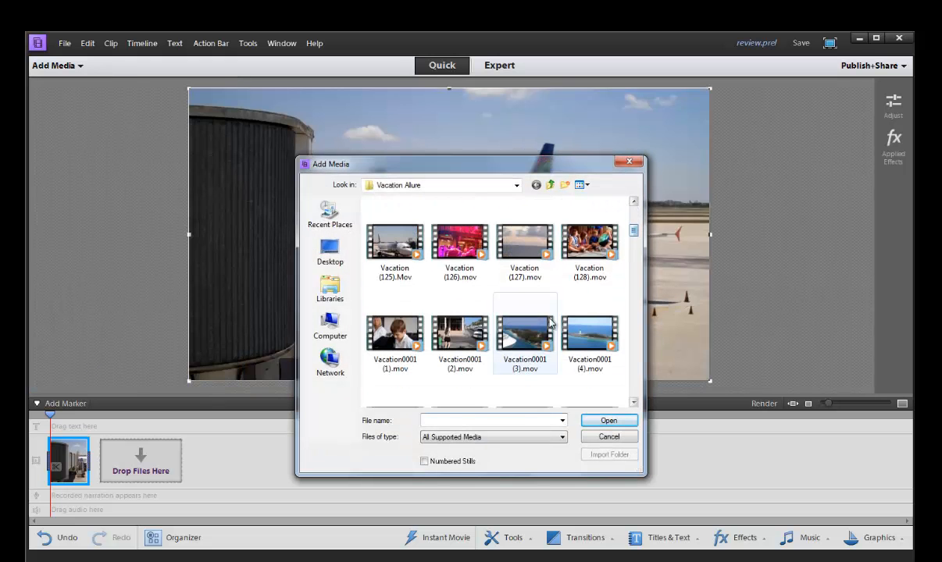
pyautogui.click(608, 421)
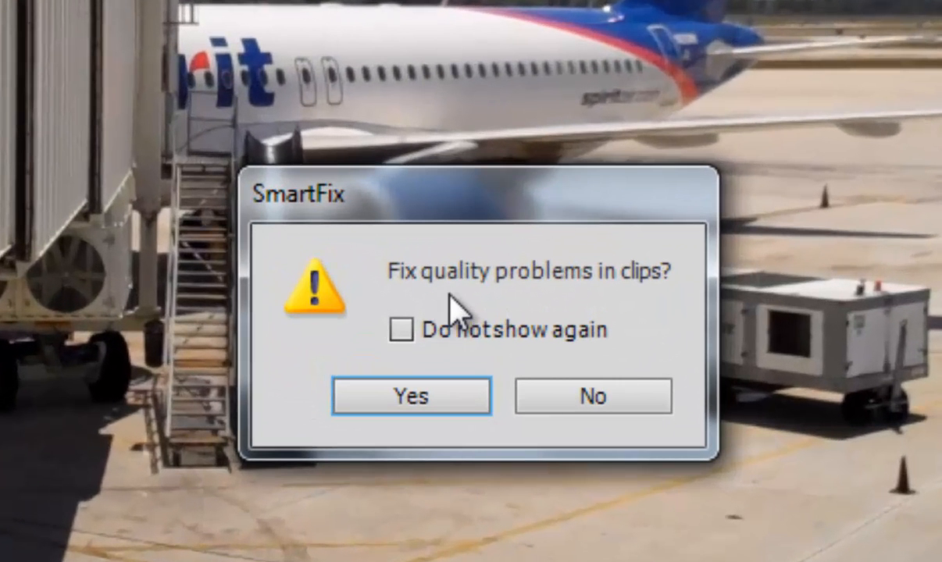
pyautogui.click(411, 396)
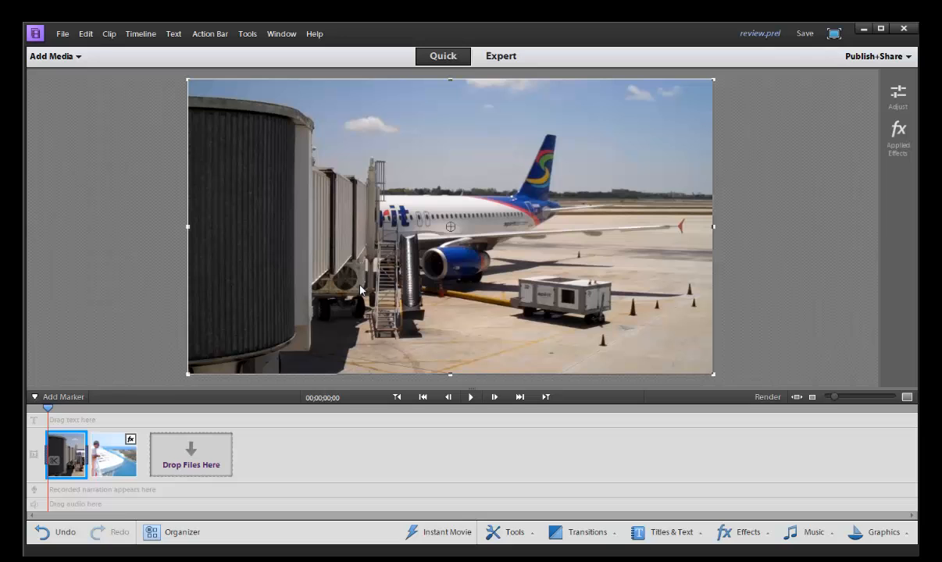
pyautogui.moveTo(411, 269)
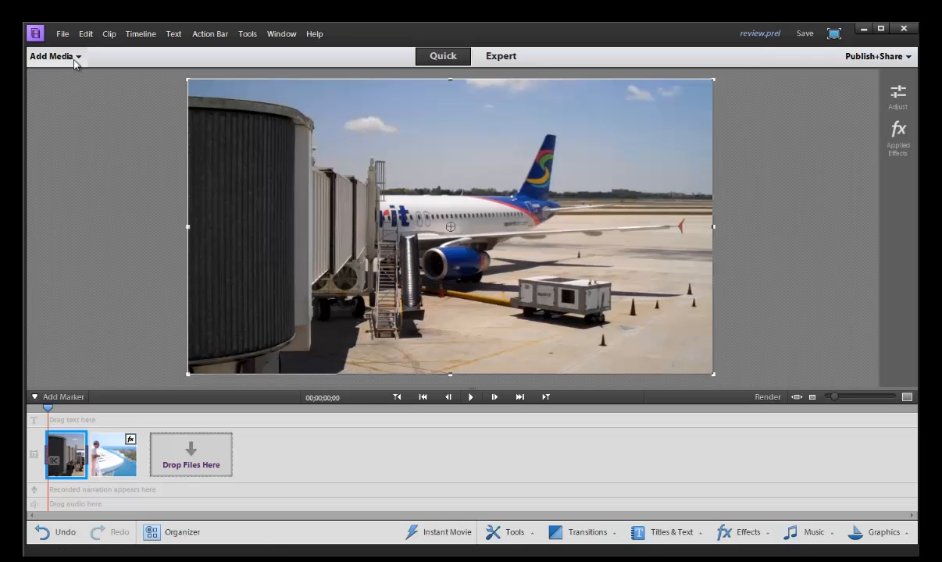
pyautogui.moveTo(93, 487)
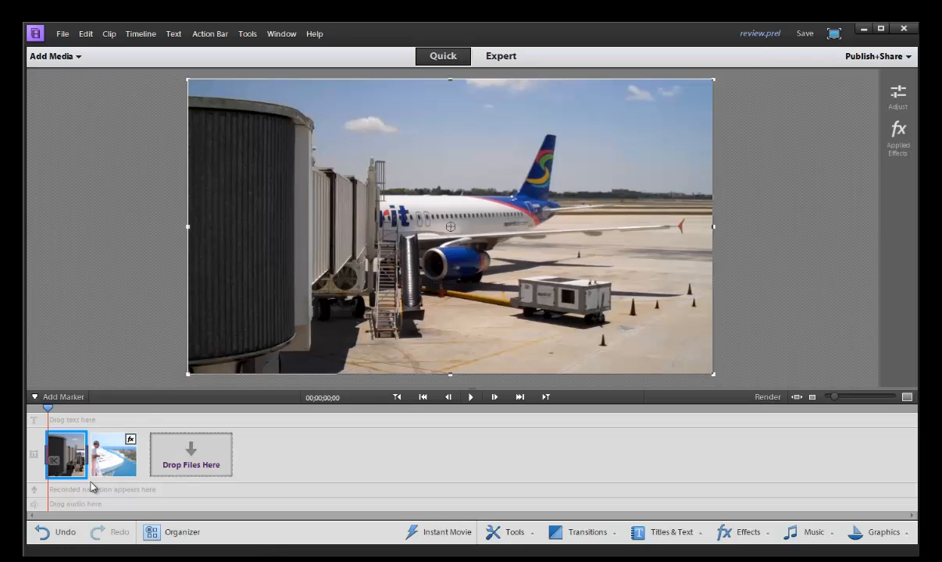
pyautogui.moveTo(78, 514)
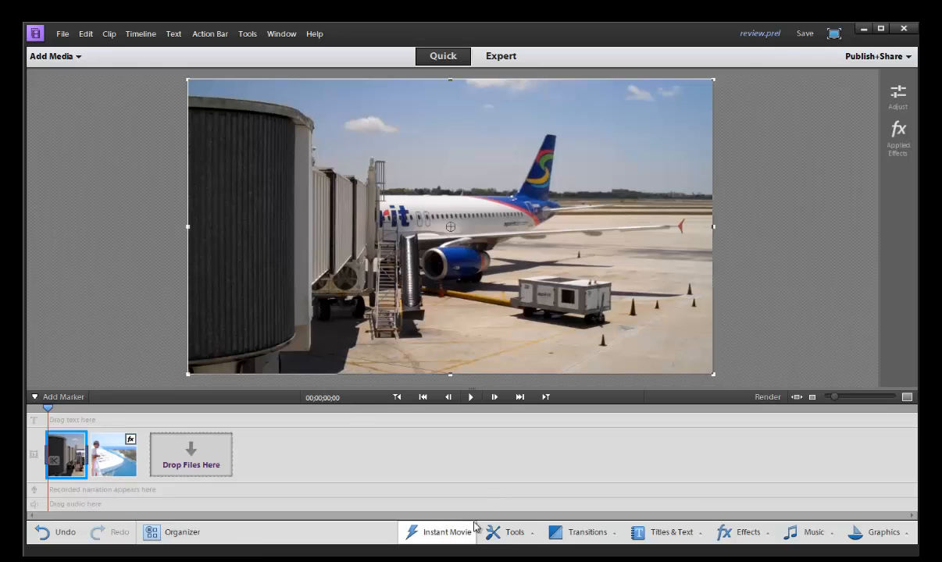
# View the Box Explode transition's duration and alignment options via More, then choose Done.
pyautogui.click(587, 533)
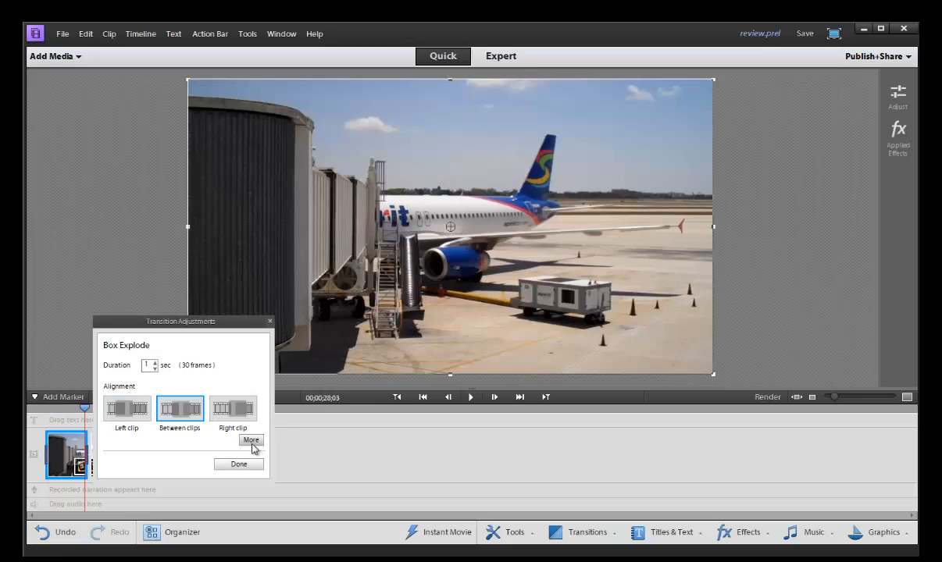
pyautogui.click(251, 440)
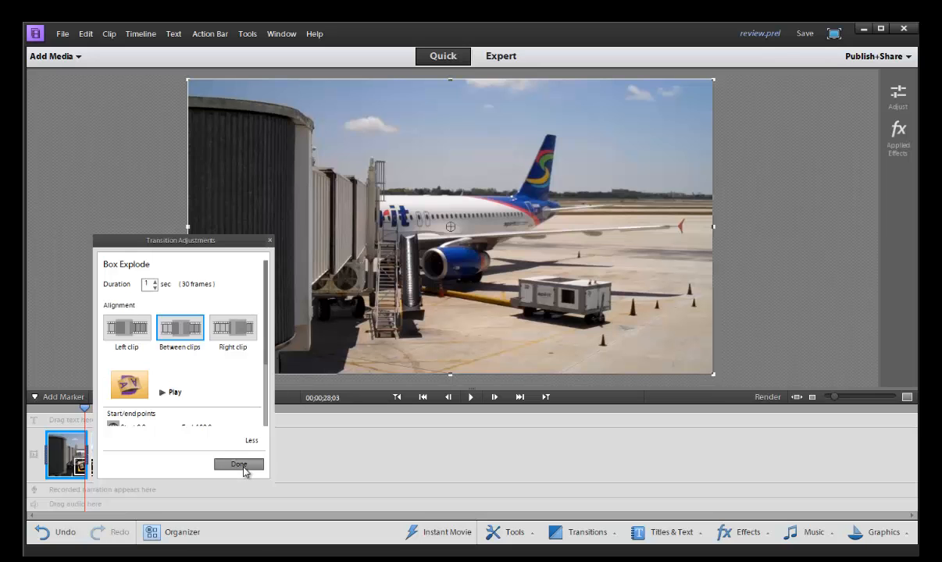
pyautogui.click(238, 464)
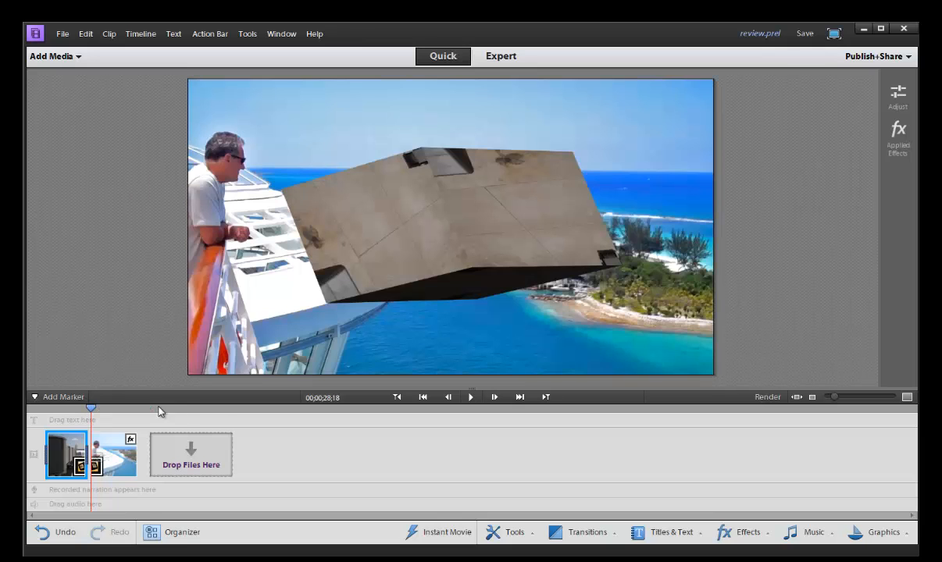
pyautogui.moveTo(797, 379)
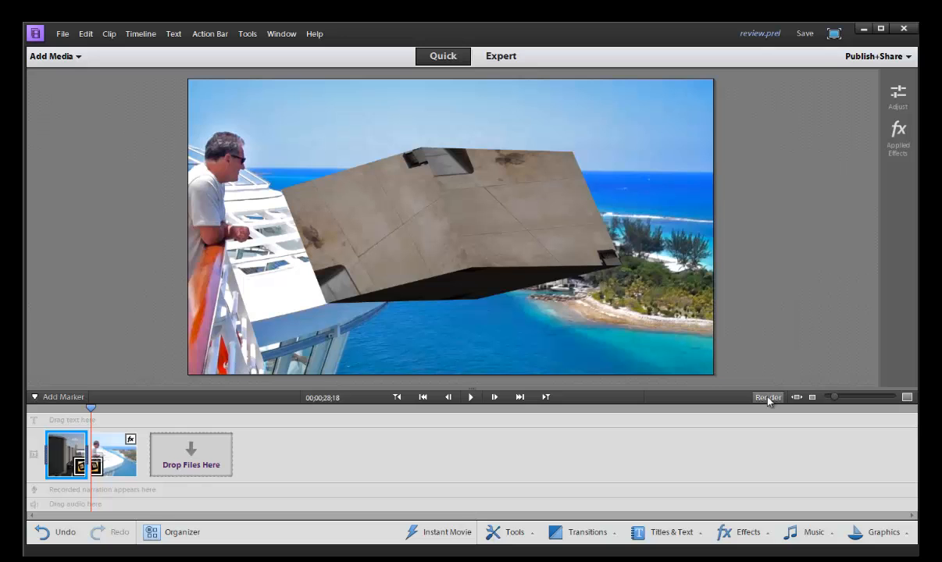
# Render and play the movie through the Box Explode transition, then zoom the timeline into filmstrips.
pyautogui.click(768, 397)
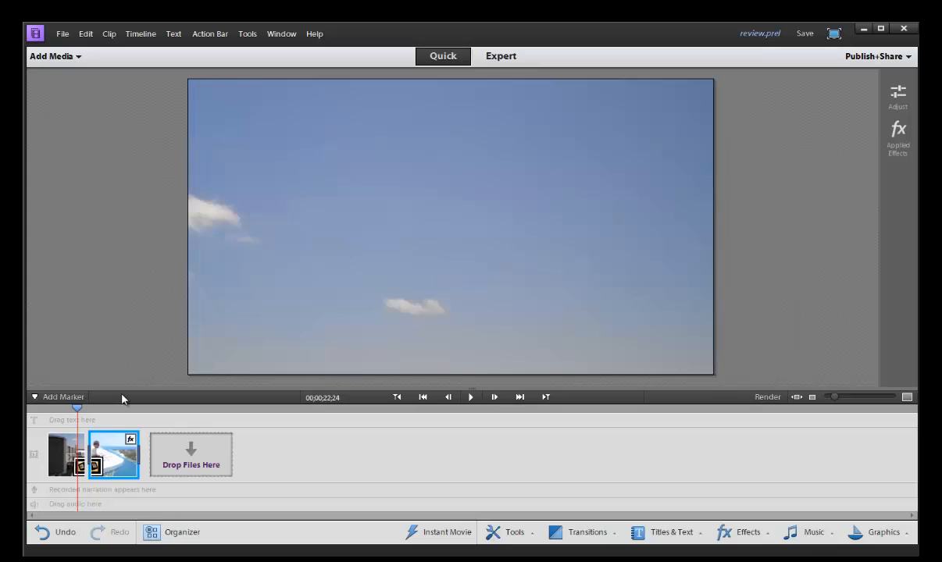
pyautogui.click(470, 396)
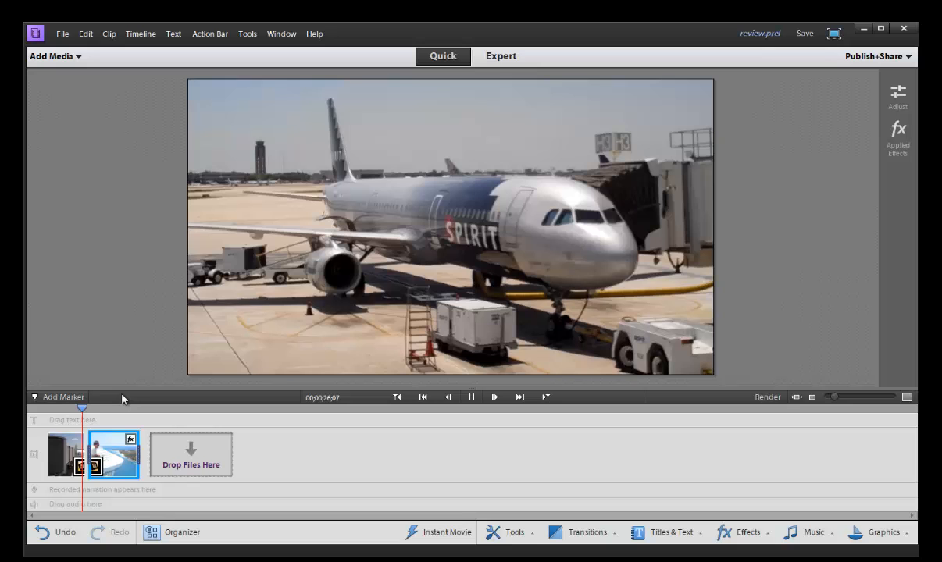
pyautogui.click(471, 397)
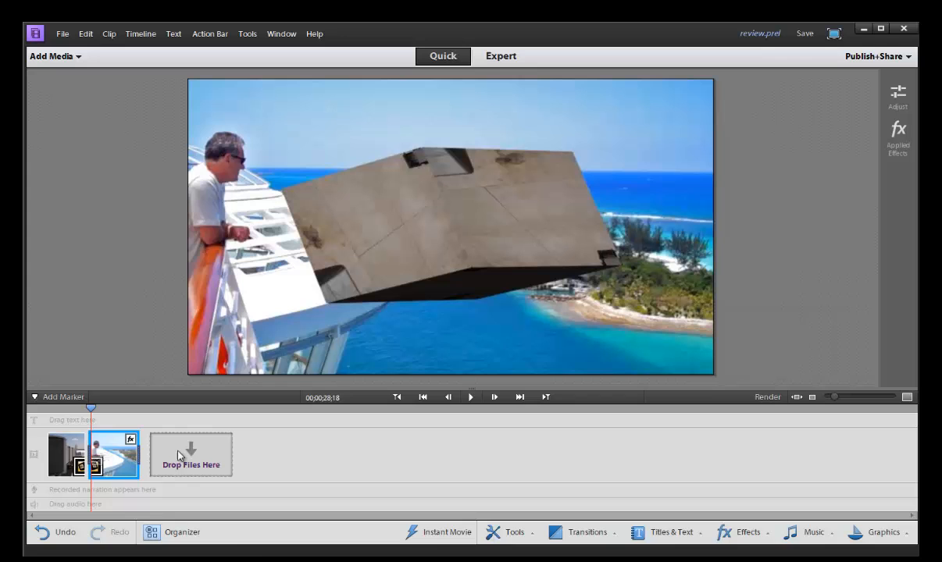
pyautogui.moveTo(323, 454)
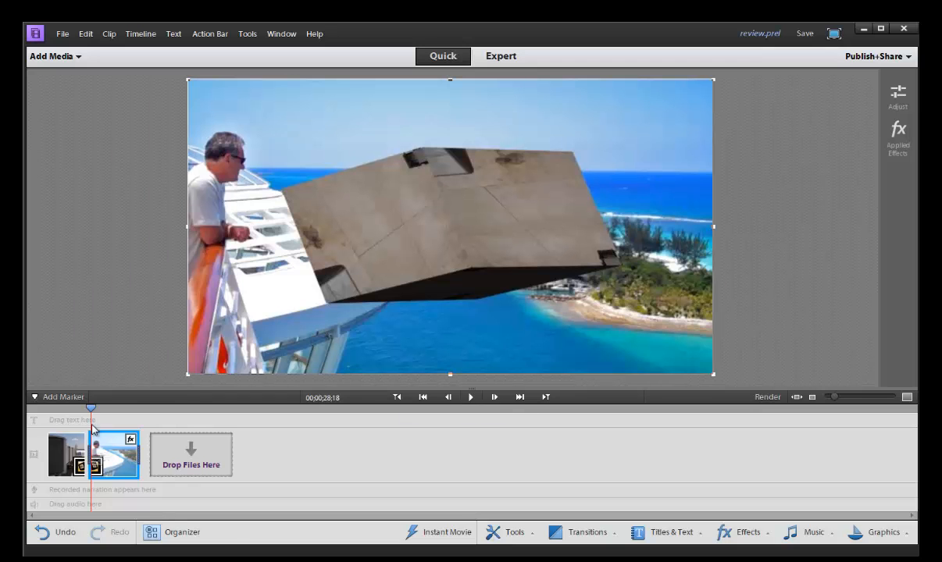
pyautogui.click(107, 455)
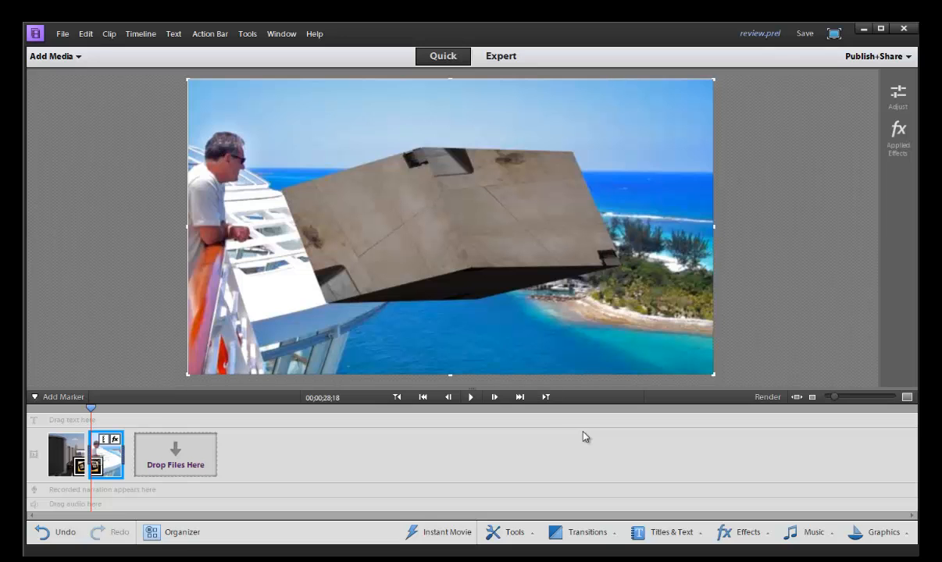
pyautogui.moveTo(516, 430)
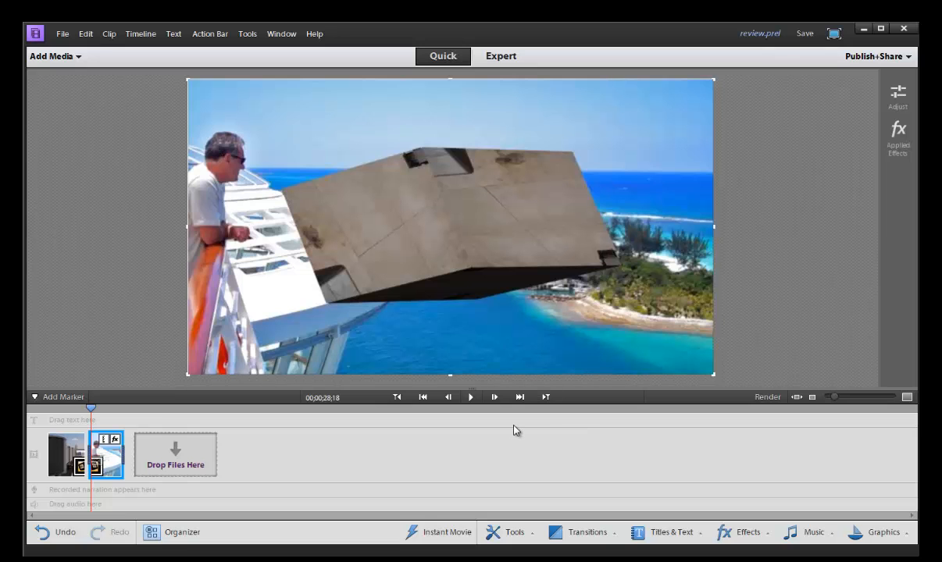
pyautogui.moveTo(797, 398)
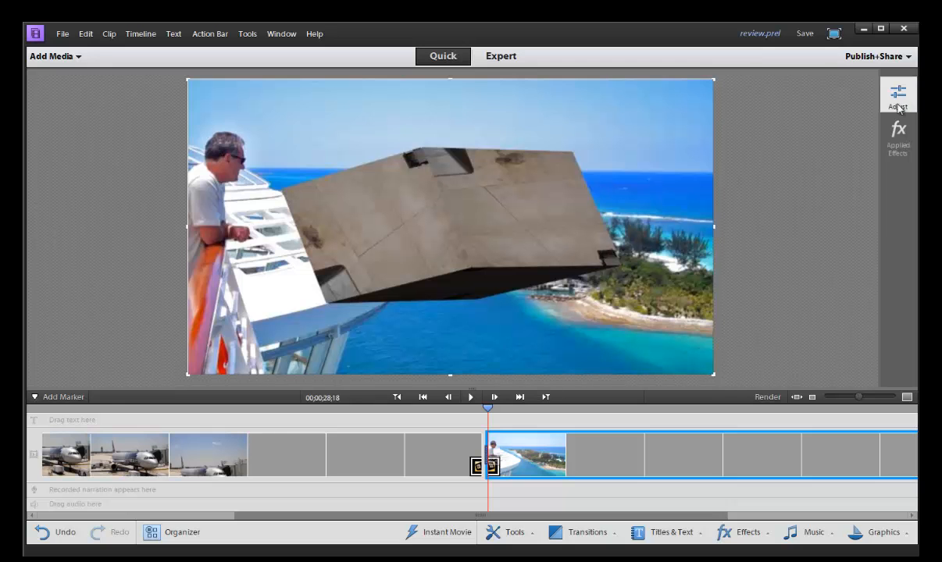
# Show the clip Adjust panel and briefly expand, then collapse, the Volume setting.
pyautogui.click(898, 94)
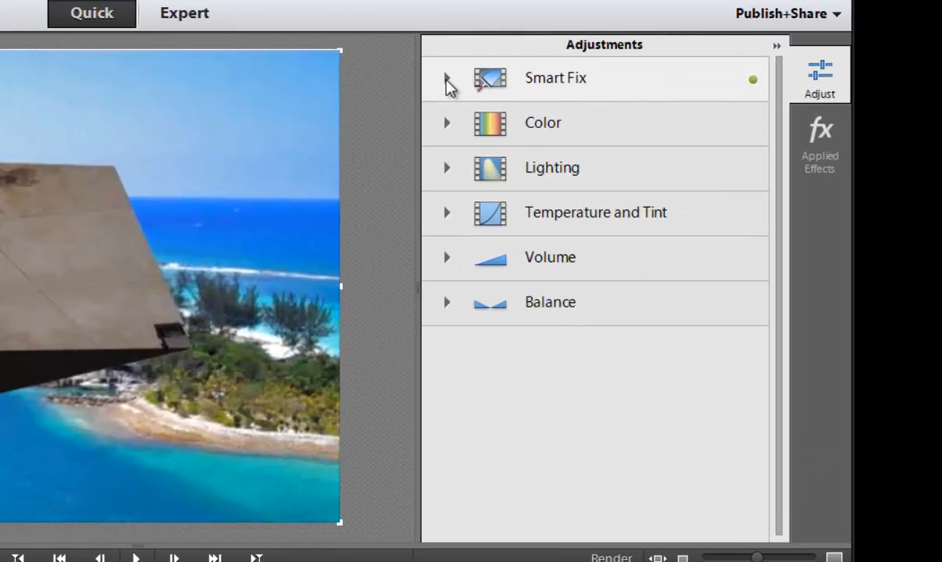
pyautogui.moveTo(568, 211)
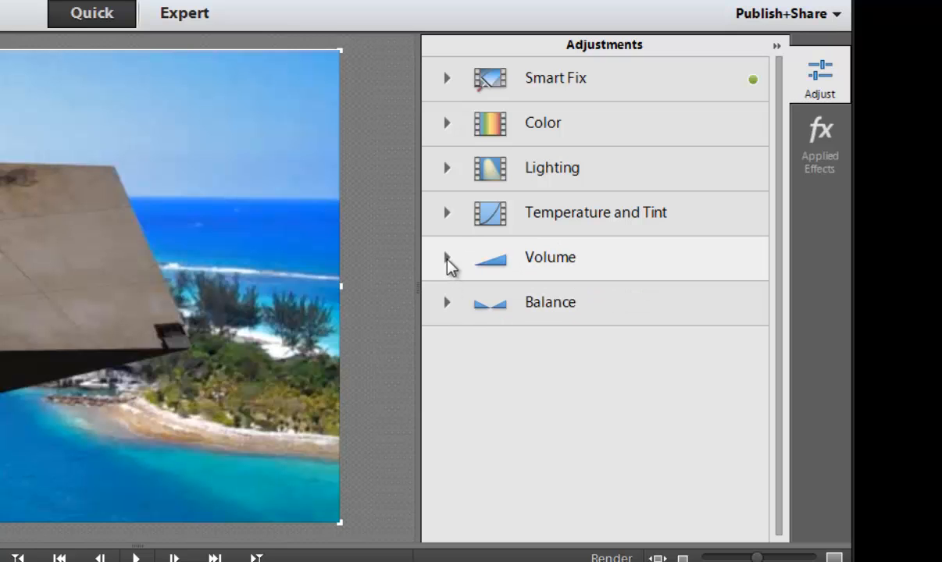
pyautogui.moveTo(510, 275)
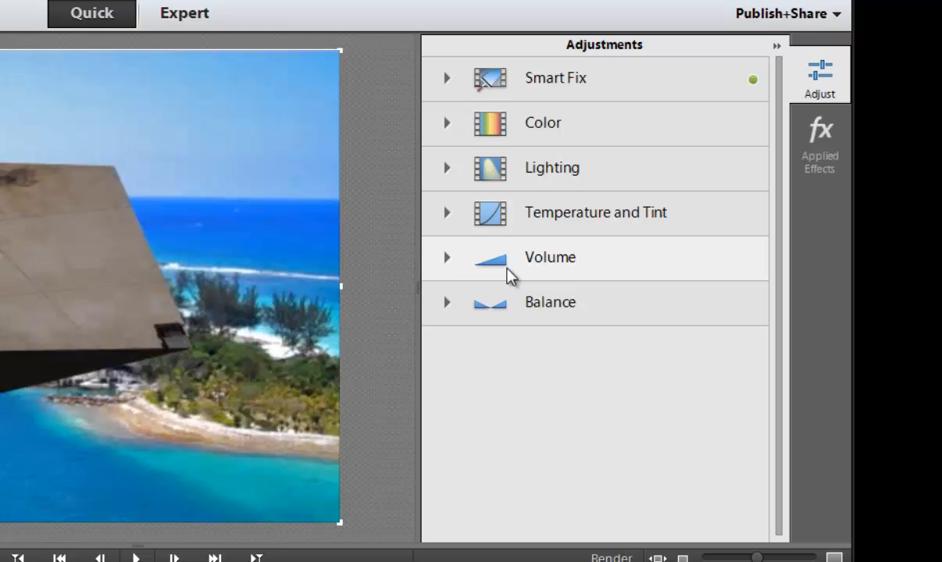
pyautogui.click(446, 258)
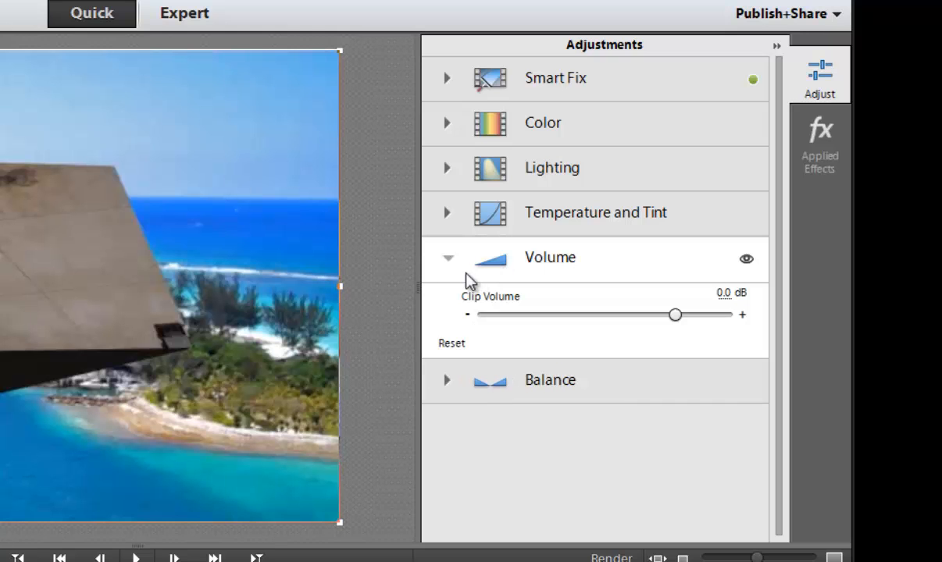
pyautogui.click(447, 257)
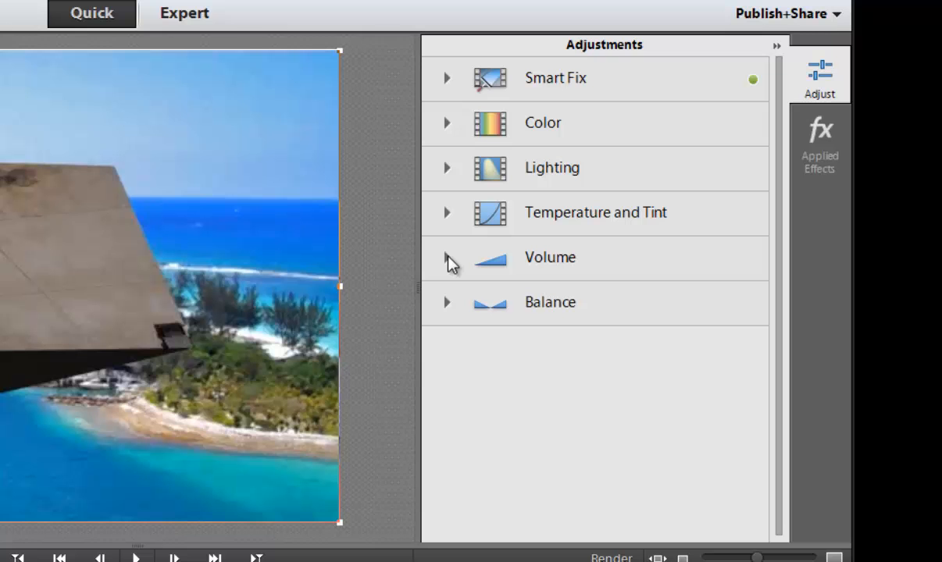
pyautogui.moveTo(572, 430)
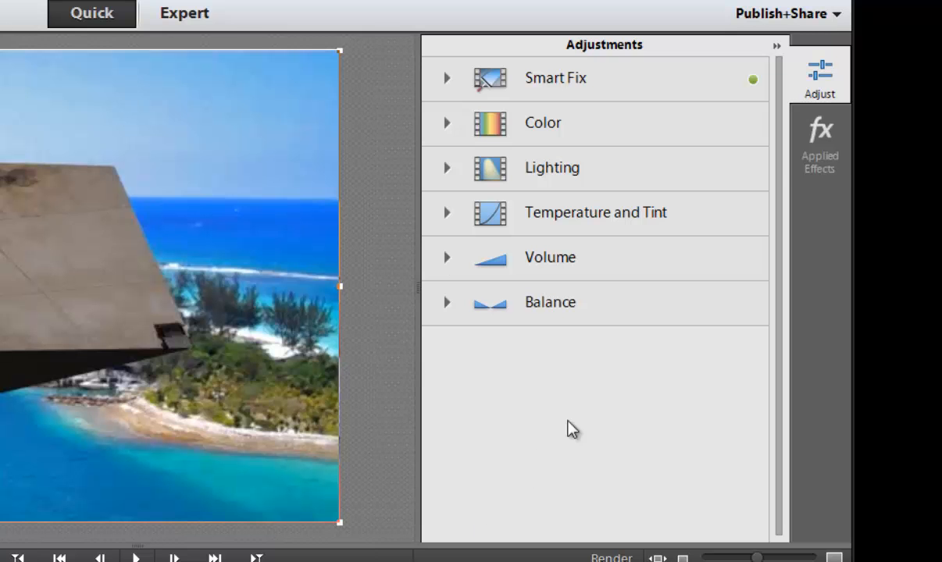
# Show the Applied Effects list with Motion, Opacity and Shadow/Highlight for the ship clip.
pyautogui.click(819, 136)
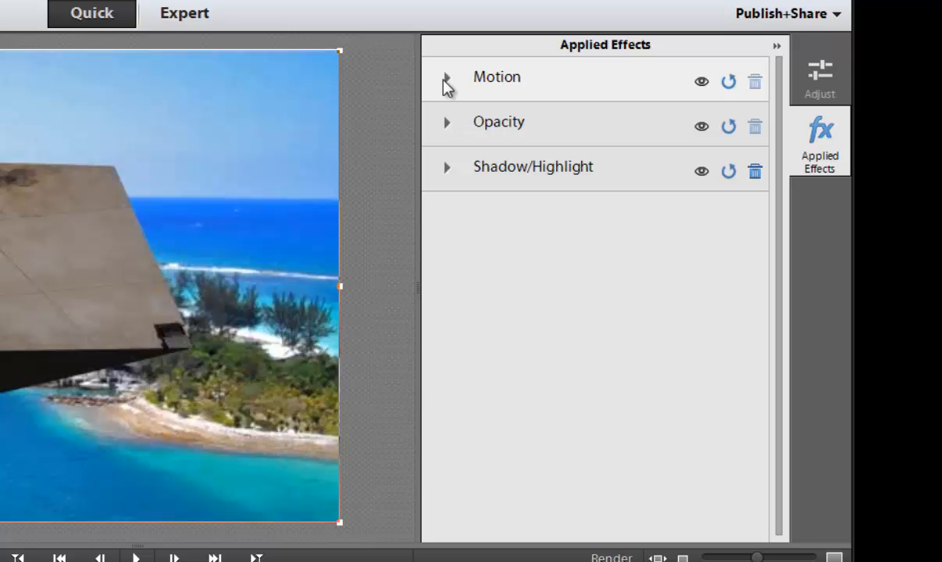
pyautogui.moveTo(483, 136)
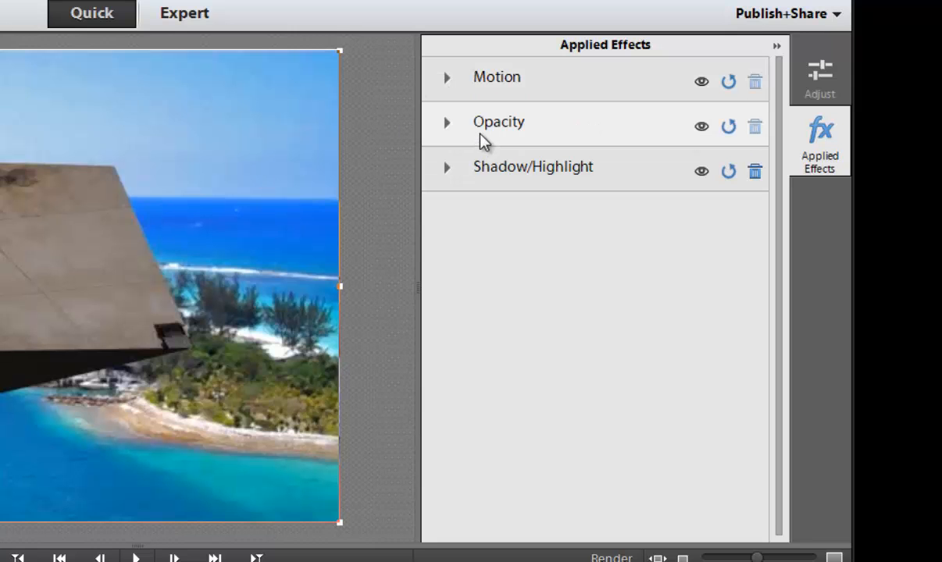
pyautogui.moveTo(463, 157)
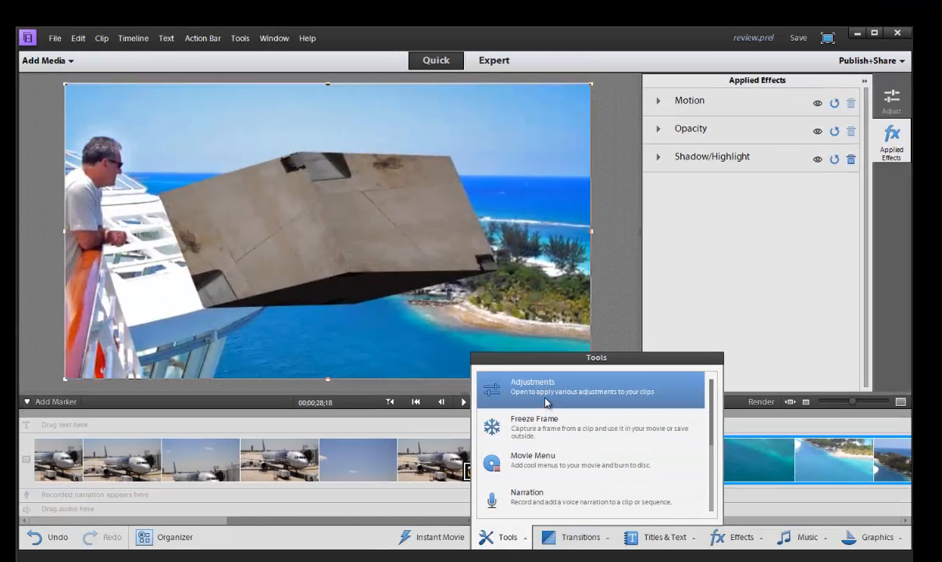
pyautogui.moveTo(546, 427)
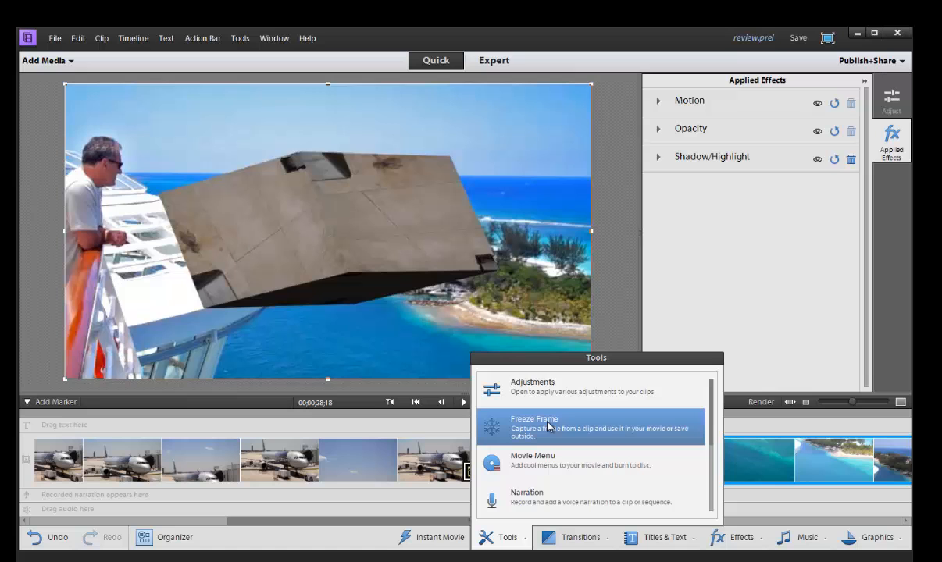
pyautogui.moveTo(611, 425)
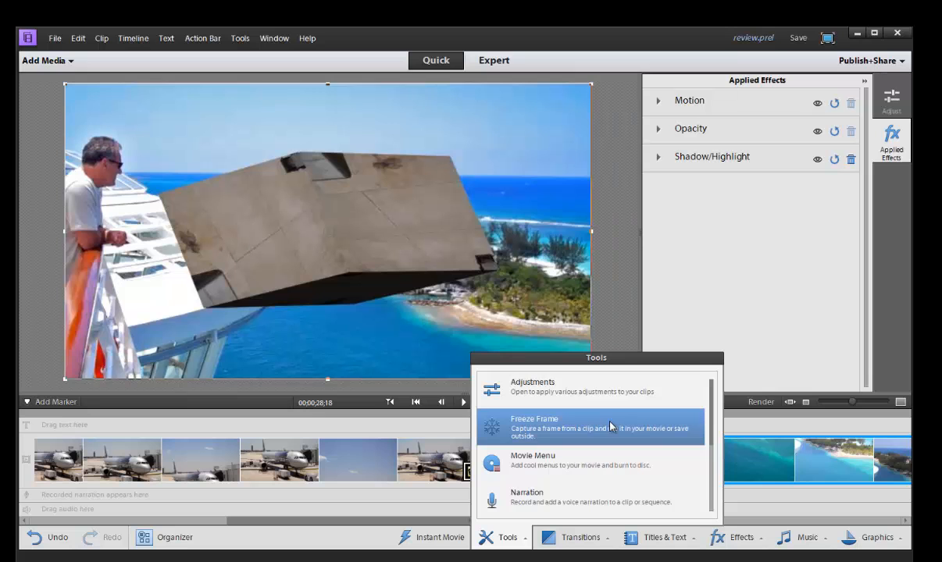
pyautogui.moveTo(621, 424)
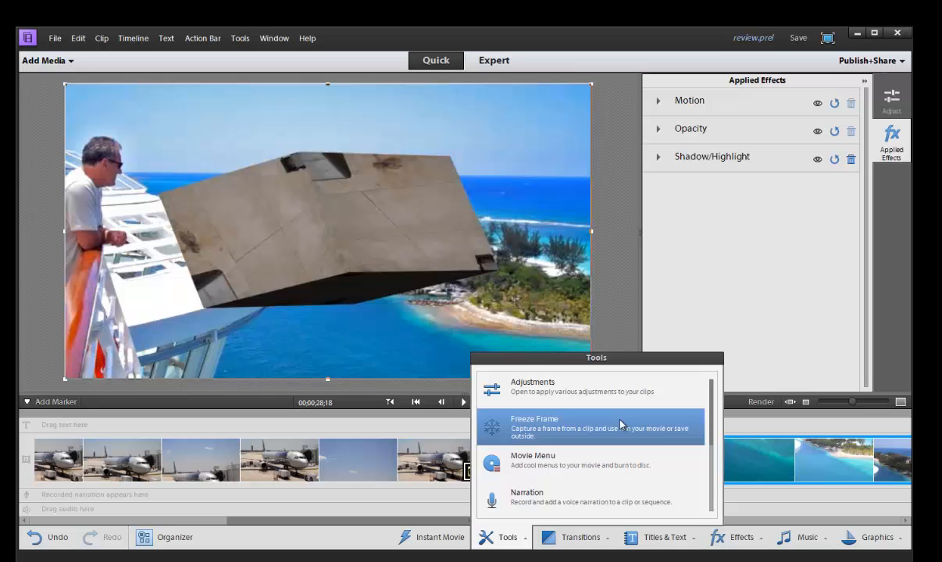
pyautogui.moveTo(600, 459)
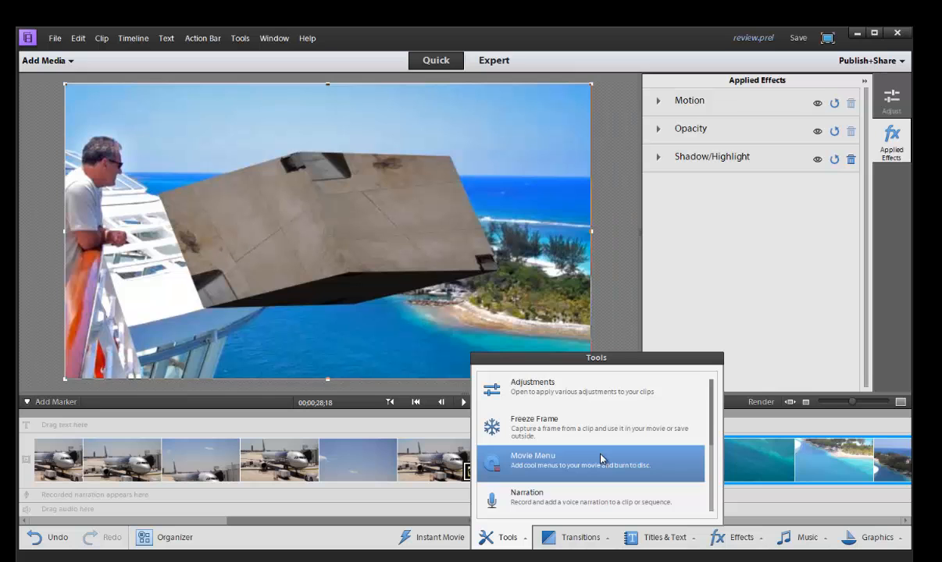
pyautogui.moveTo(602, 488)
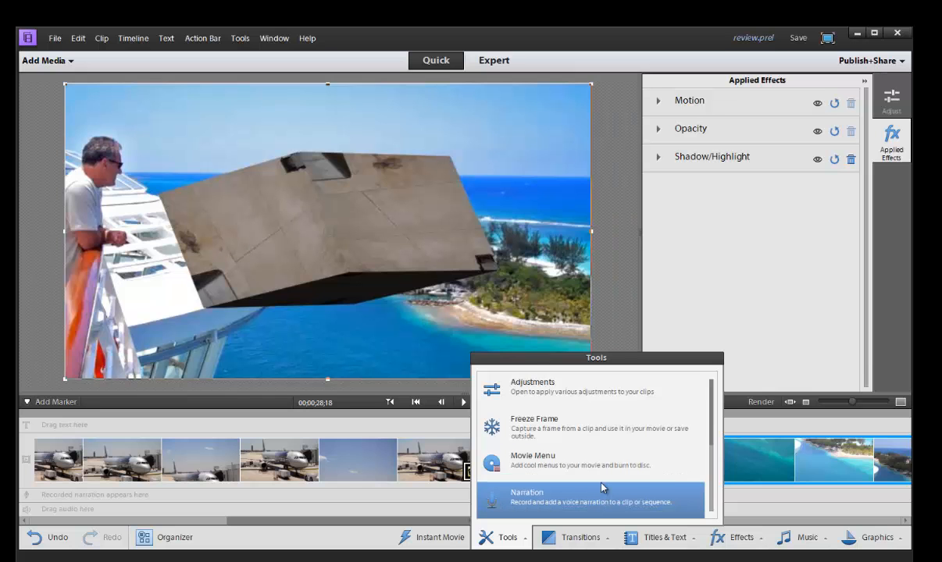
pyautogui.moveTo(629, 501)
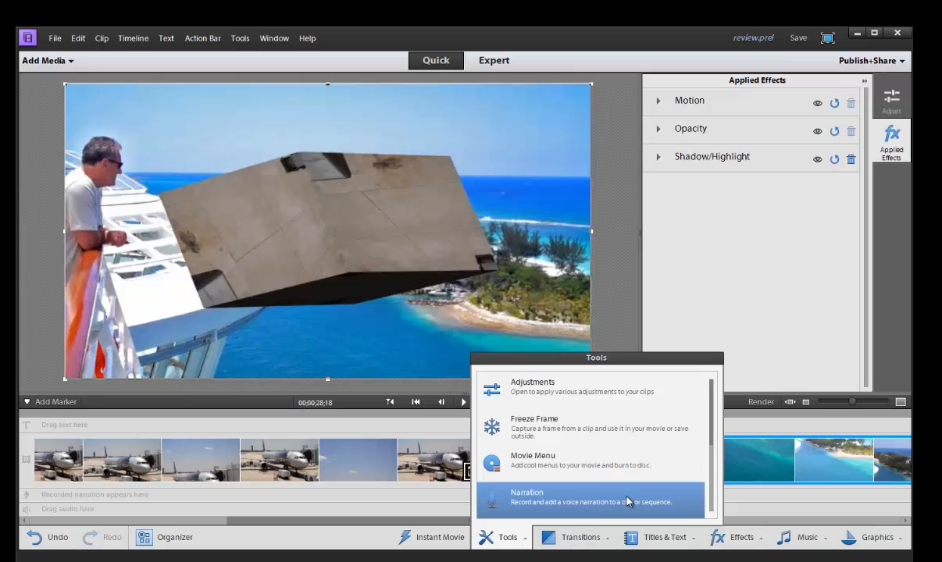
# Scroll the Tools list to reveal Pan & Zoom, Smart Mix and Smart Trim.
pyautogui.scroll(-3)
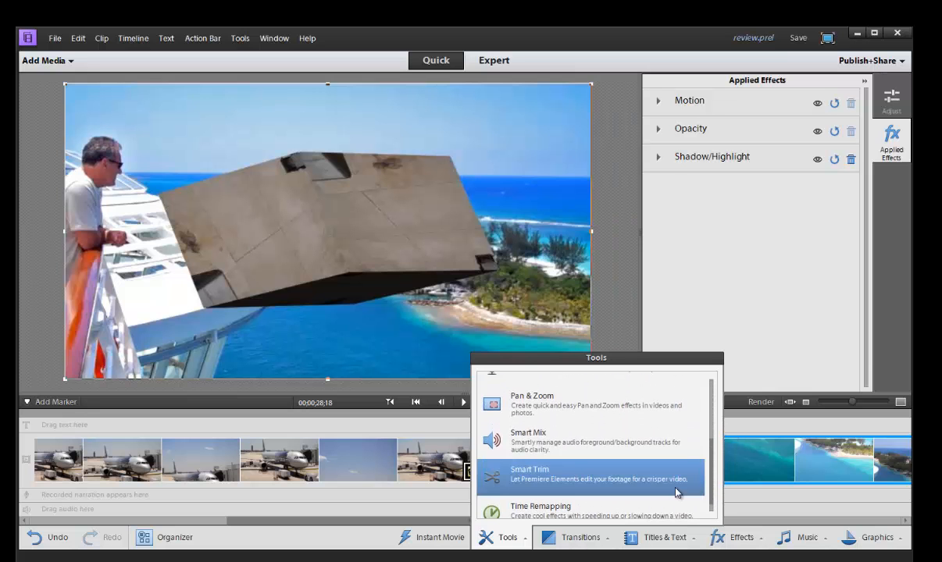
pyautogui.moveTo(537, 415)
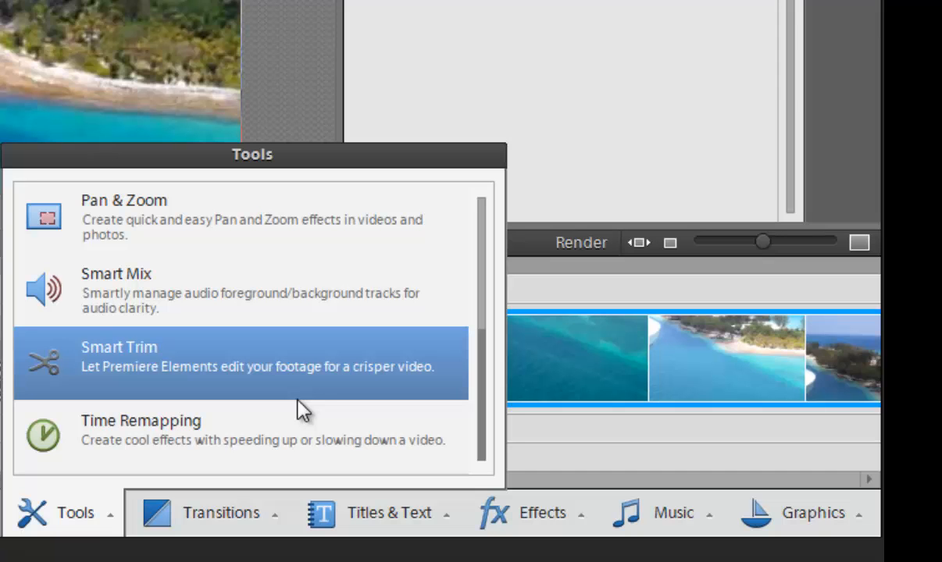
pyautogui.moveTo(307, 400)
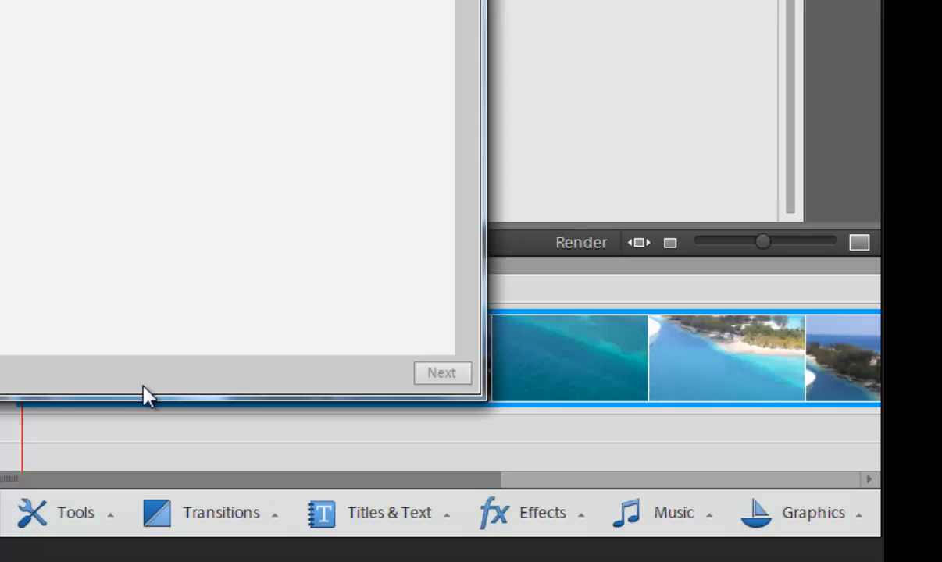
pyautogui.moveTo(82, 78)
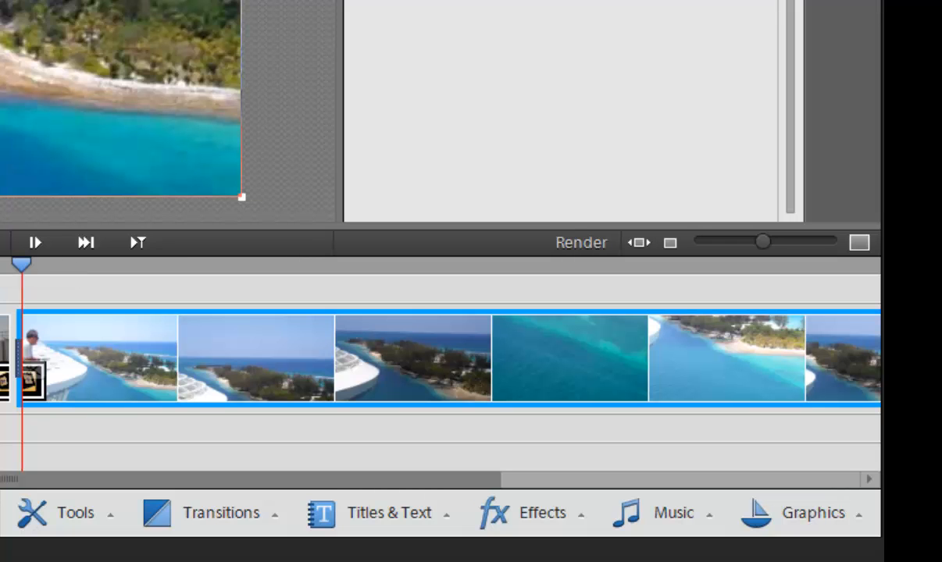
pyautogui.moveTo(74, 336)
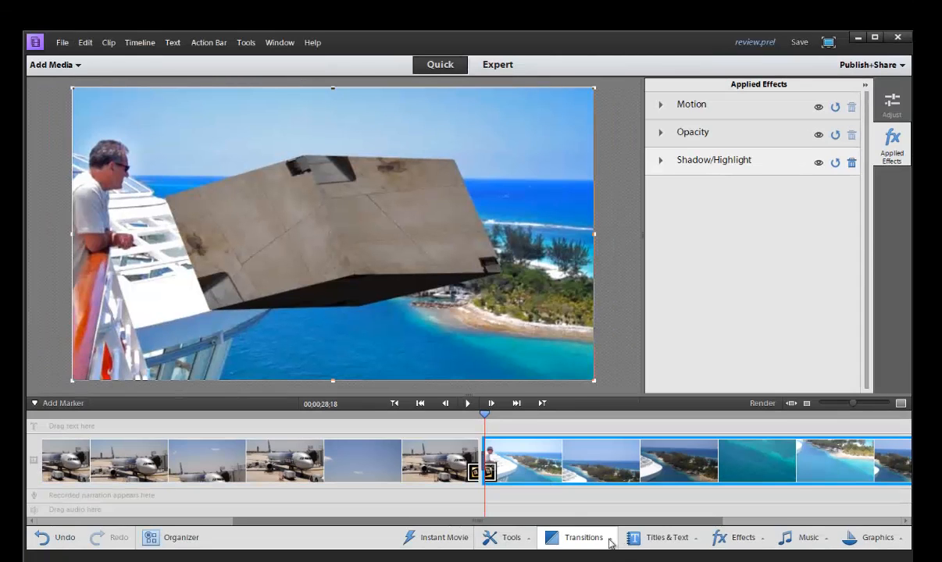
# Scroll through the transitions gallery, then switch to the Titles & Text templates.
pyautogui.click(583, 537)
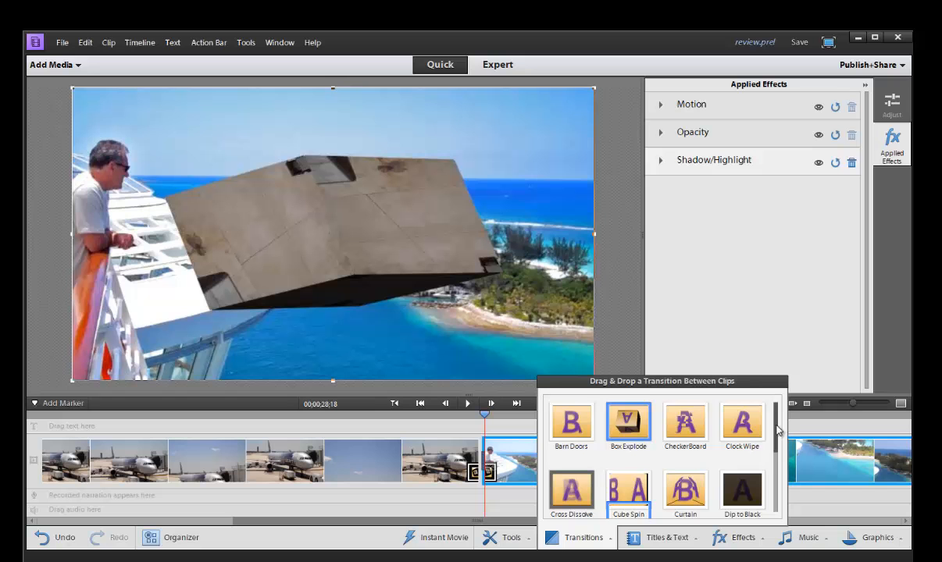
pyautogui.scroll(-3)
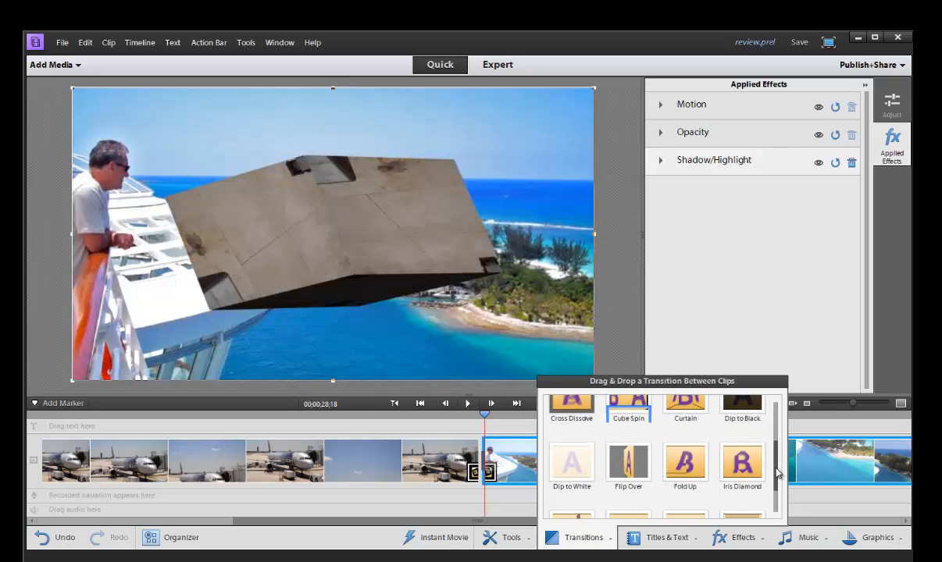
pyautogui.scroll(-3)
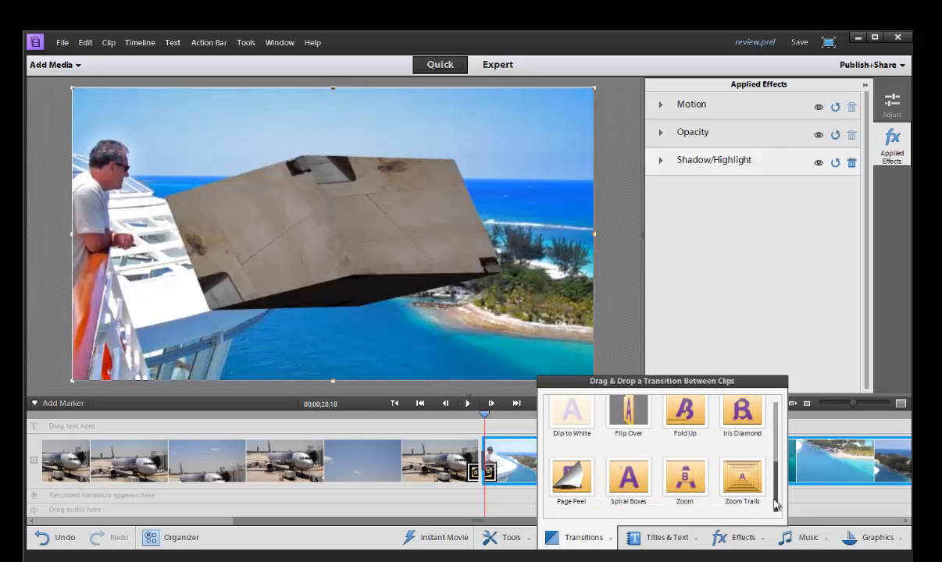
pyautogui.click(666, 537)
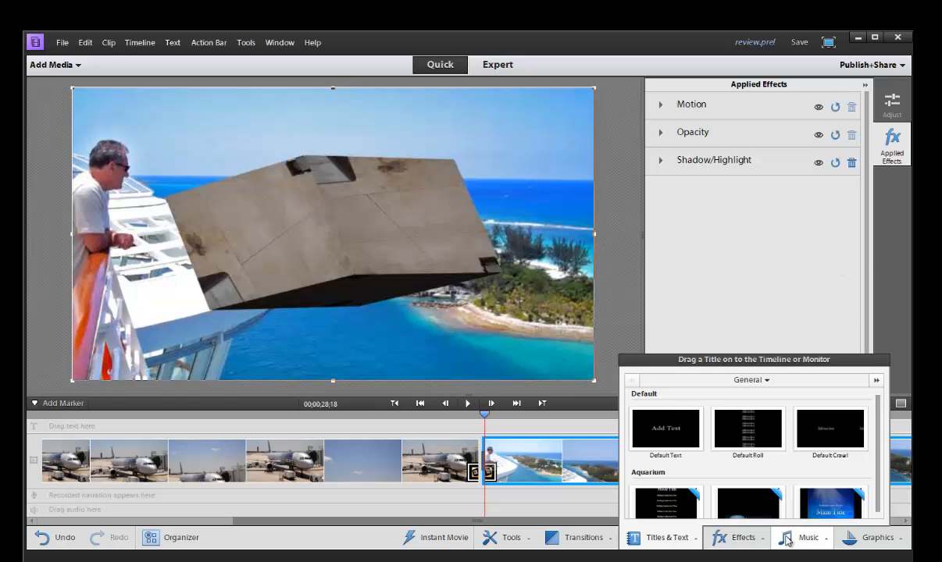
# Apply Black & White to the beach clip, undo it, and close the Effects panel.
pyautogui.click(742, 538)
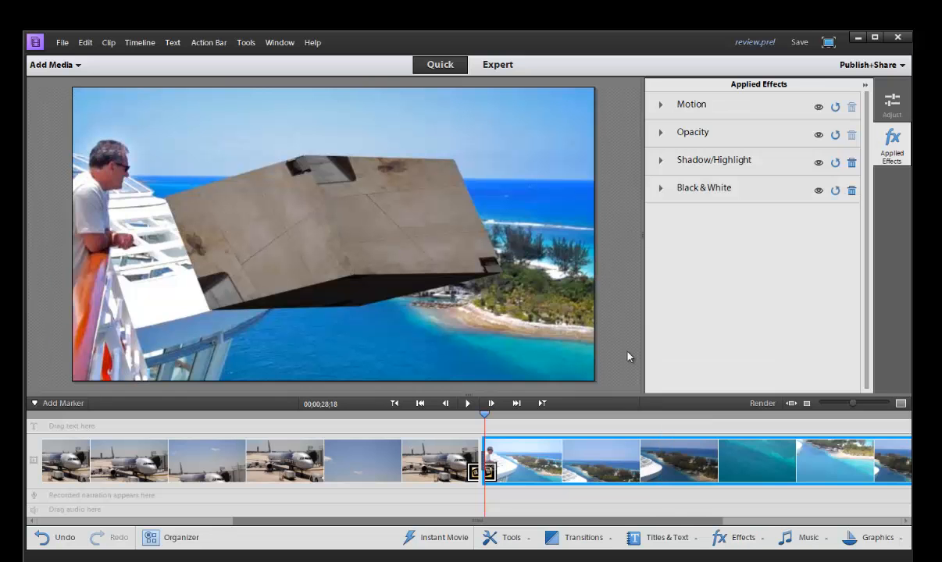
pyautogui.click(742, 537)
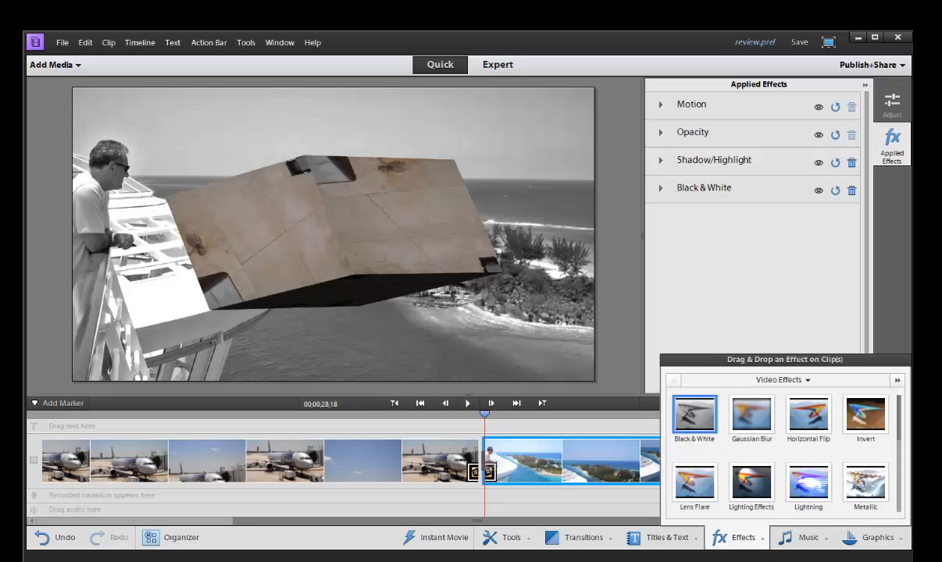
pyautogui.click(852, 190)
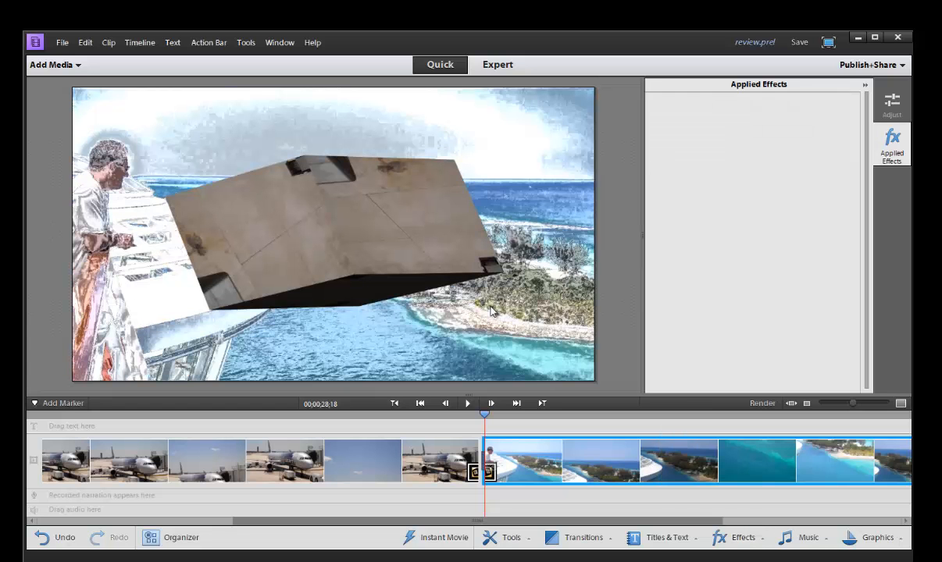
pyautogui.click(743, 538)
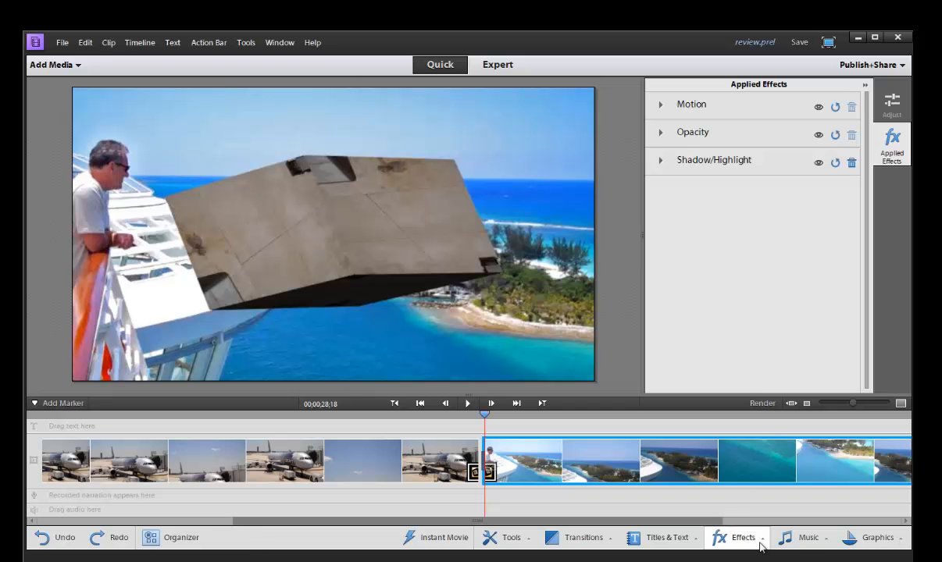
pyautogui.moveTo(807, 538)
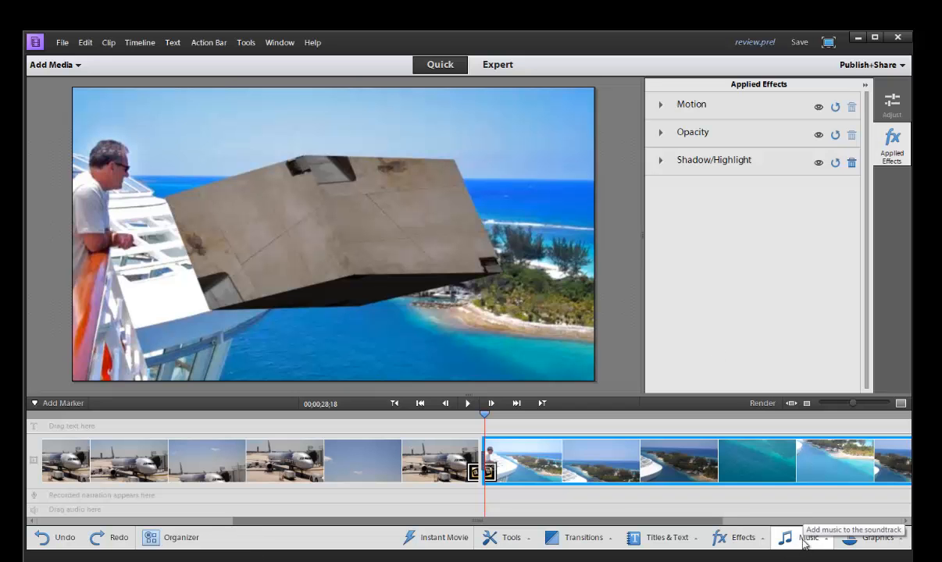
pyautogui.click(810, 538)
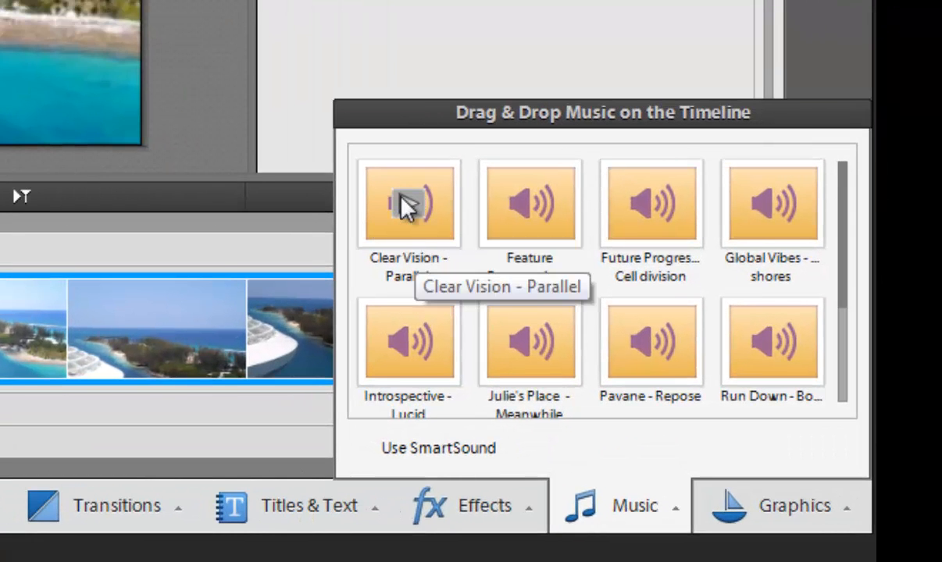
pyautogui.moveTo(596, 211)
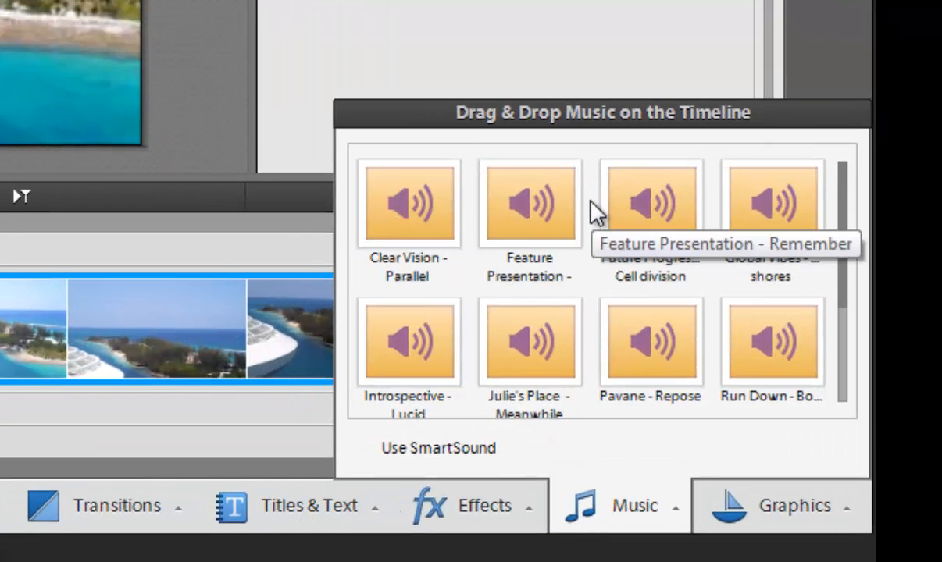
pyautogui.moveTo(410, 203)
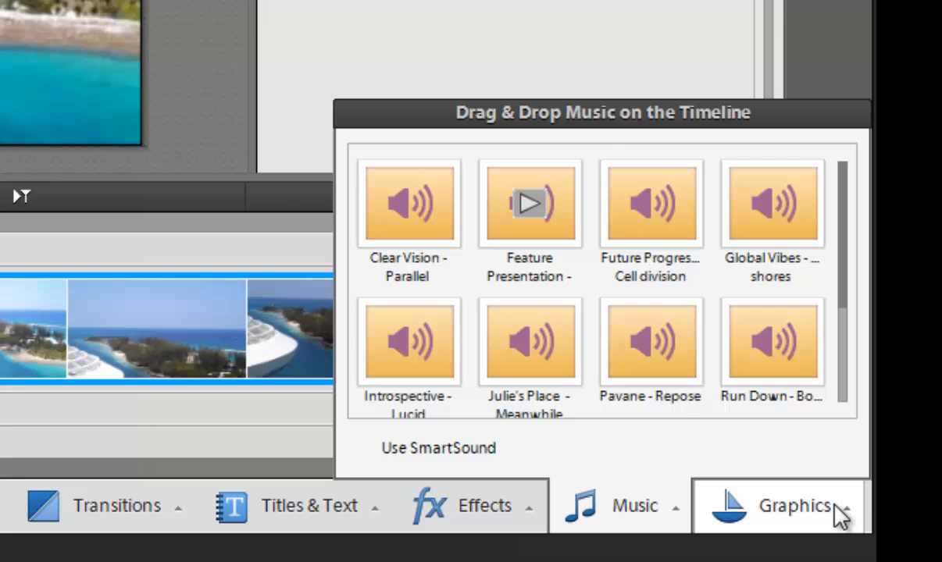
pyautogui.click(793, 505)
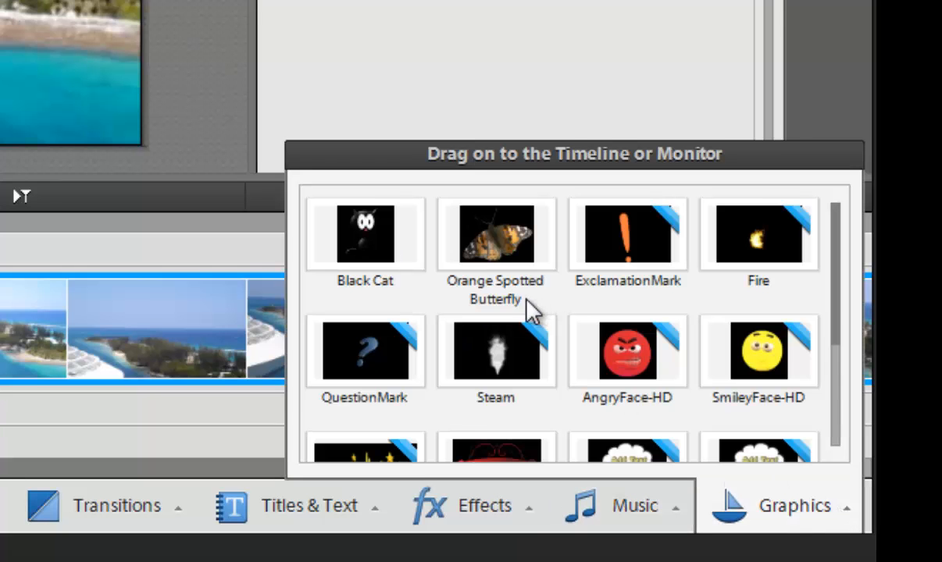
pyautogui.moveTo(495, 352)
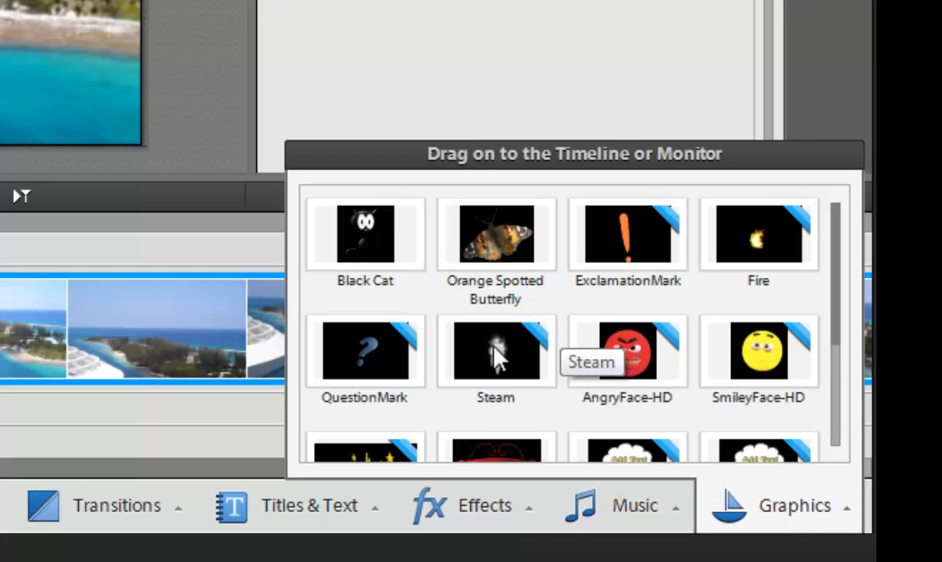
pyautogui.scroll(-3)
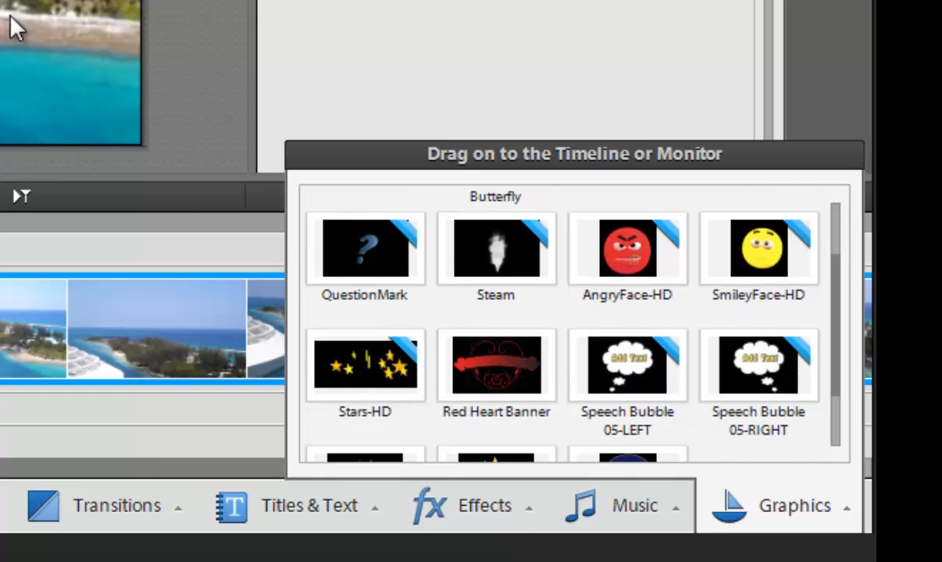
pyautogui.moveTo(326, 270)
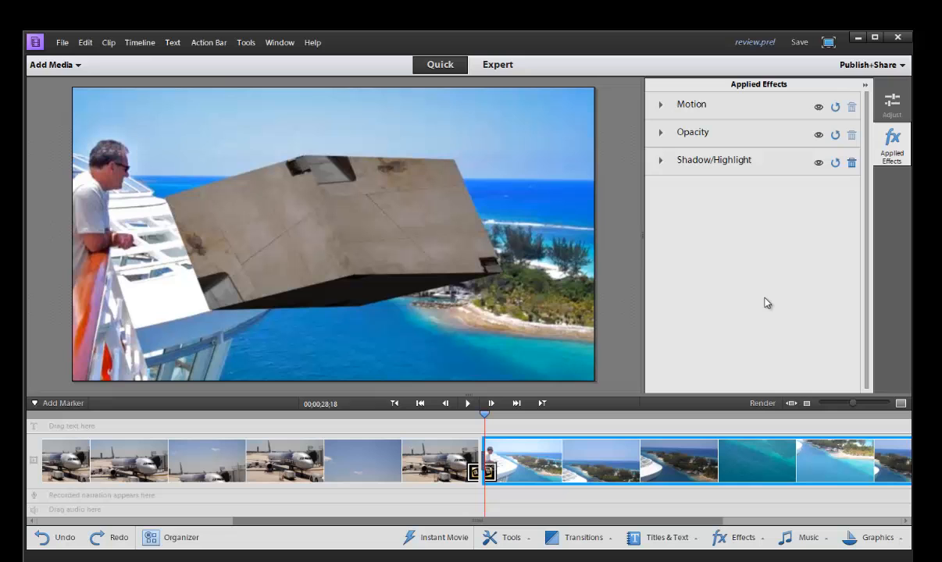
pyautogui.moveTo(529, 223)
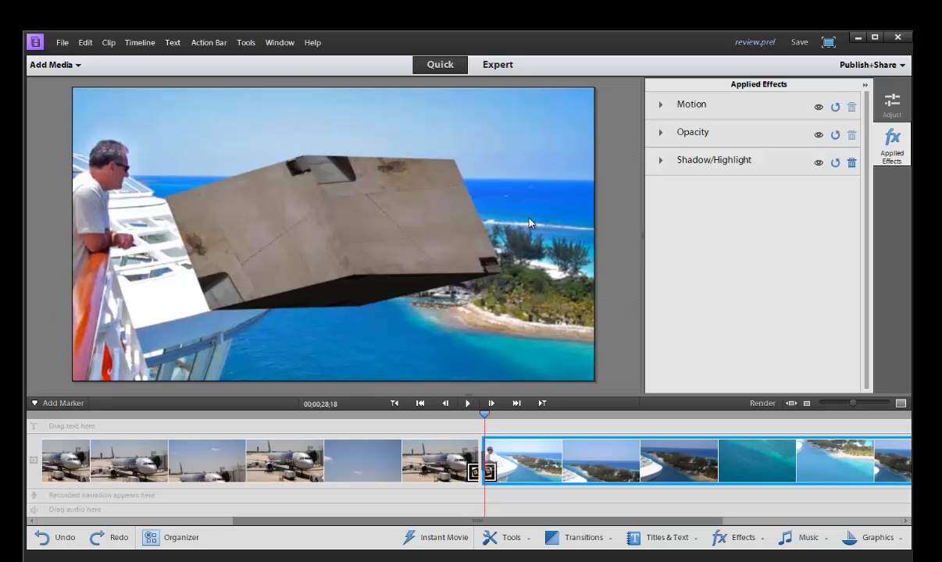
pyautogui.moveTo(521, 217)
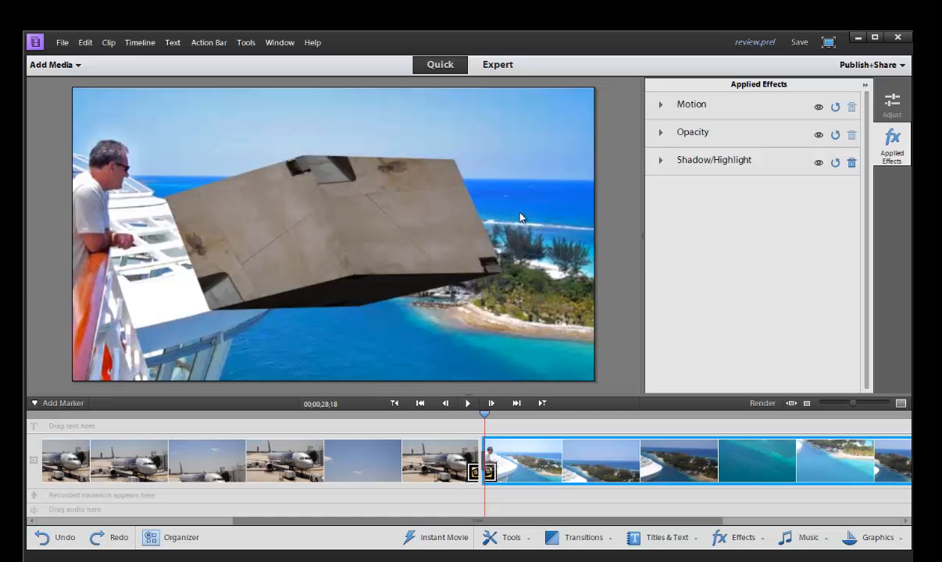
pyautogui.moveTo(500, 448)
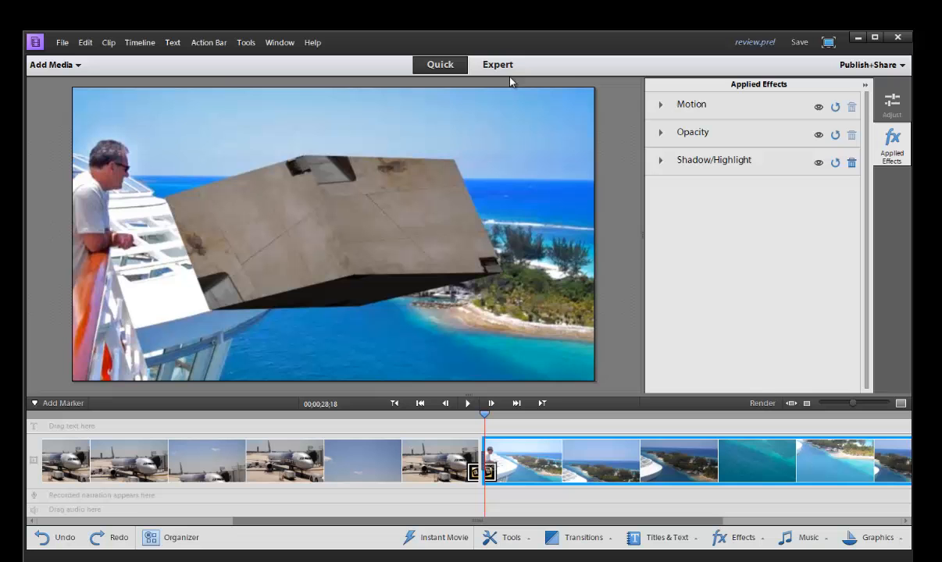
# Switch to Expert view with separate video, audio, narration and soundtrack tracks.
pyautogui.click(497, 64)
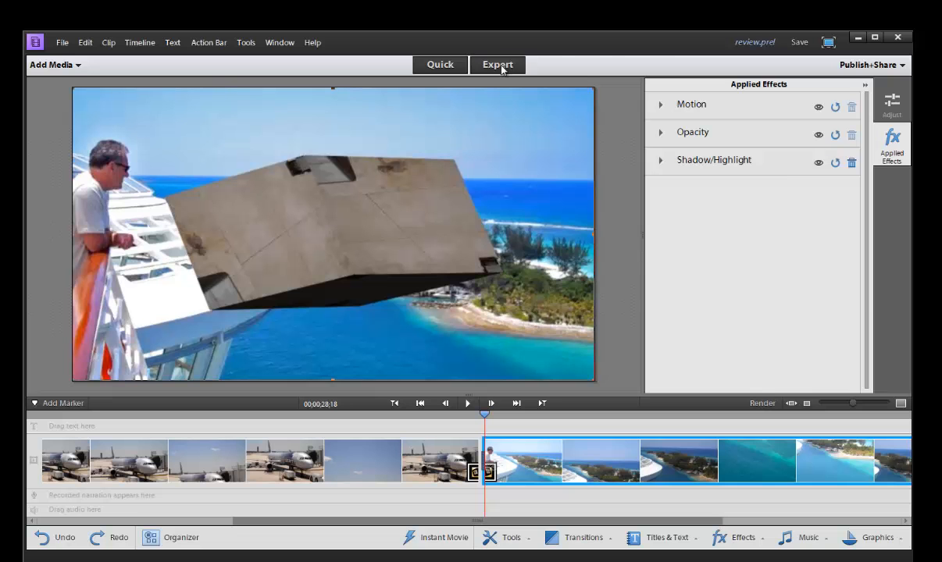
pyautogui.click(498, 64)
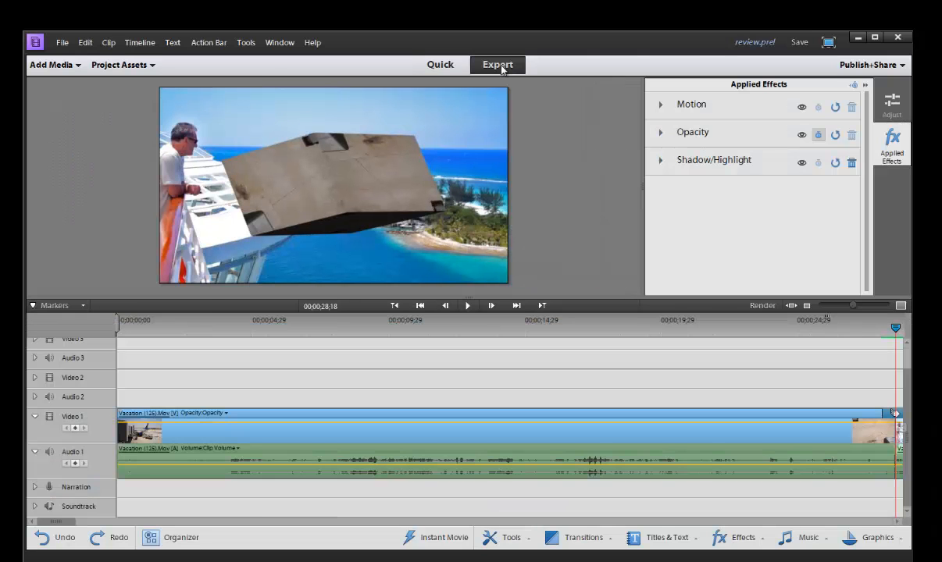
pyautogui.moveTo(498, 64)
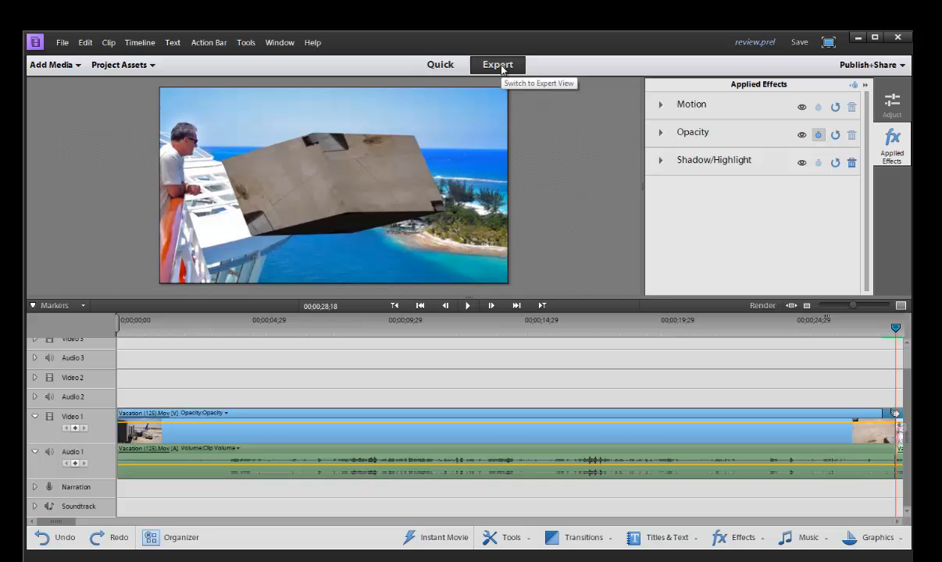
pyautogui.moveTo(530, 237)
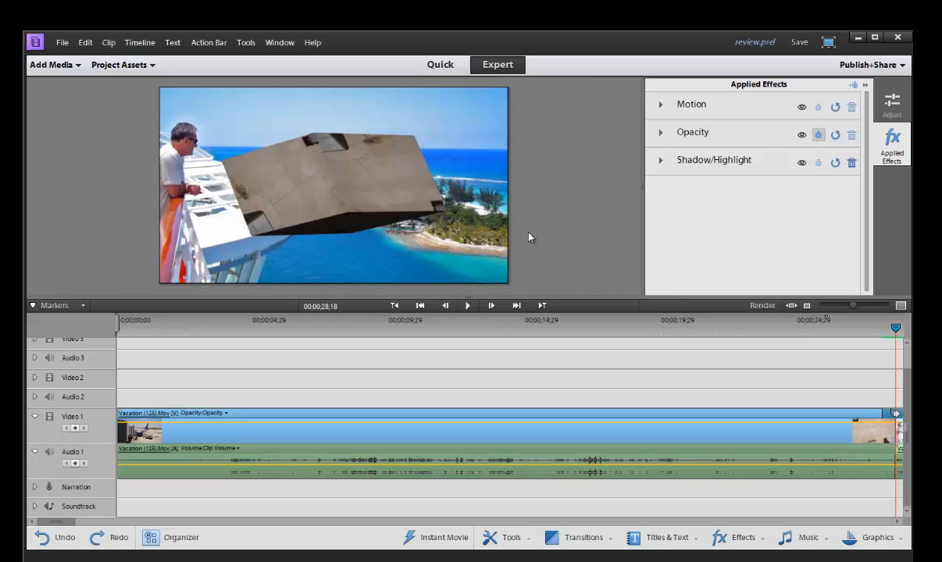
pyautogui.moveTo(84, 367)
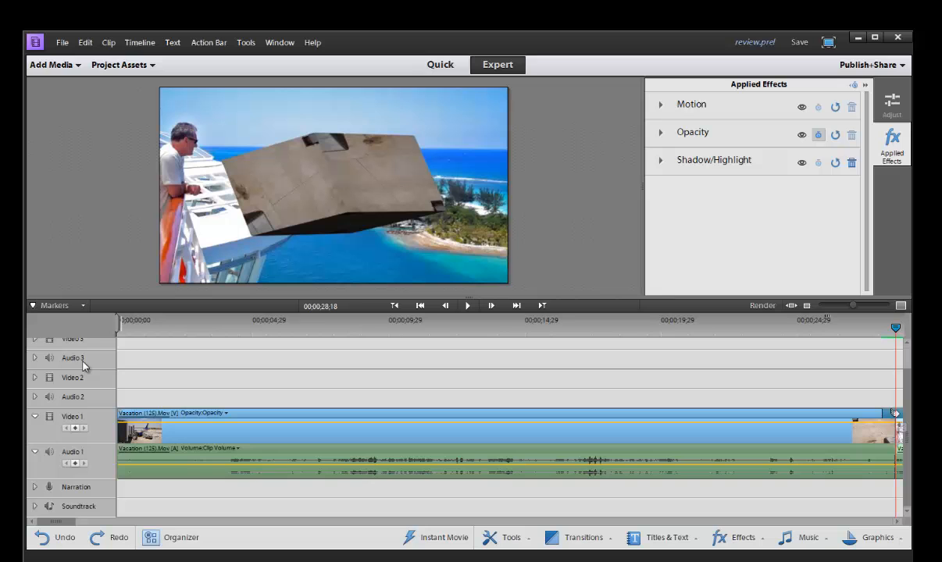
pyautogui.moveTo(99, 376)
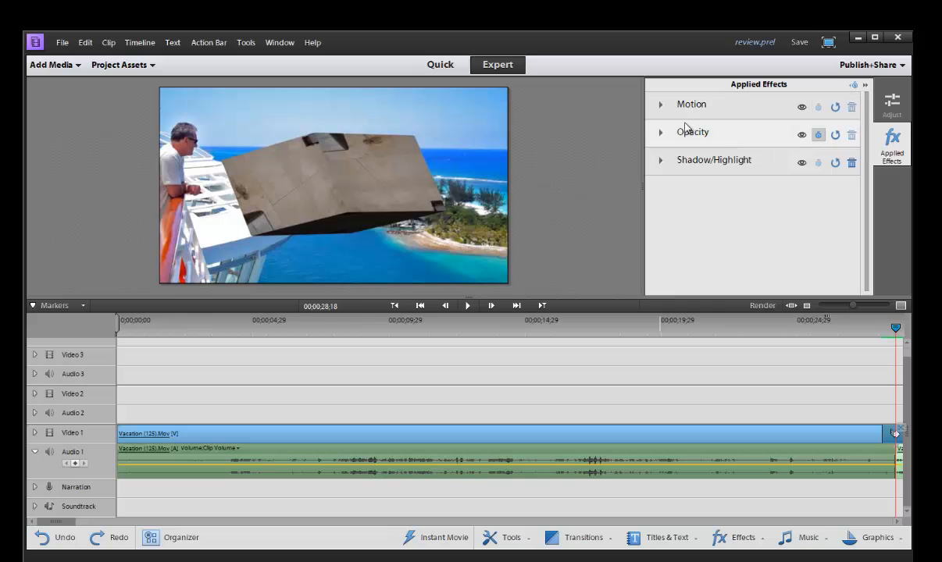
# Set the vacation clip's Motion scale to 122.4, then show Adjust with Smart Fix expanded.
pyautogui.click(661, 104)
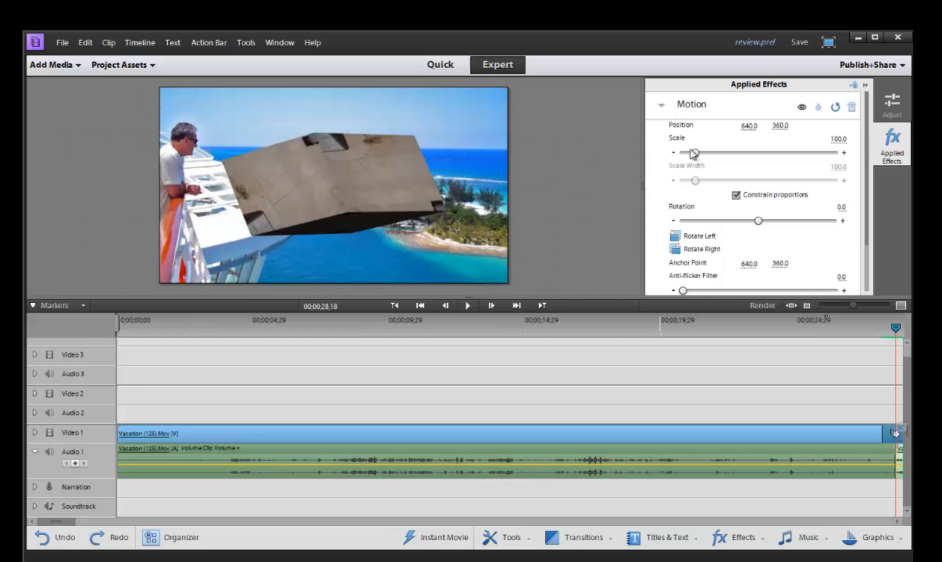
pyautogui.moveTo(693, 154); pyautogui.dragTo(700, 153)
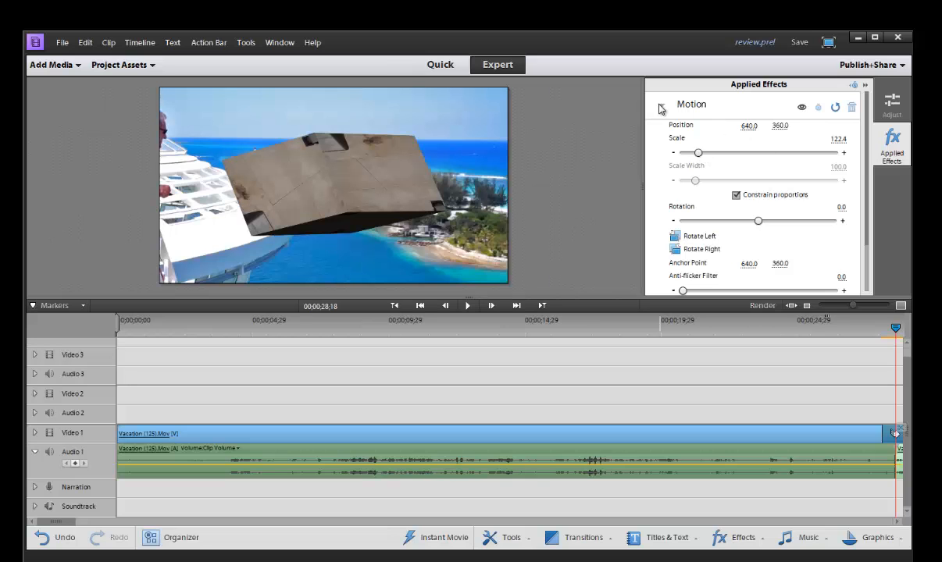
pyautogui.click(661, 104)
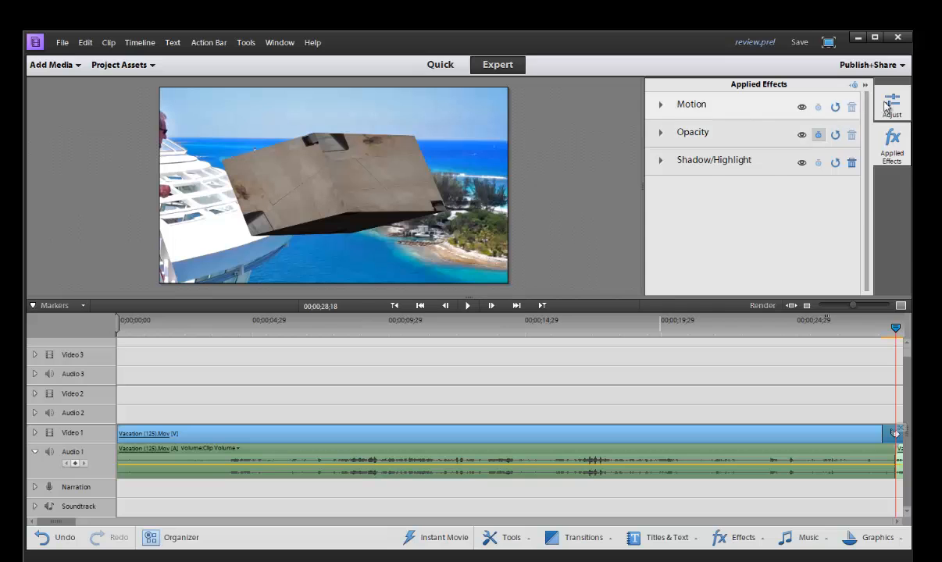
pyautogui.click(891, 105)
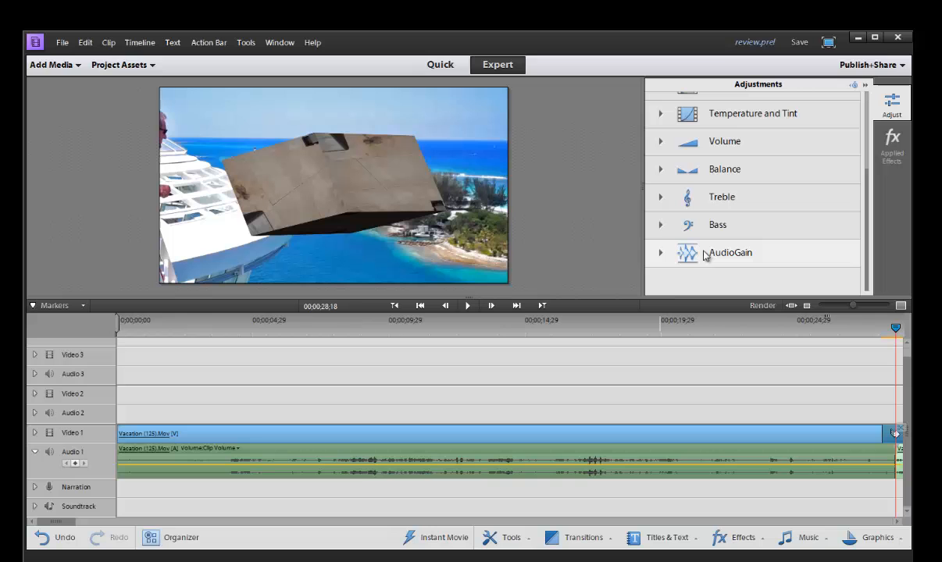
pyautogui.moveTo(662, 197)
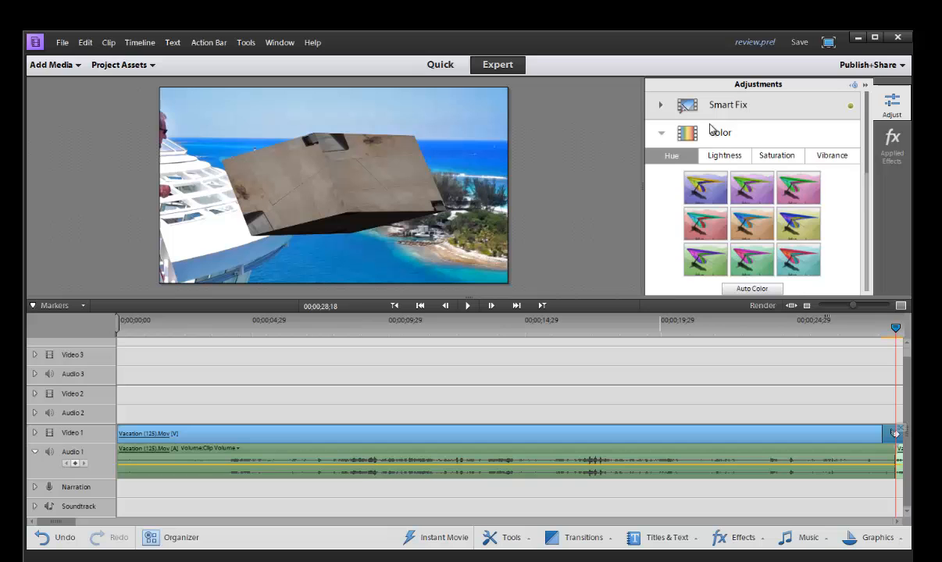
pyautogui.click(661, 105)
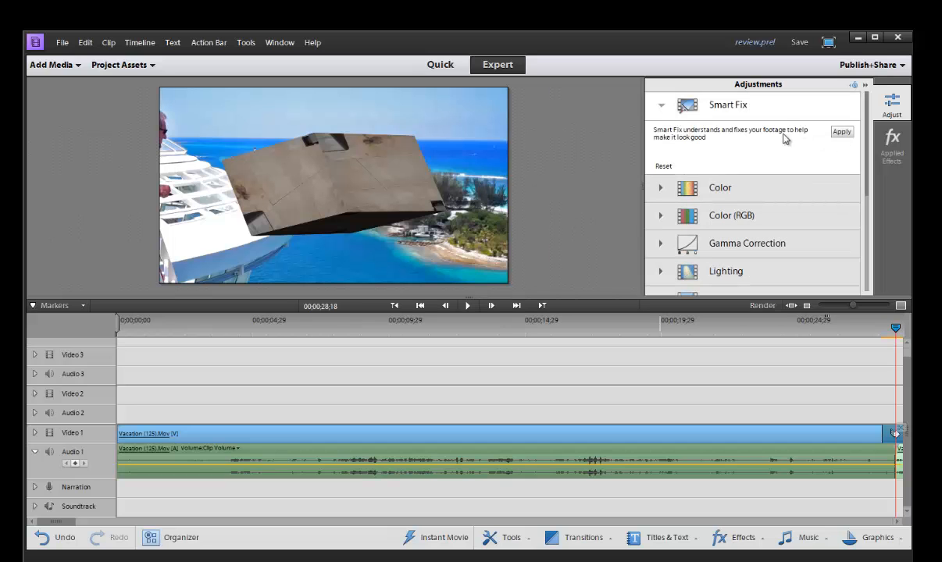
pyautogui.moveTo(556, 325)
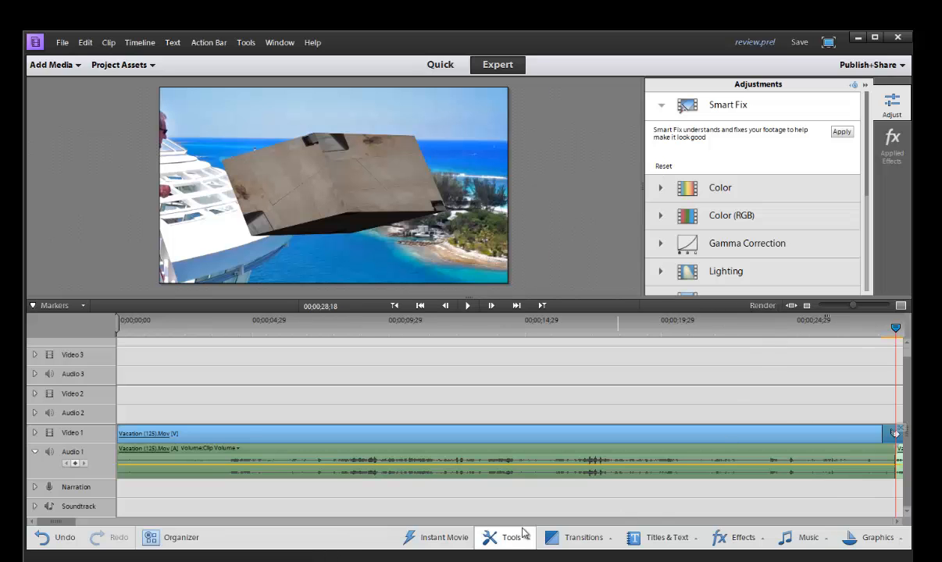
pyautogui.moveTo(511, 537)
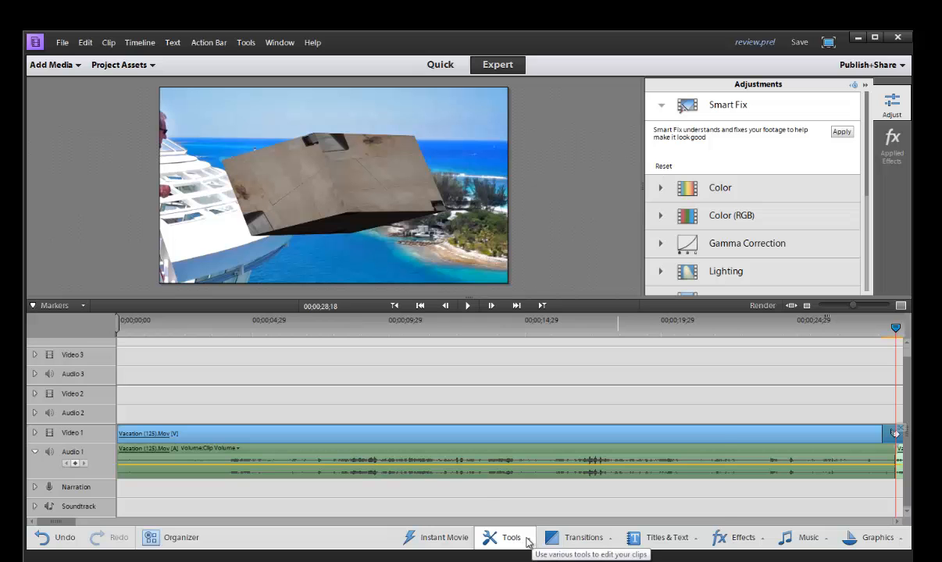
# View track levels in the Audio Mixer, close it, and show the 3D Motion transitions.
pyautogui.click(511, 538)
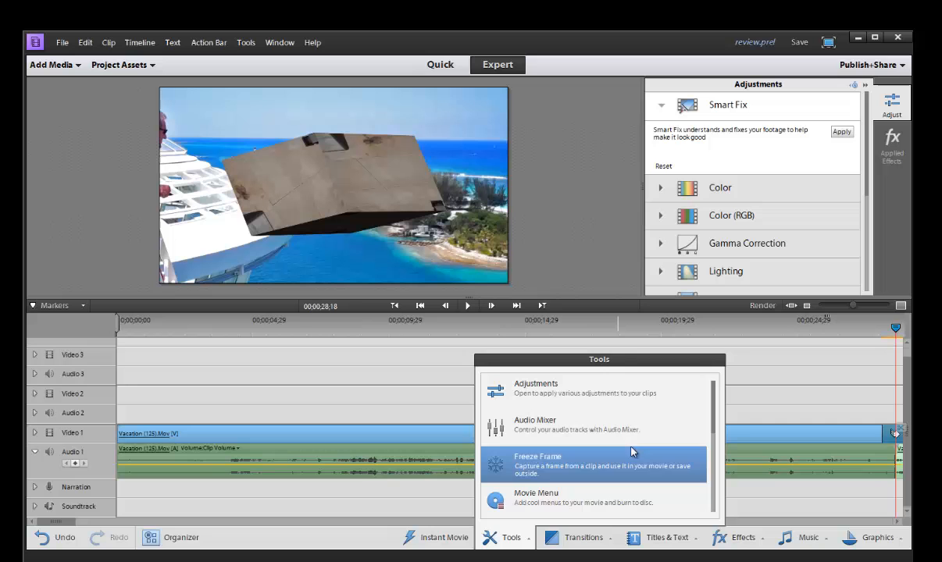
pyautogui.moveTo(563, 425)
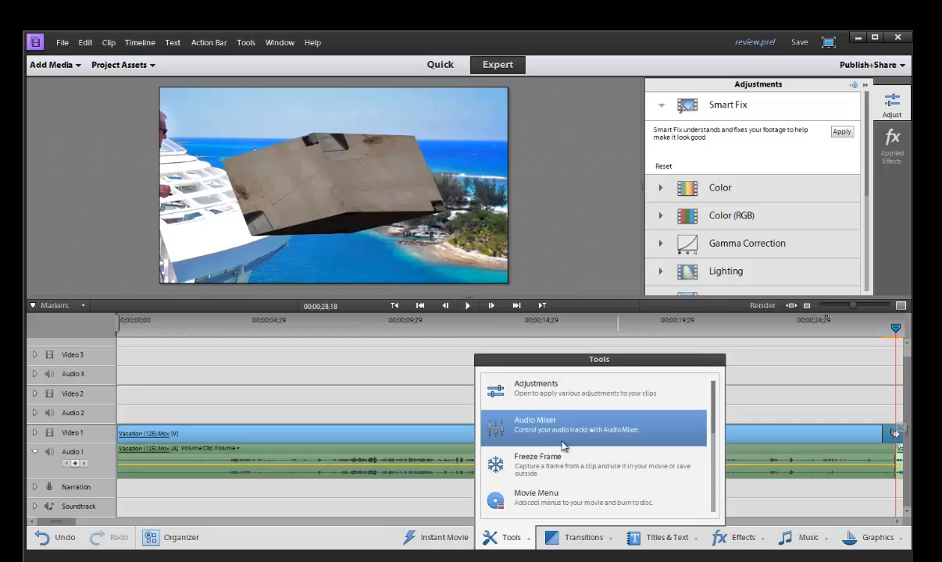
pyautogui.click(535, 425)
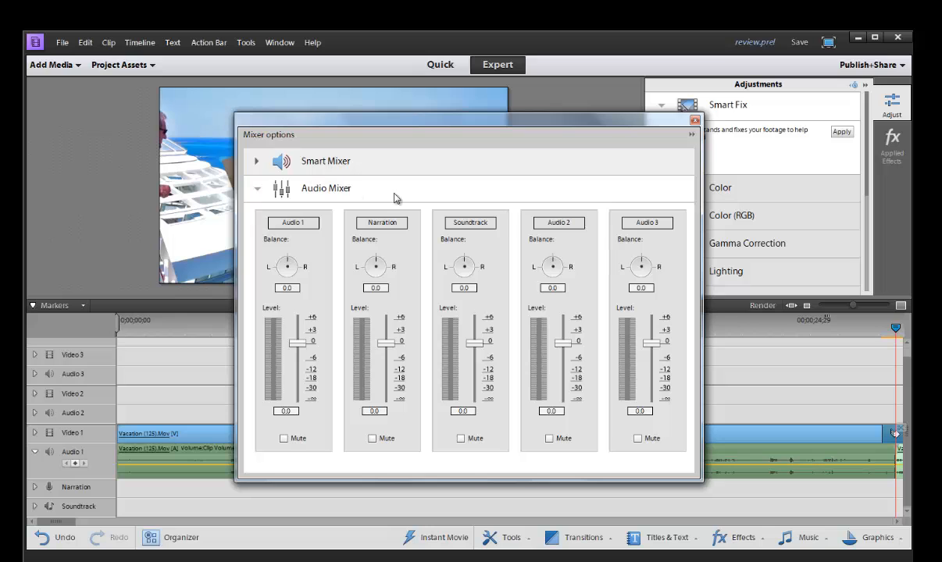
pyautogui.moveTo(523, 243)
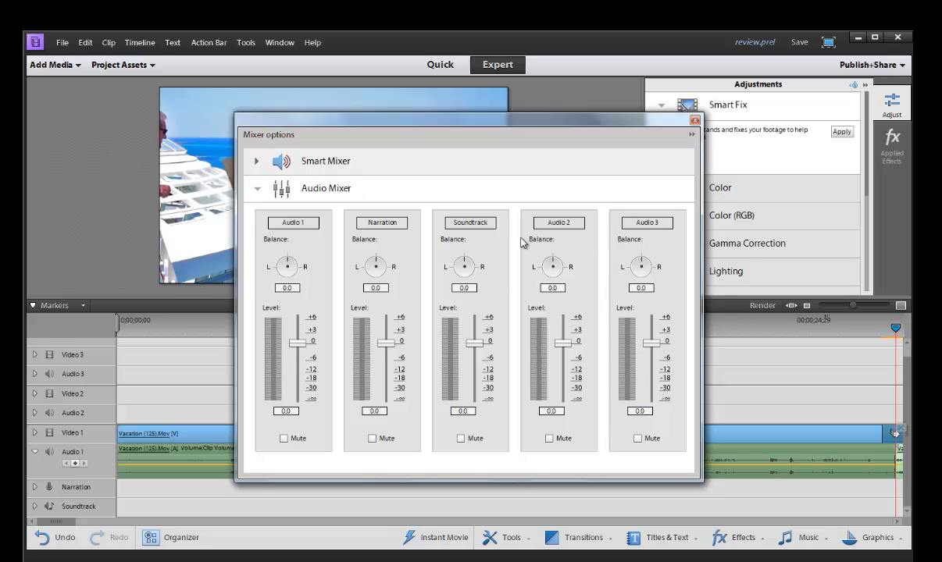
pyautogui.click(694, 120)
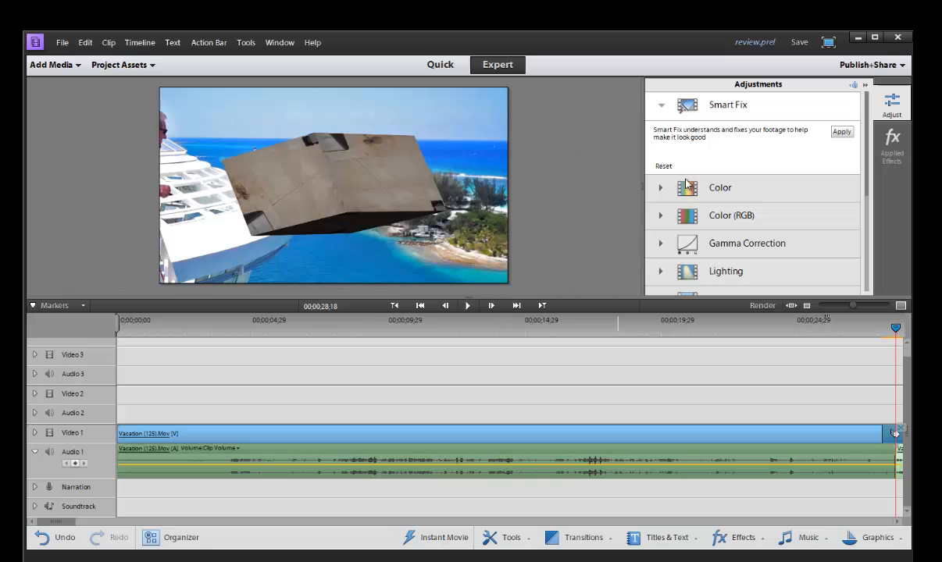
pyautogui.click(584, 538)
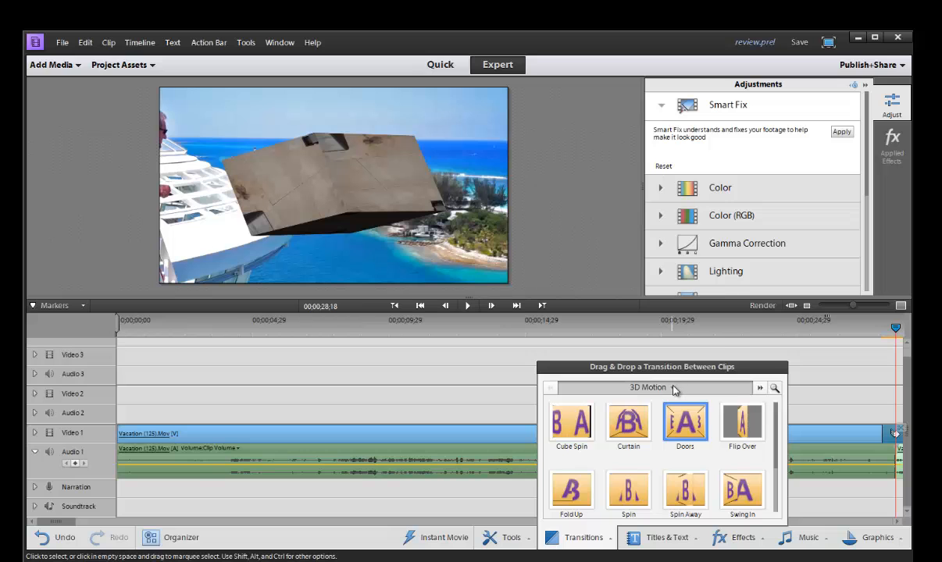
# Browse the transition category dropdown, then show the General title templates.
pyautogui.click(649, 388)
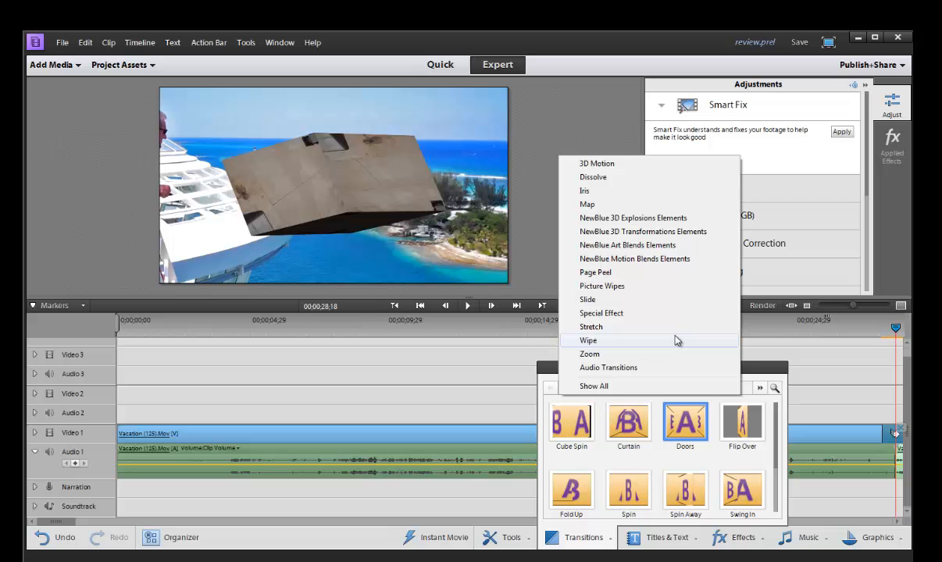
pyautogui.moveTo(674, 347)
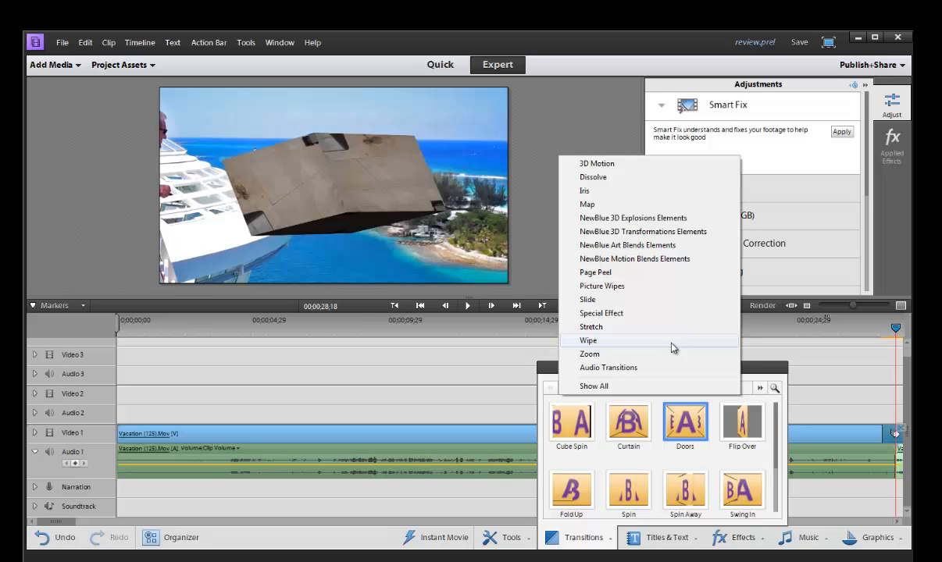
pyautogui.moveTo(611, 356)
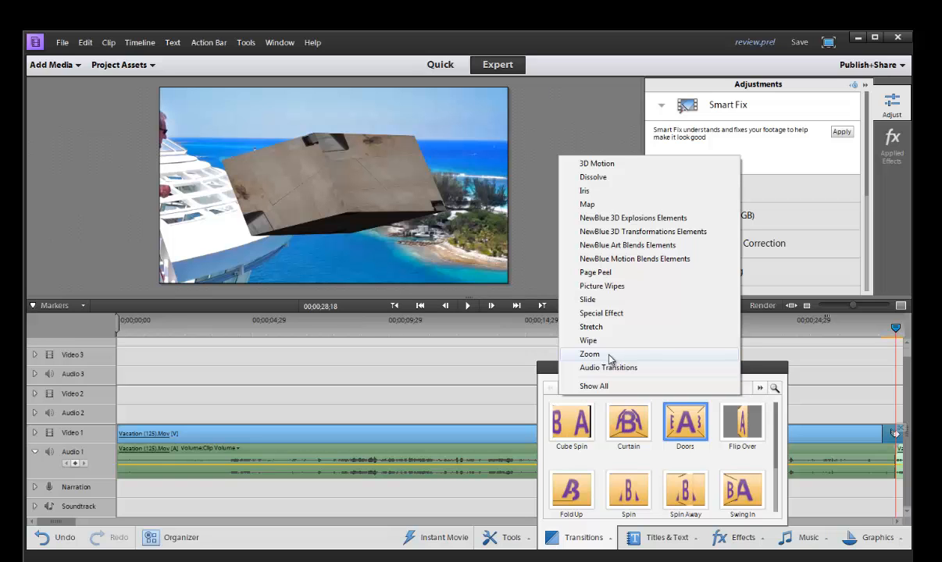
pyautogui.moveTo(608, 204)
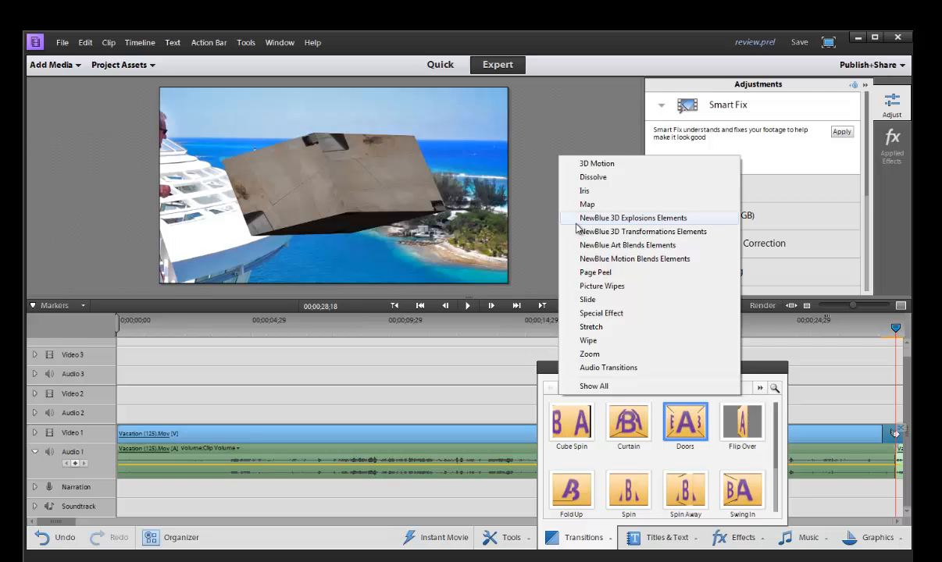
pyautogui.moveTo(623, 182)
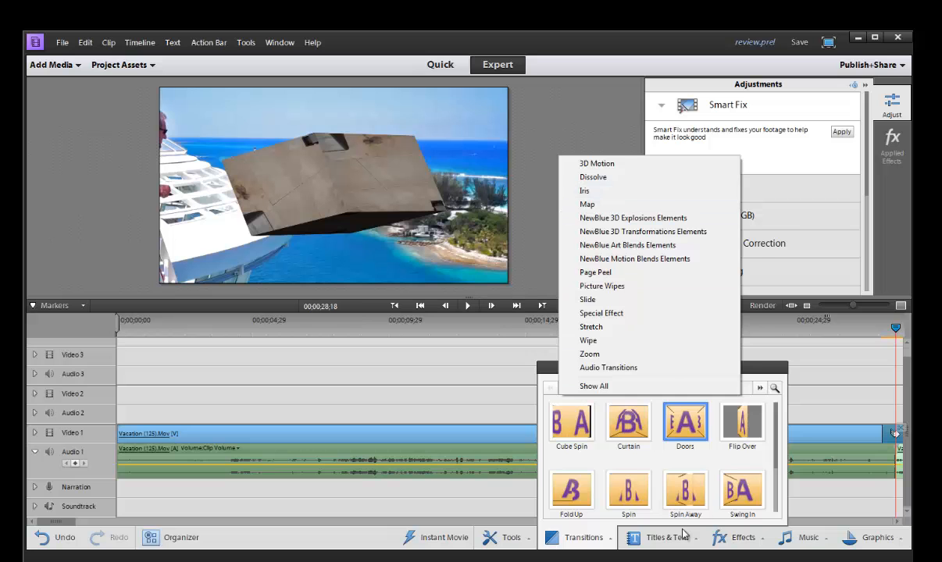
pyautogui.click(666, 538)
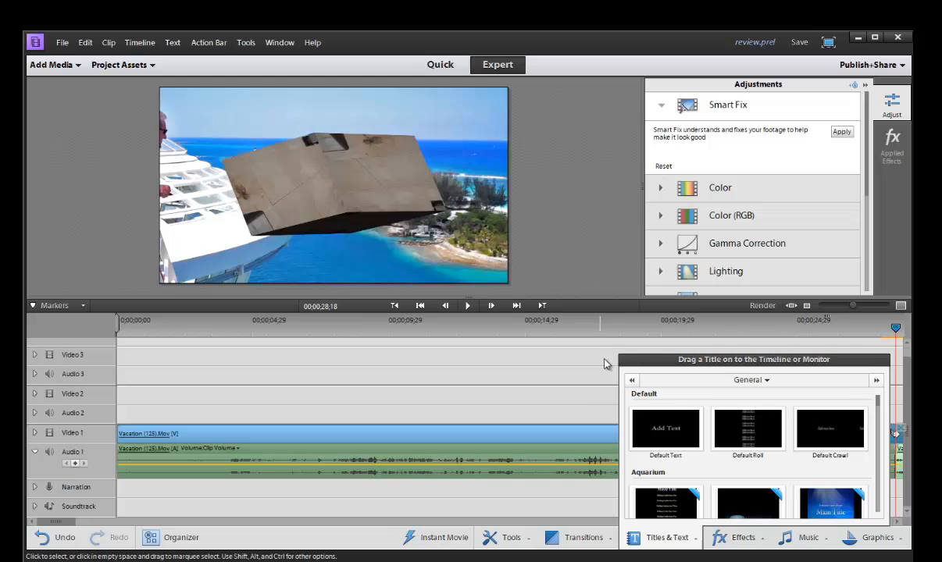
# Browse the video effect categories, then show the Animated Objects text title choices.
pyautogui.click(743, 537)
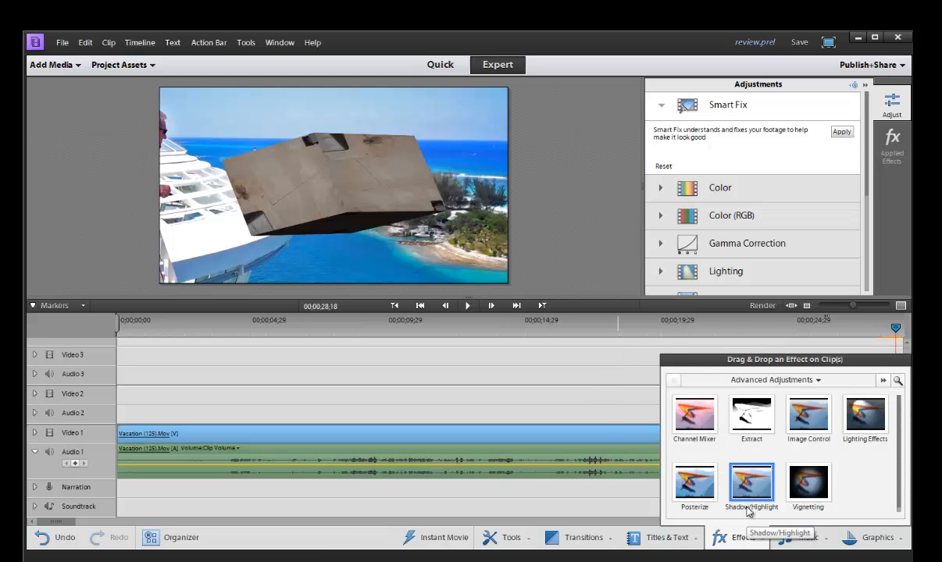
pyautogui.click(774, 379)
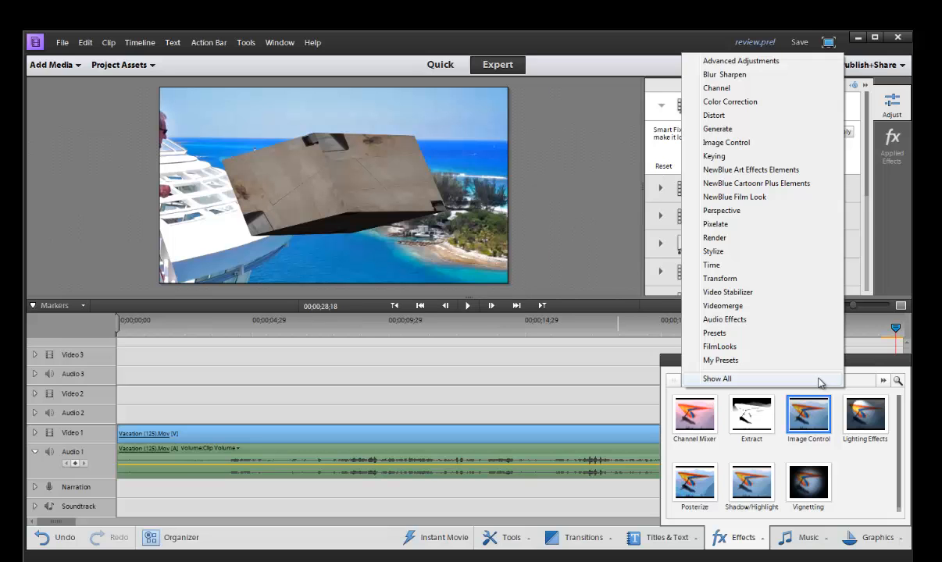
pyautogui.moveTo(740, 157)
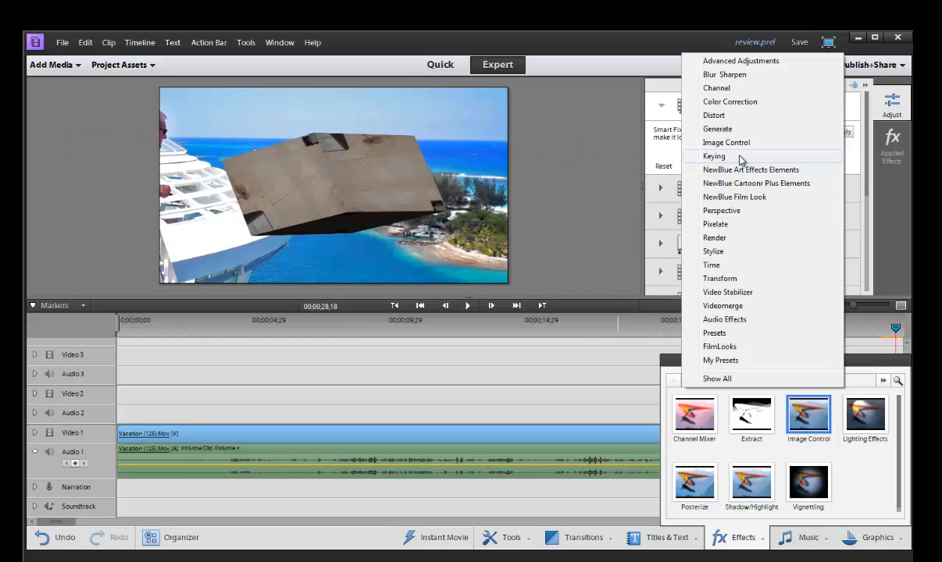
pyautogui.moveTo(730, 115)
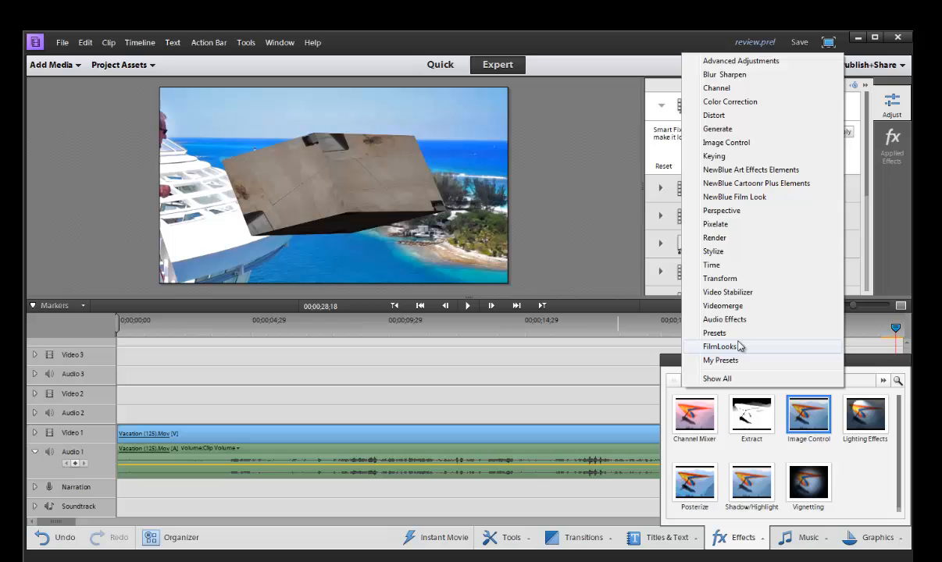
pyautogui.moveTo(870, 379)
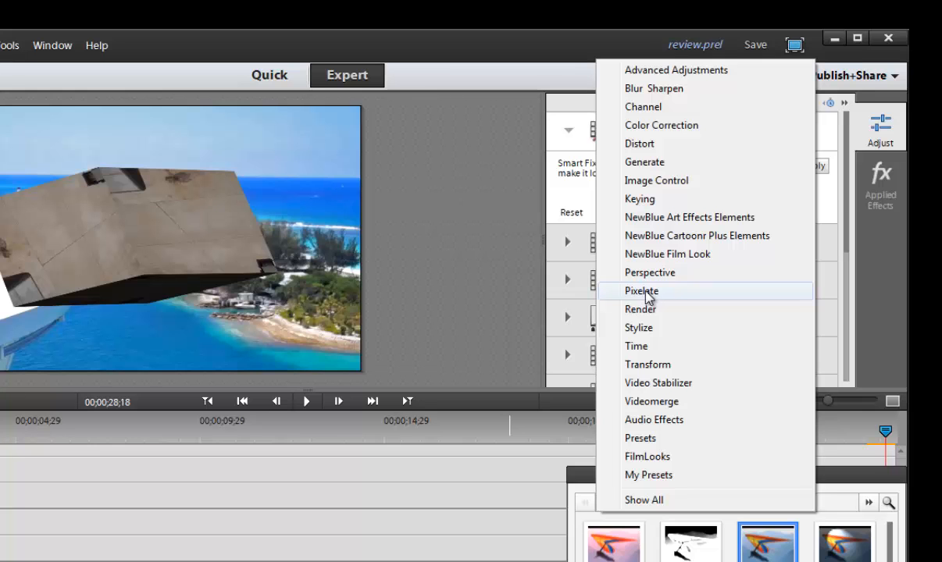
pyautogui.moveTo(673, 291)
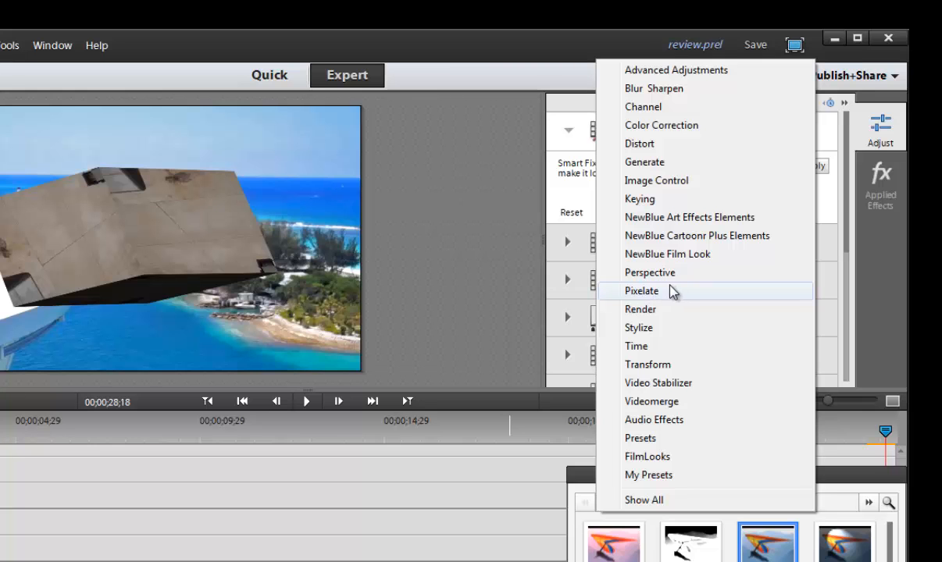
pyautogui.moveTo(486, 296)
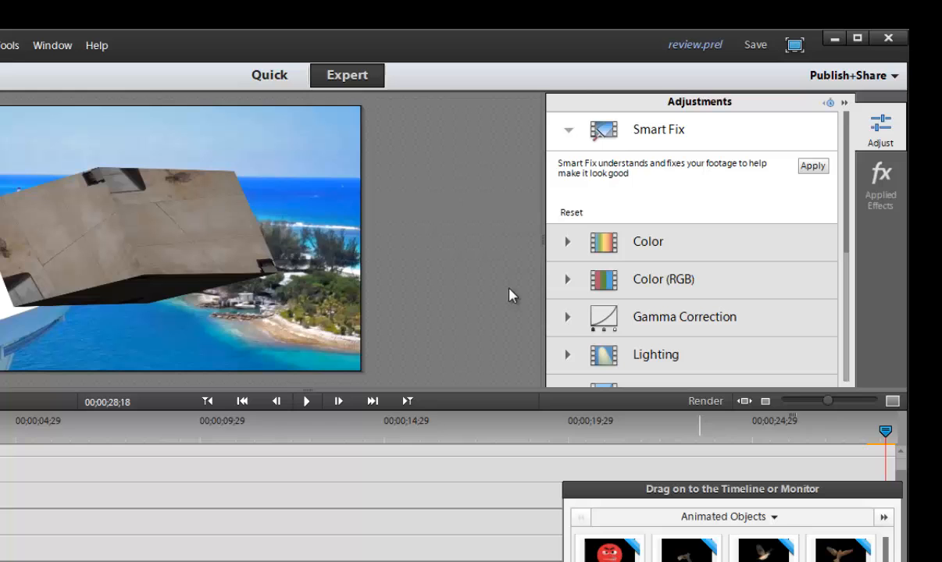
pyautogui.click(9, 45)
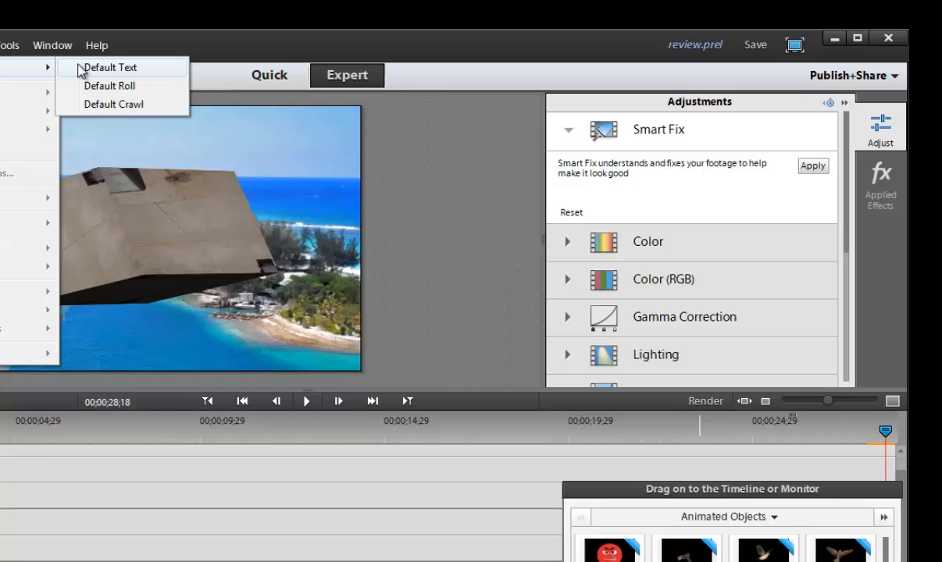
# Add a Default Text title reading 'TEXT HERE' to the movie.
pyautogui.click(110, 67)
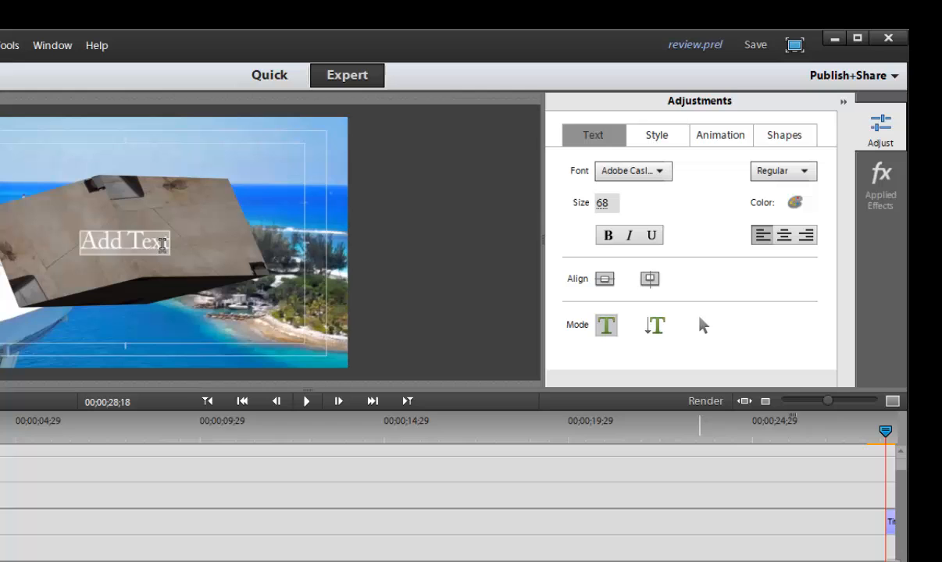
pyautogui.write('TEXT HERE')
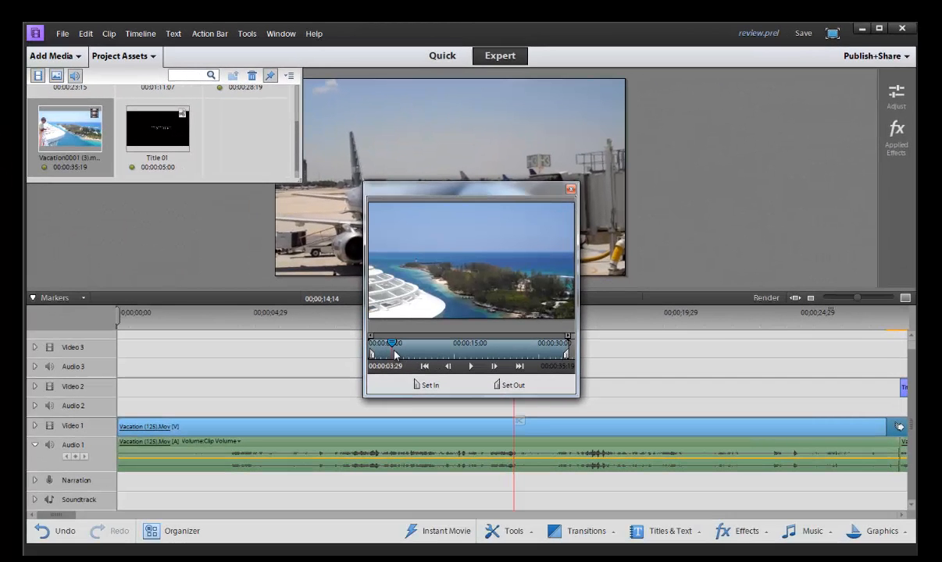
# Trim the vacation beach clip to 00:00:09:28 and close the preview window.
pyautogui.moveTo(391, 343); pyautogui.dragTo(445, 343)
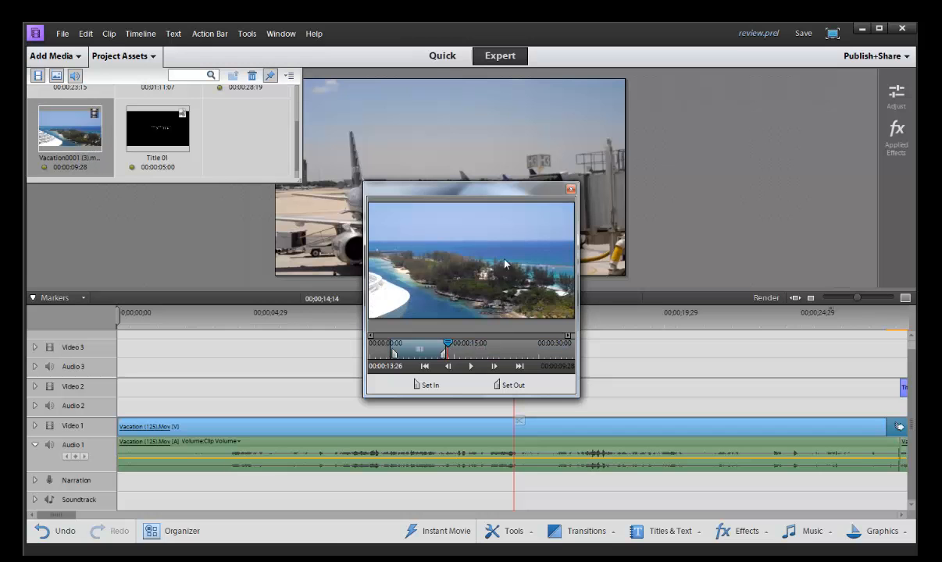
pyautogui.click(571, 190)
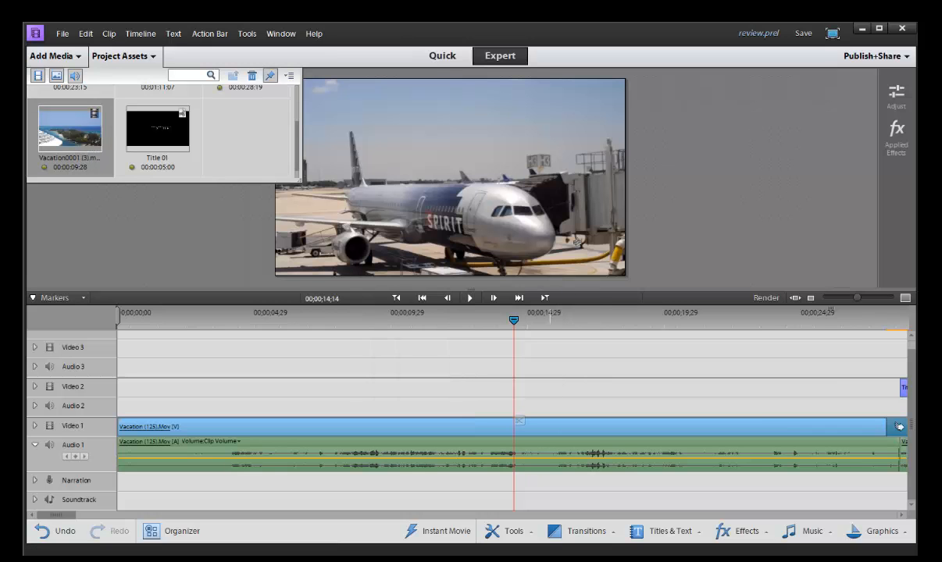
pyautogui.moveTo(519, 426)
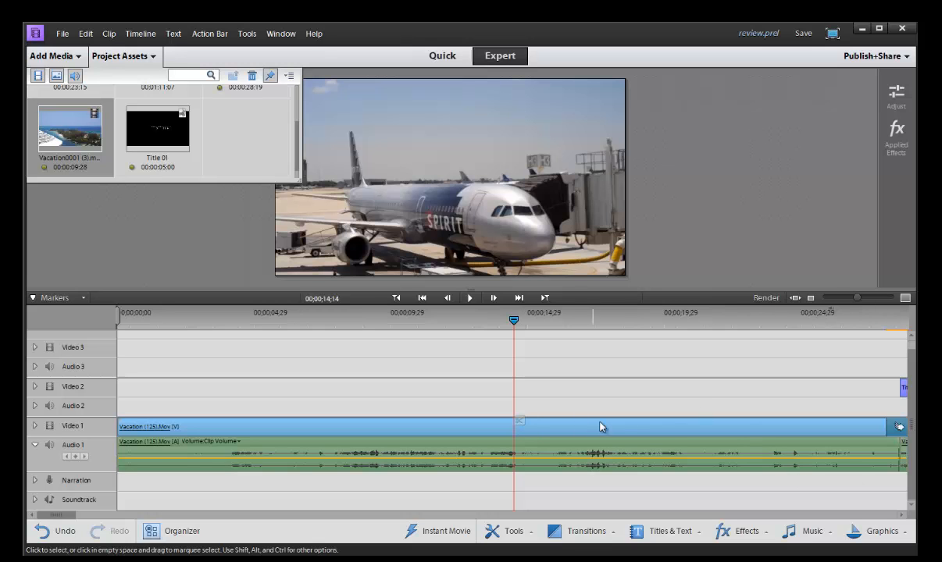
pyautogui.moveTo(532, 327)
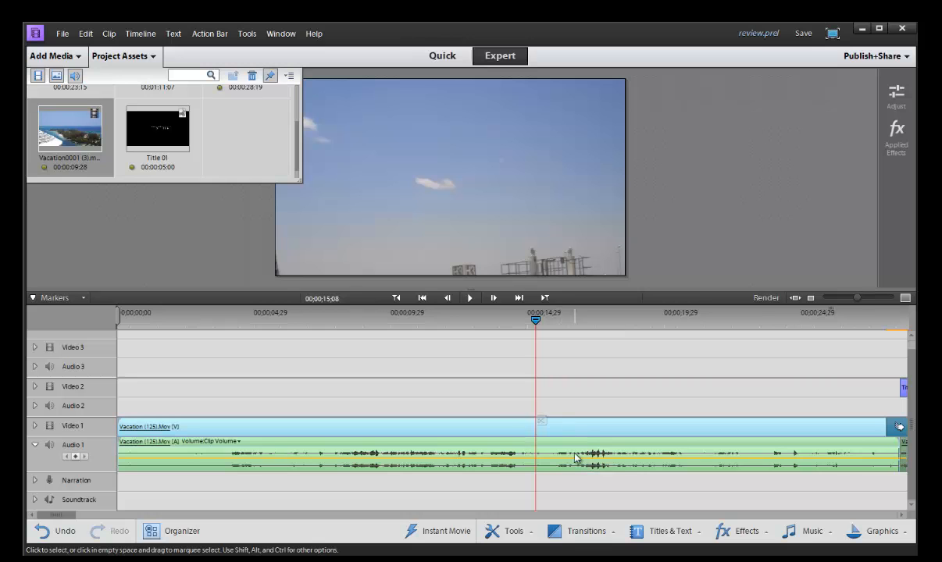
pyautogui.moveTo(557, 432)
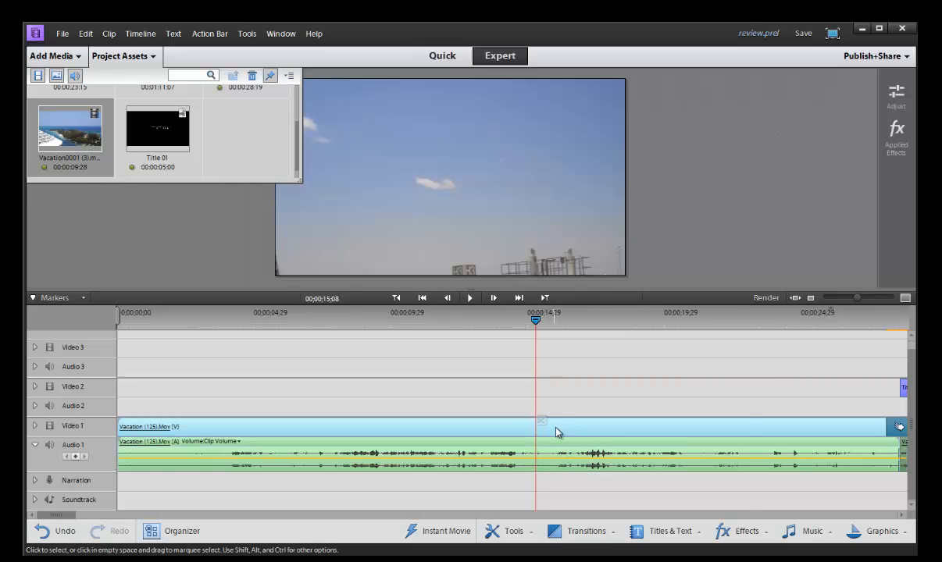
# Unlink audio and video on the Vacation (125).Mov timeline clip.
pyautogui.rightClick(559, 432)
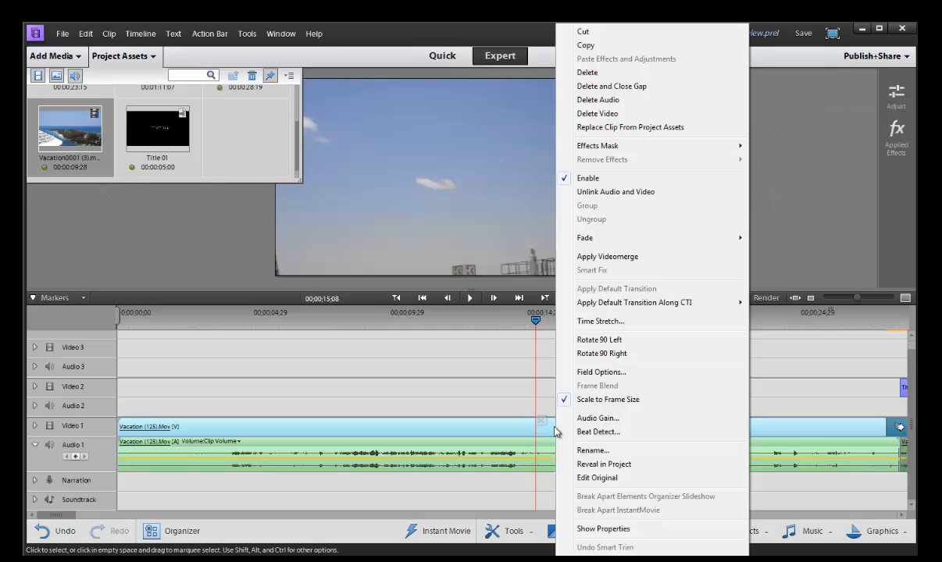
pyautogui.moveTo(549, 431)
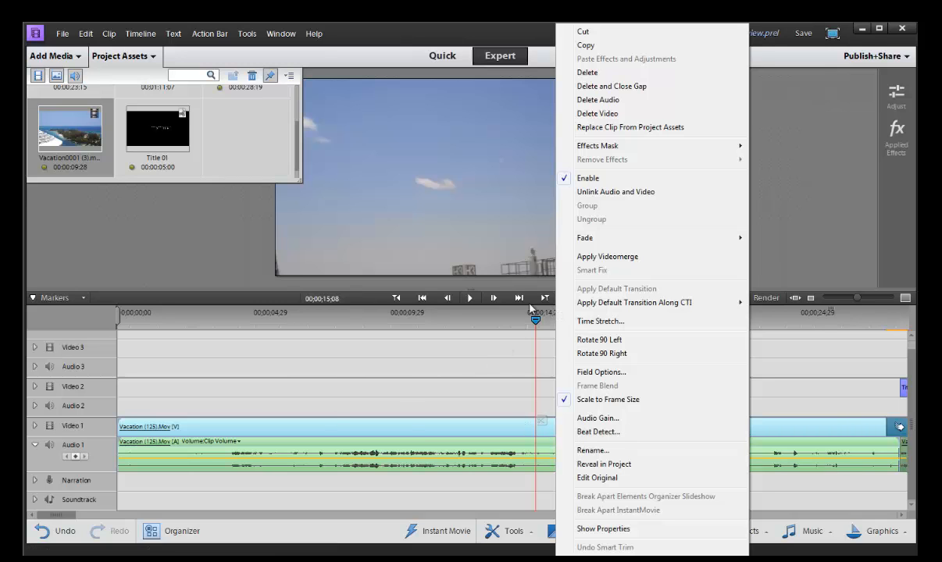
pyautogui.moveTo(536, 321)
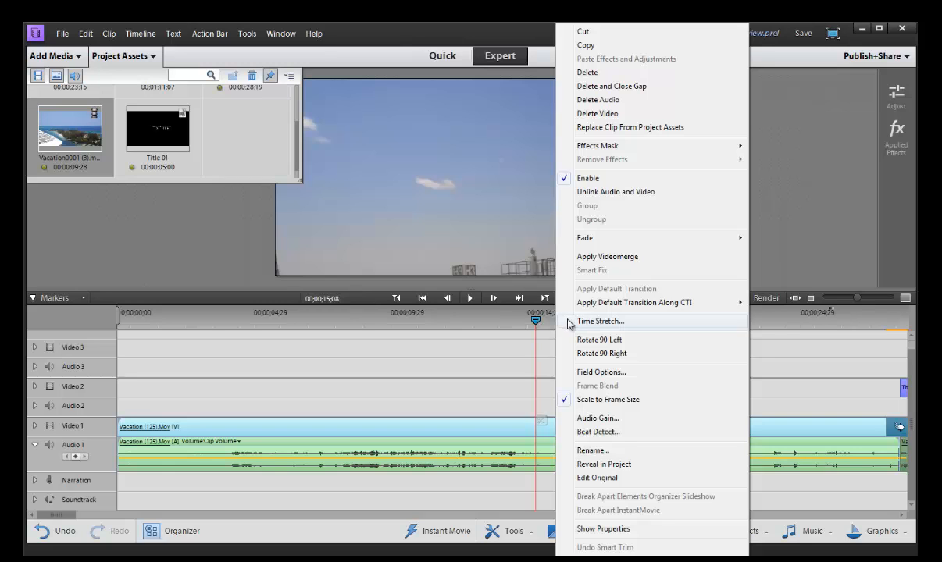
pyautogui.moveTo(597, 418)
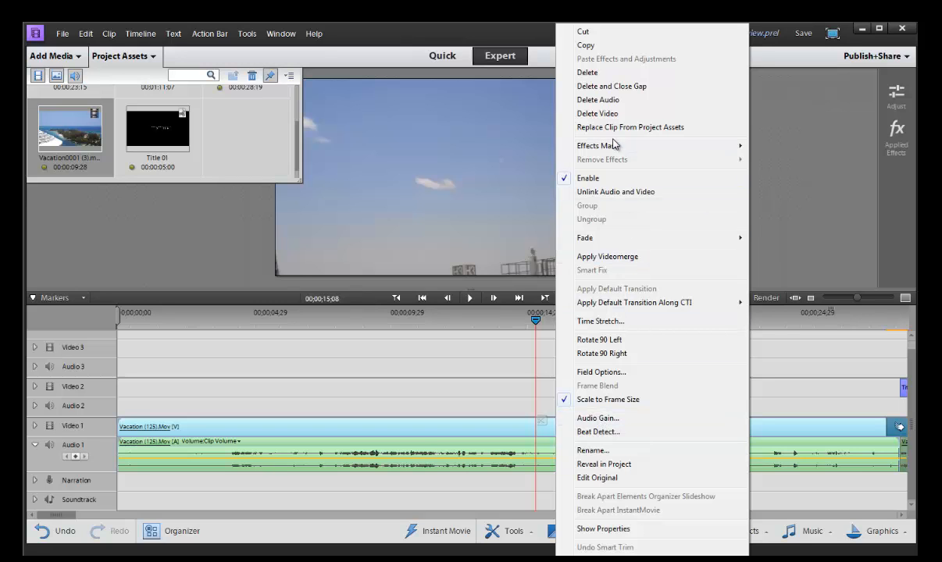
pyautogui.moveTo(616, 192)
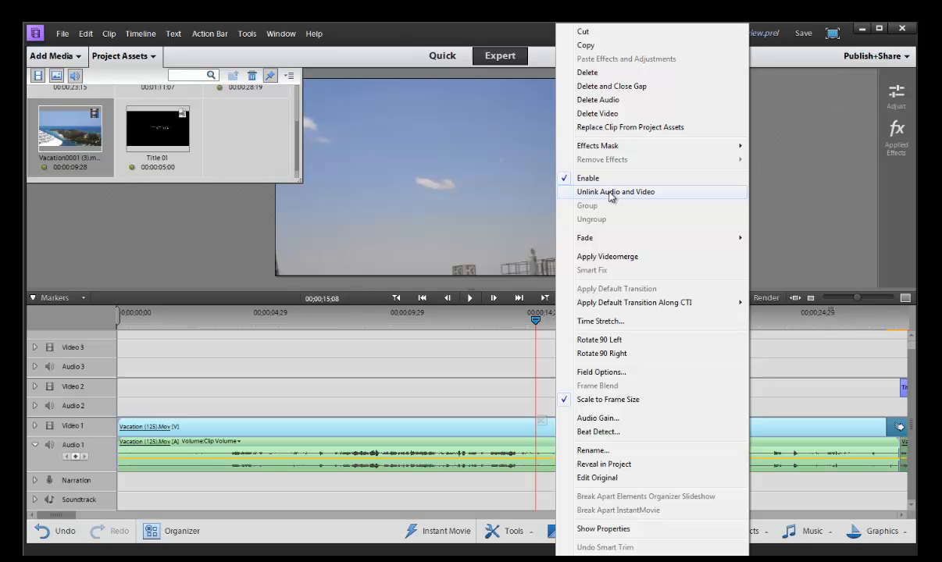
pyautogui.click(616, 191)
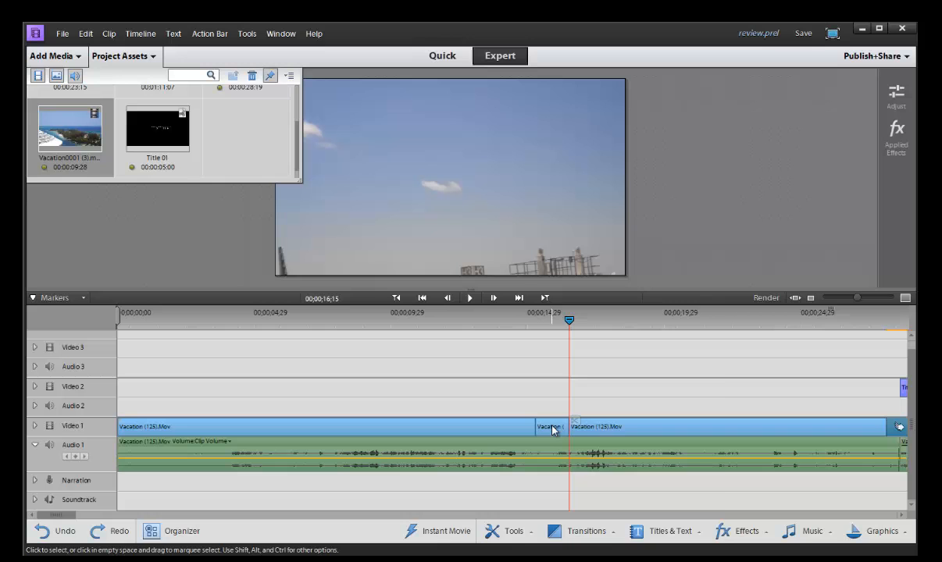
# Re-cut the Vacation clip on both video and audio tracks around the 15-second mark.
pyautogui.rightClick(554, 430)
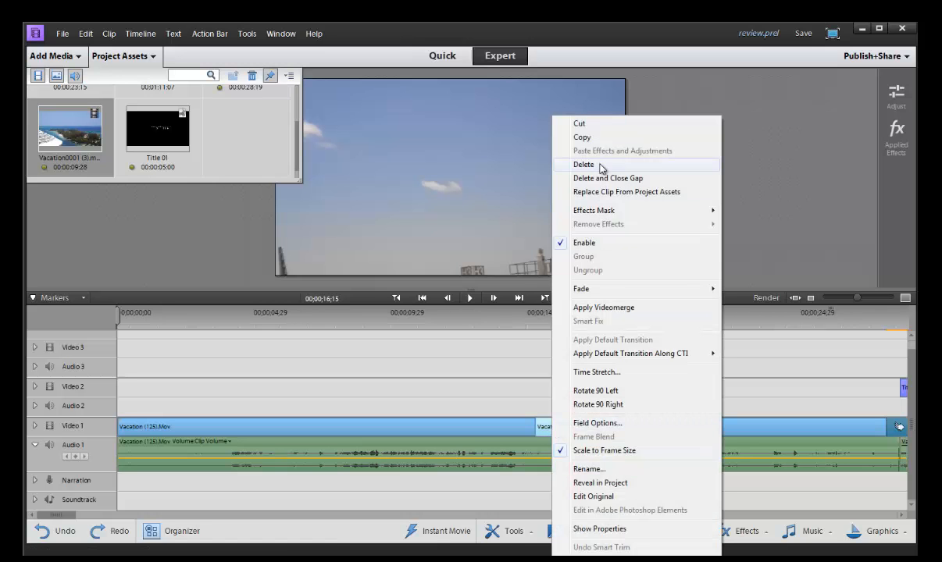
pyautogui.click(583, 164)
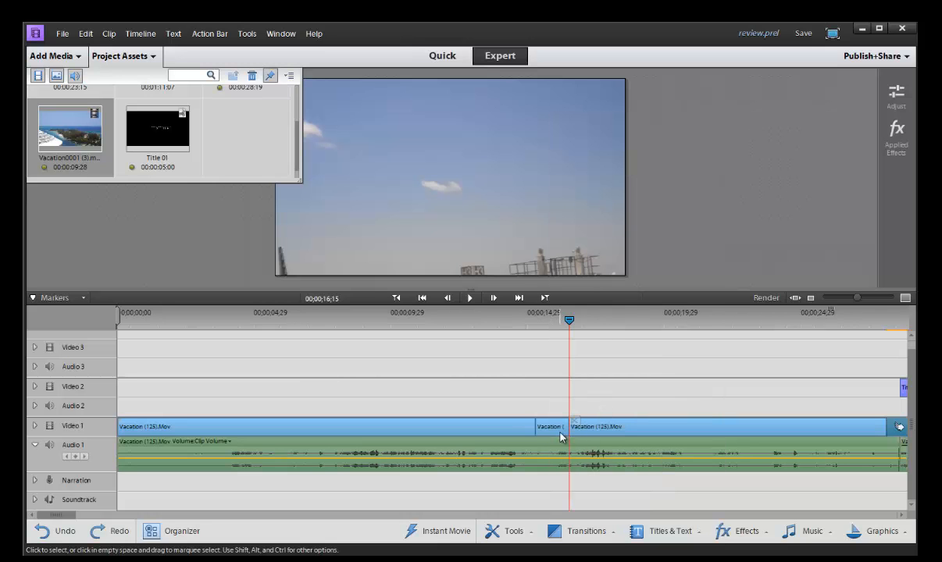
pyautogui.rightClick(560, 436)
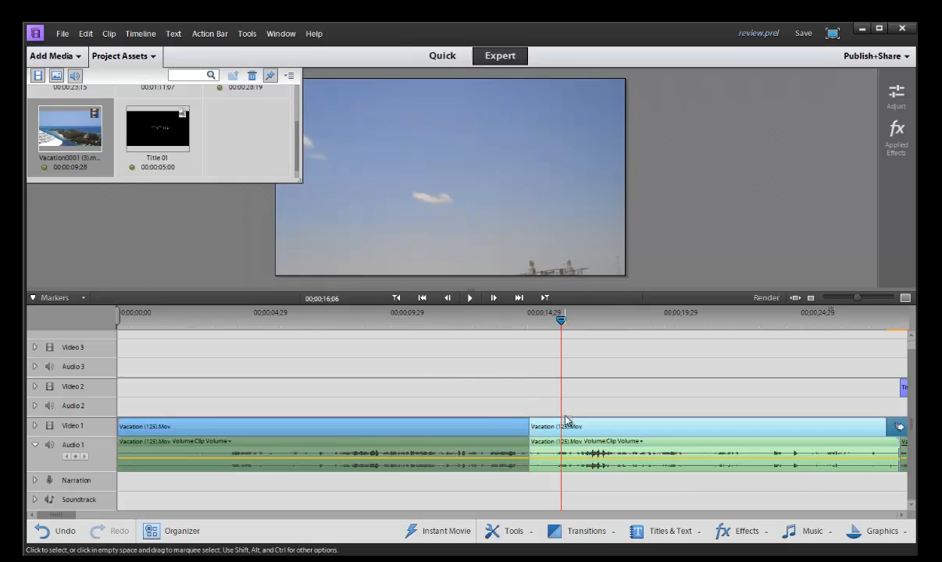
pyautogui.click(703, 427)
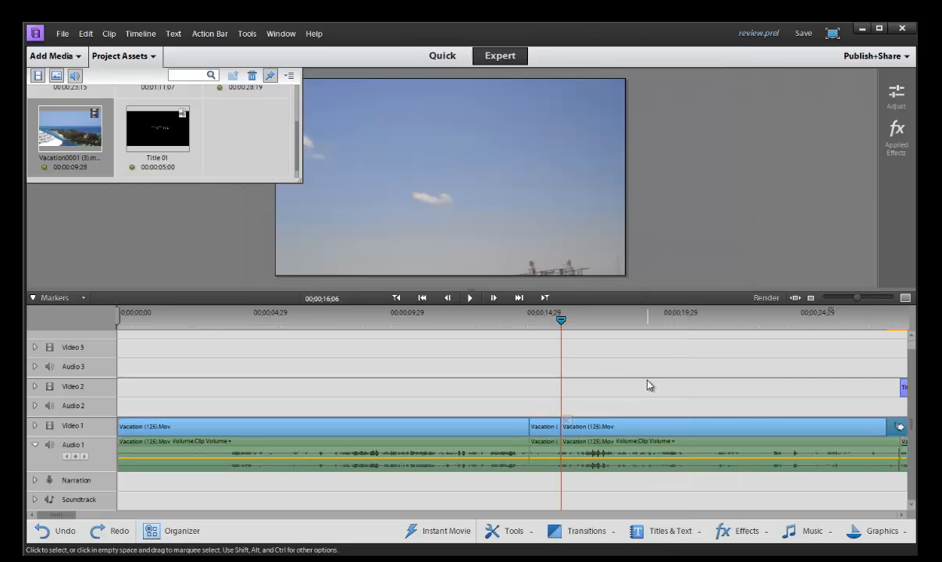
pyautogui.moveTo(631, 370)
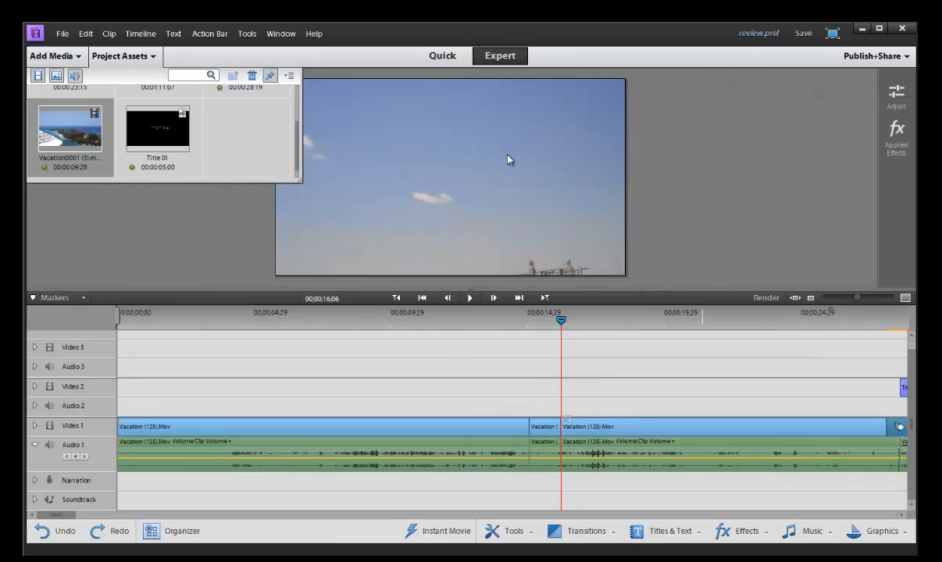
# Overlay Safe Margins guides on the Monitor panel preview.
pyautogui.rightClick(507, 161)
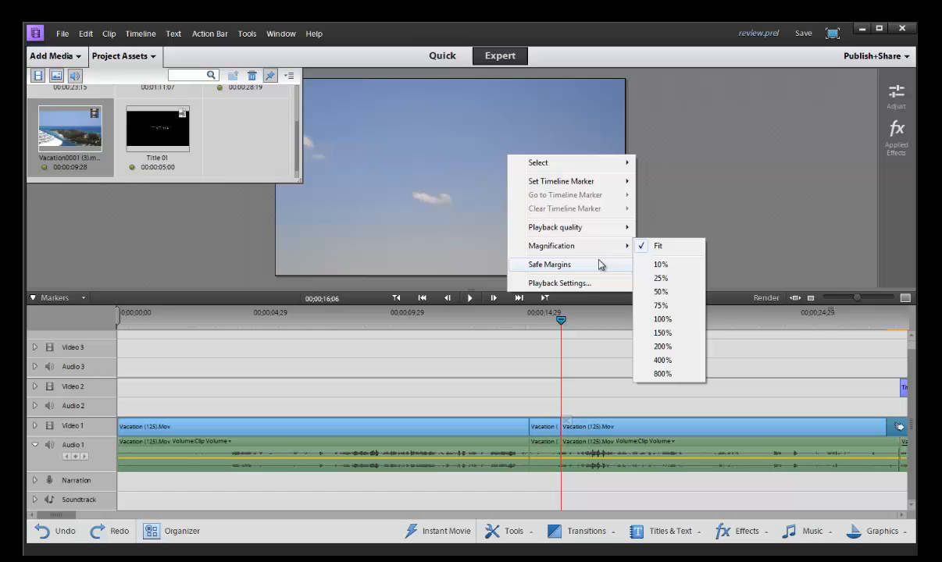
pyautogui.click(549, 264)
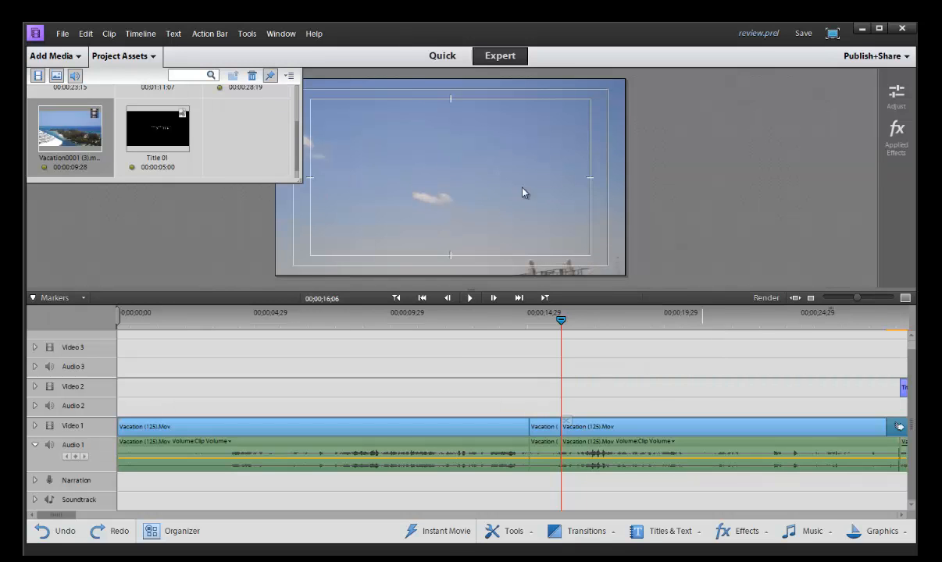
pyautogui.moveTo(613, 209)
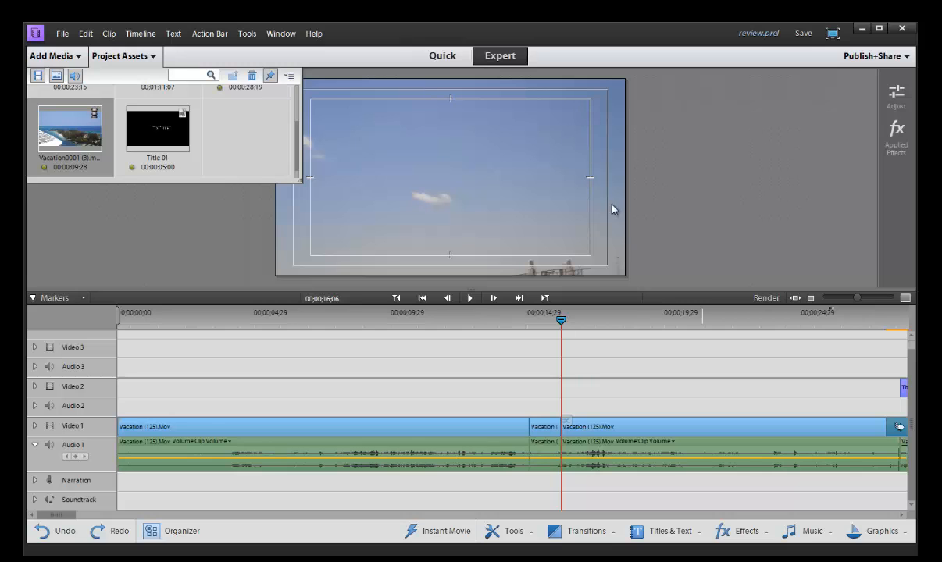
pyautogui.moveTo(596, 167)
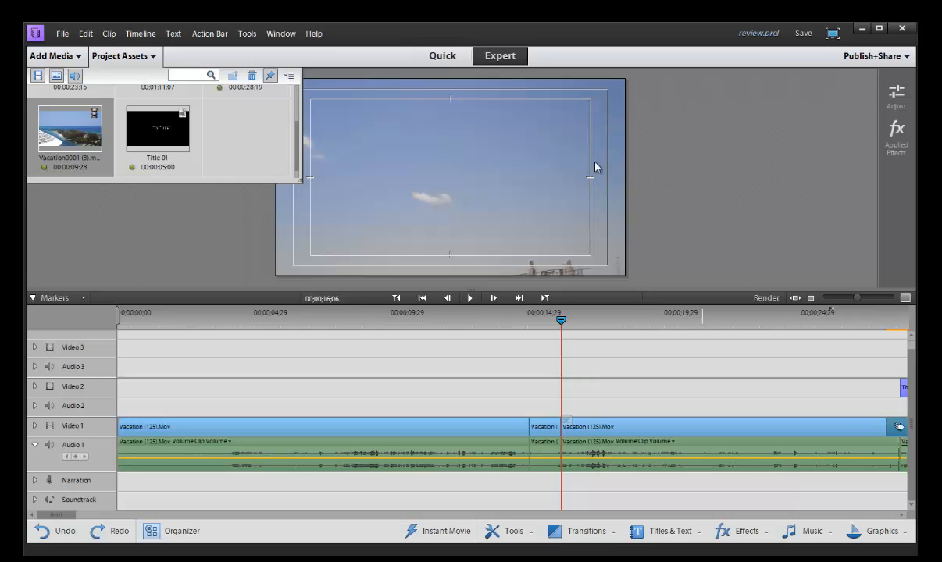
pyautogui.moveTo(672, 93)
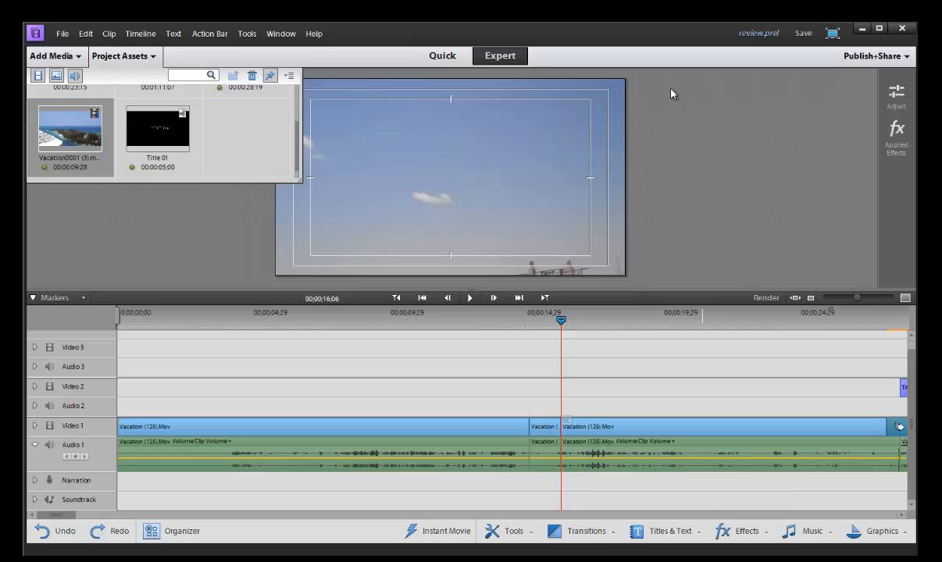
pyautogui.moveTo(381, 119)
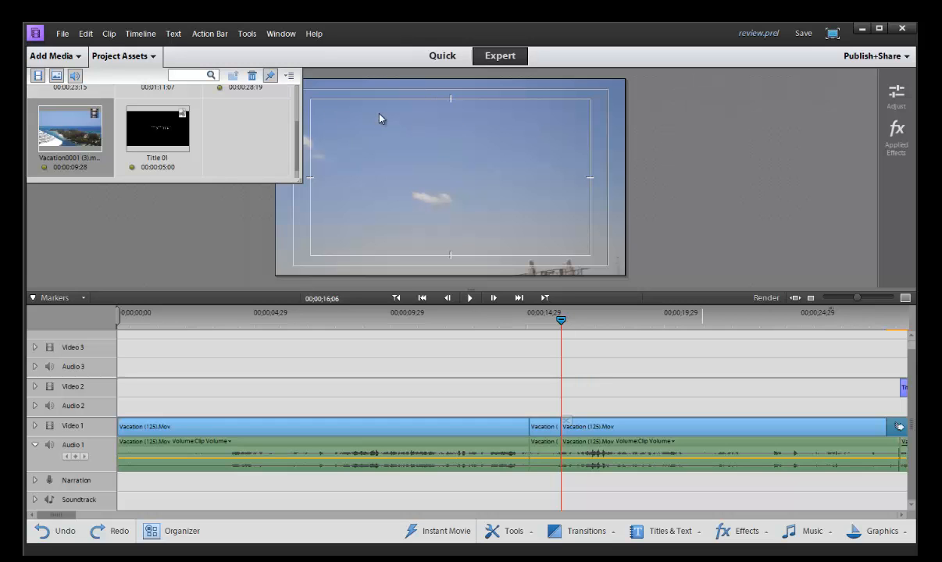
pyautogui.moveTo(876, 55)
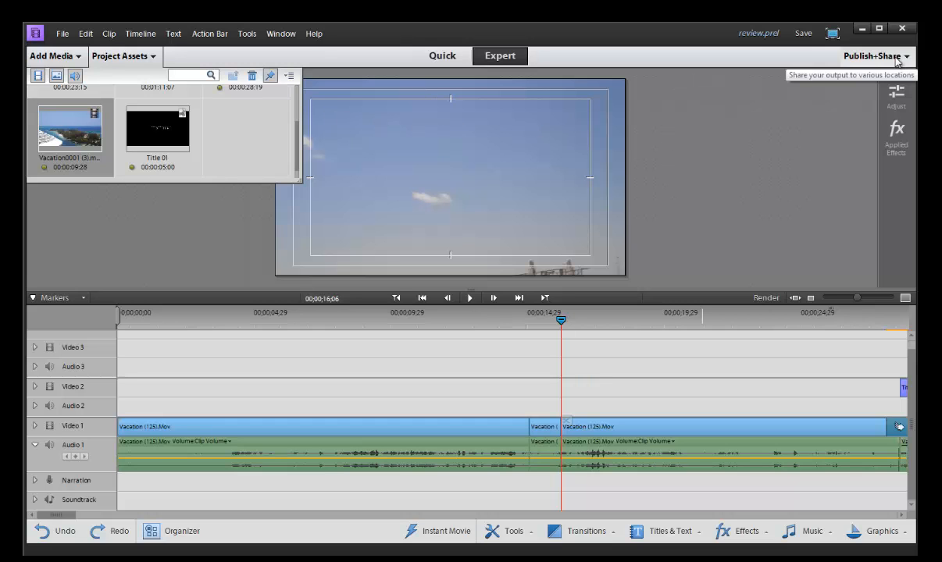
# Show the Publish+Share destinations: web DVD, Disc, Online, Computer, Mobile Phones.
pyautogui.click(872, 56)
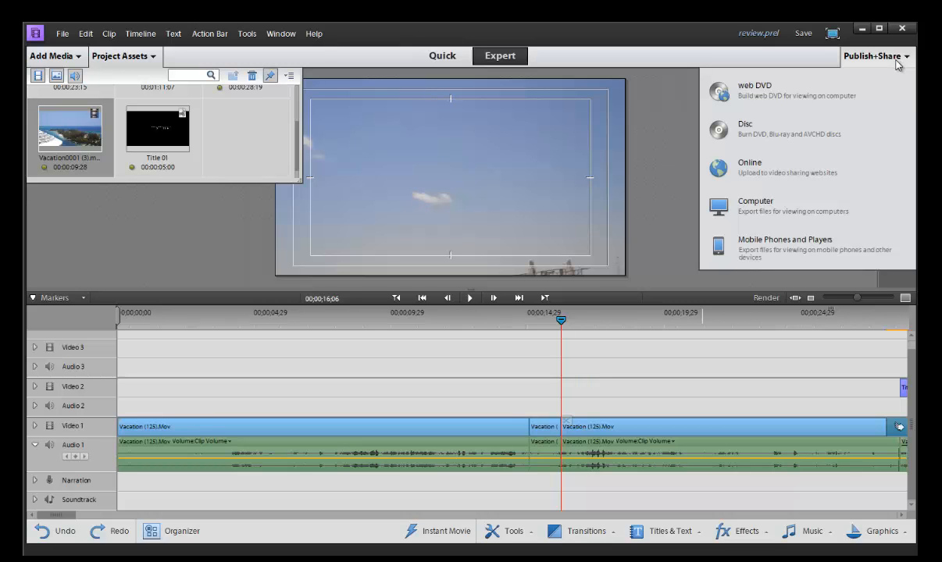
pyautogui.moveTo(875, 55)
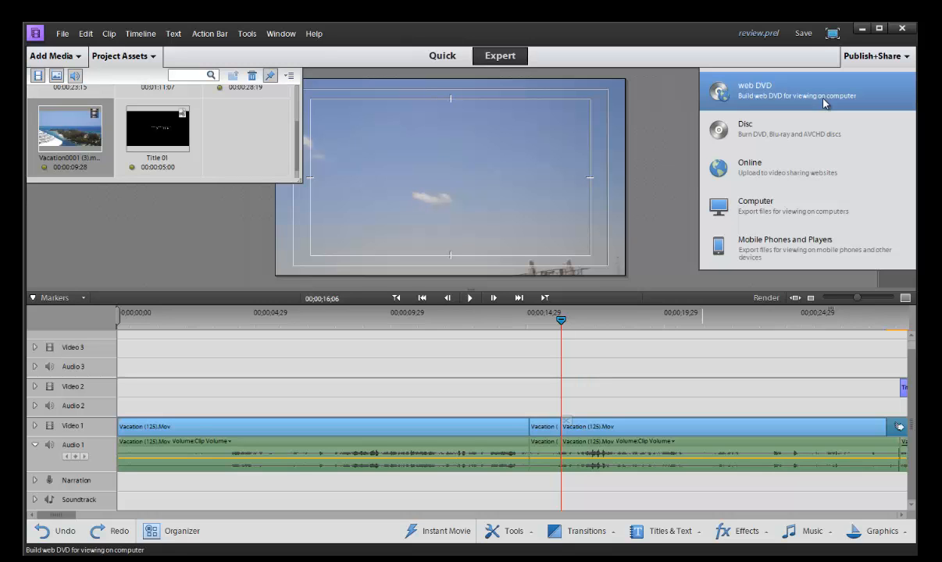
pyautogui.moveTo(758, 168)
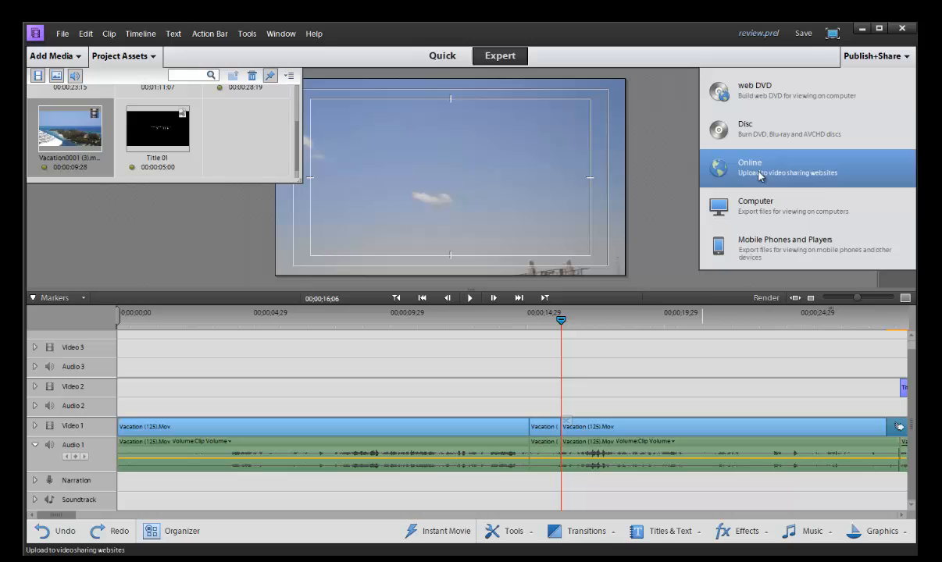
pyautogui.moveTo(793, 174)
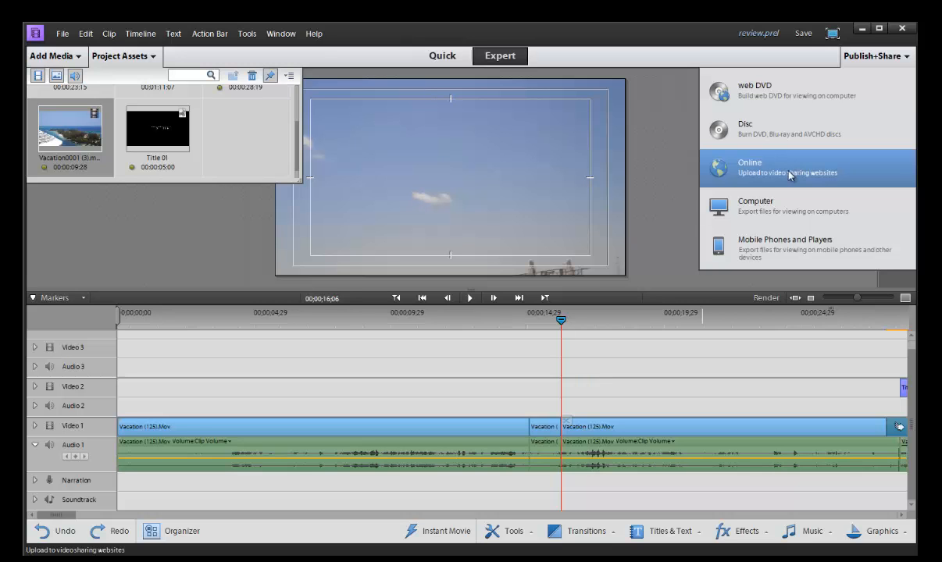
pyautogui.moveTo(773, 173)
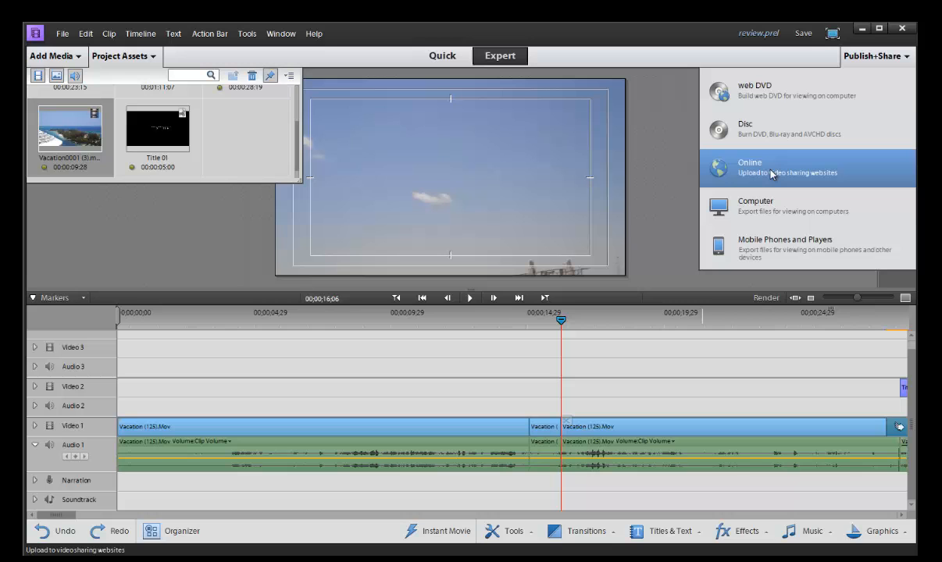
pyautogui.moveTo(770, 205)
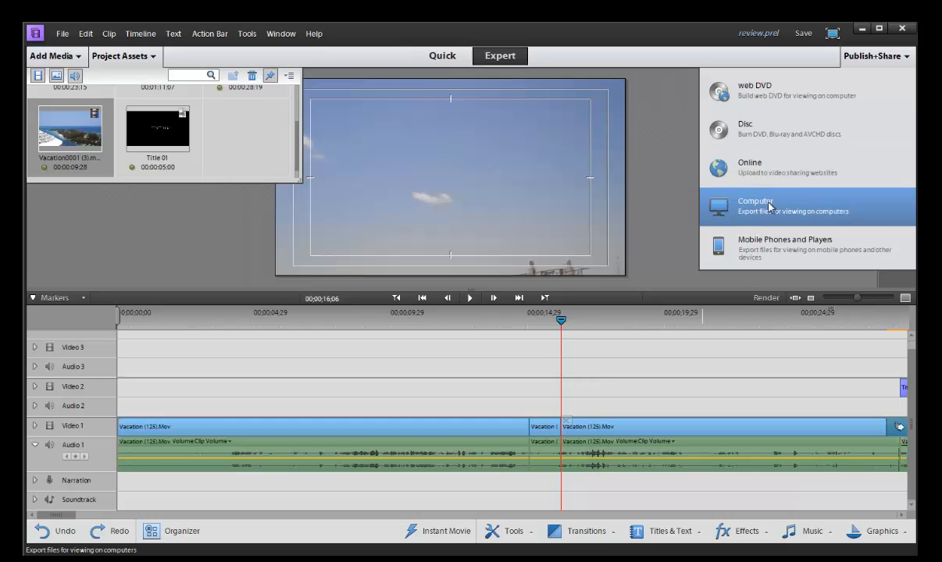
pyautogui.moveTo(773, 243)
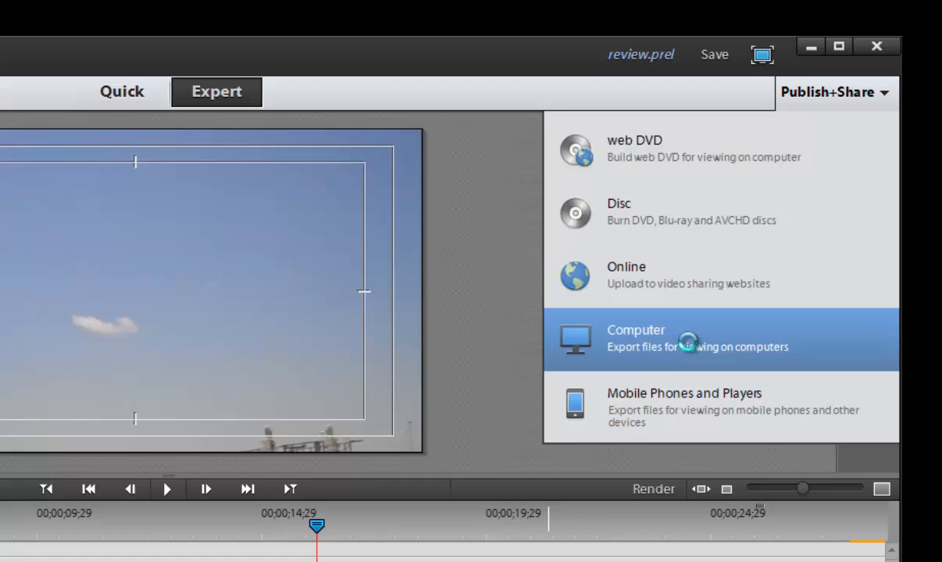
# Review the Computer export formats and F4V HD 1080p Advanced Export Settings, then close them.
pyautogui.click(635, 338)
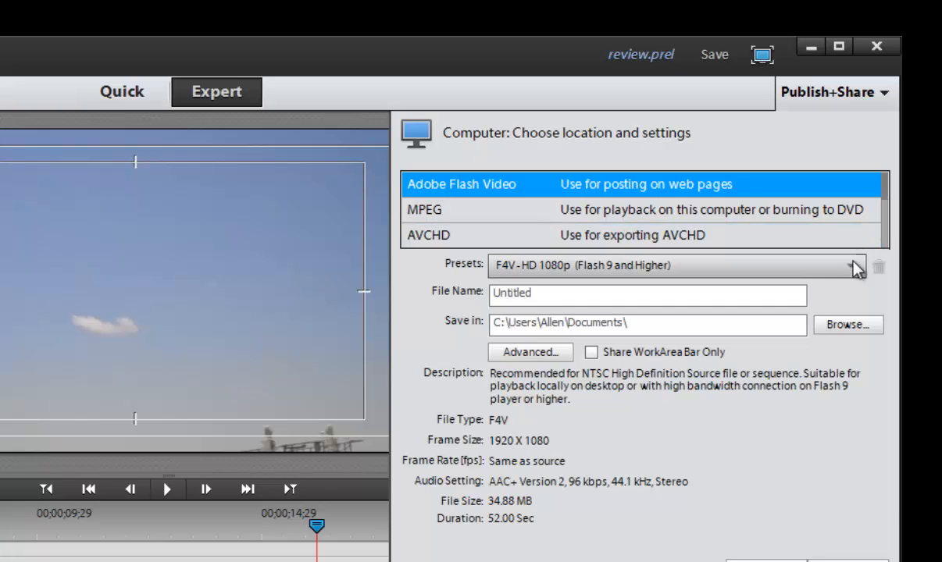
pyautogui.click(853, 266)
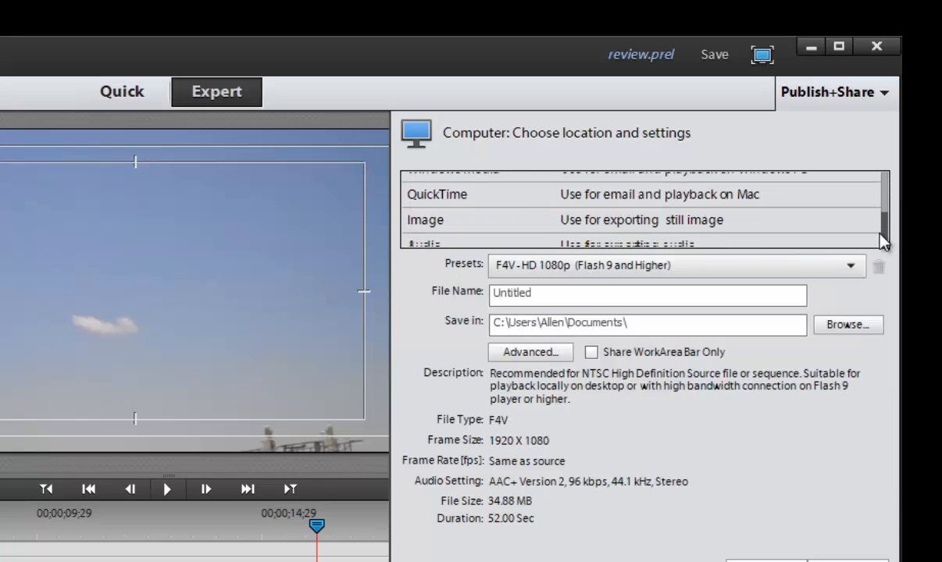
pyautogui.scroll(-3)
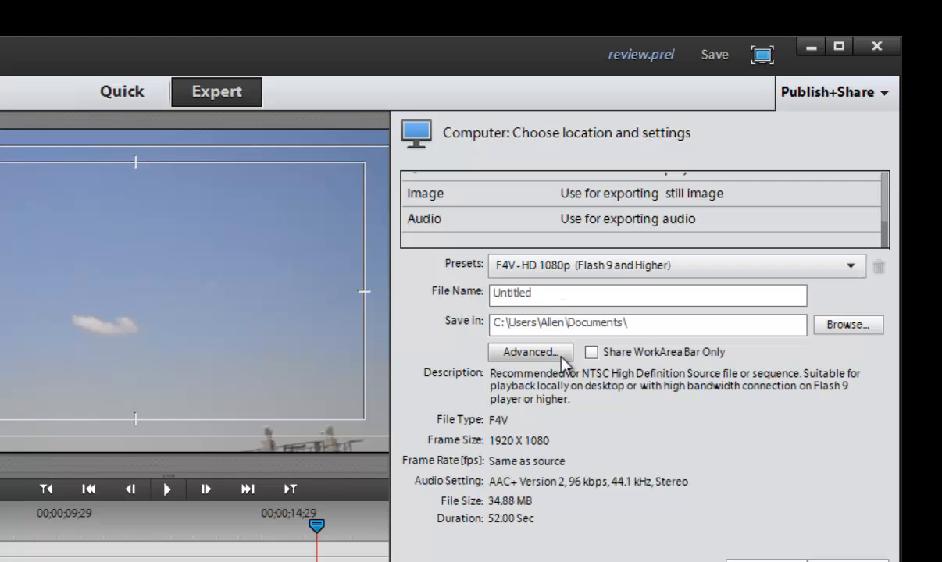
pyautogui.click(530, 353)
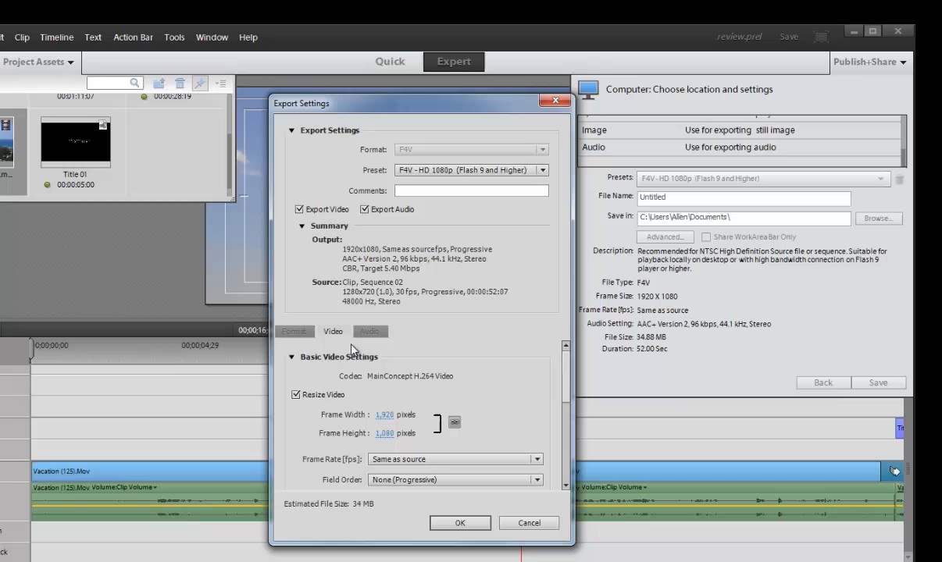
pyautogui.moveTo(515, 470)
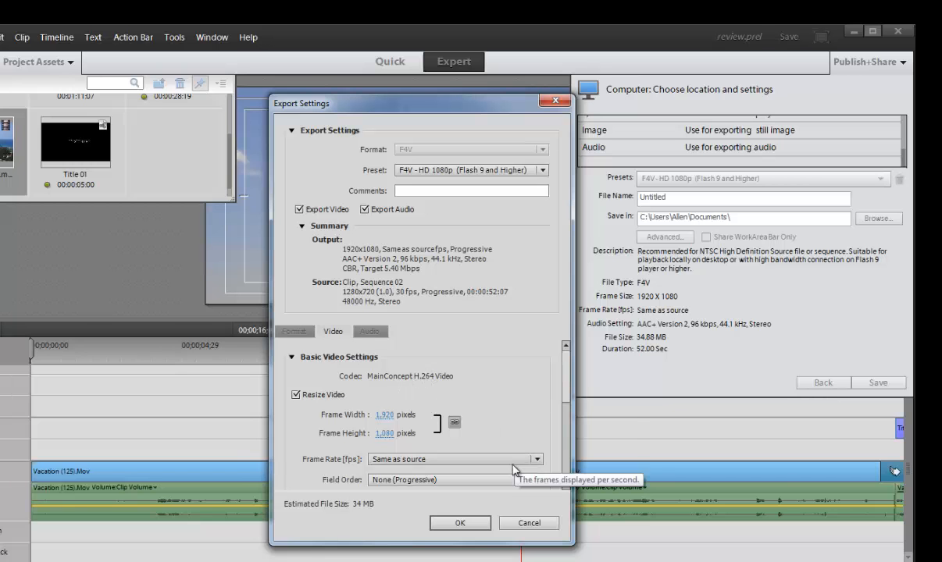
pyautogui.click(459, 523)
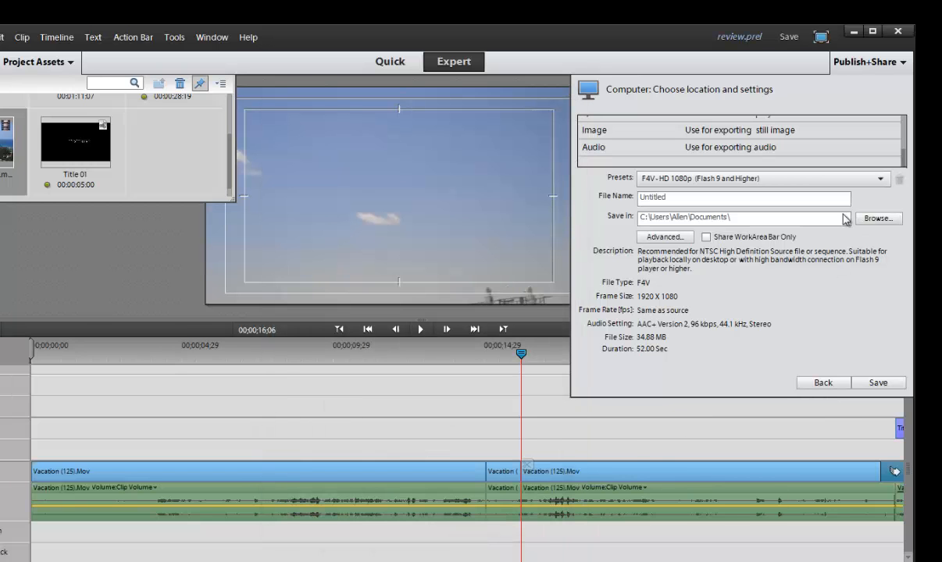
pyautogui.moveTo(867, 62)
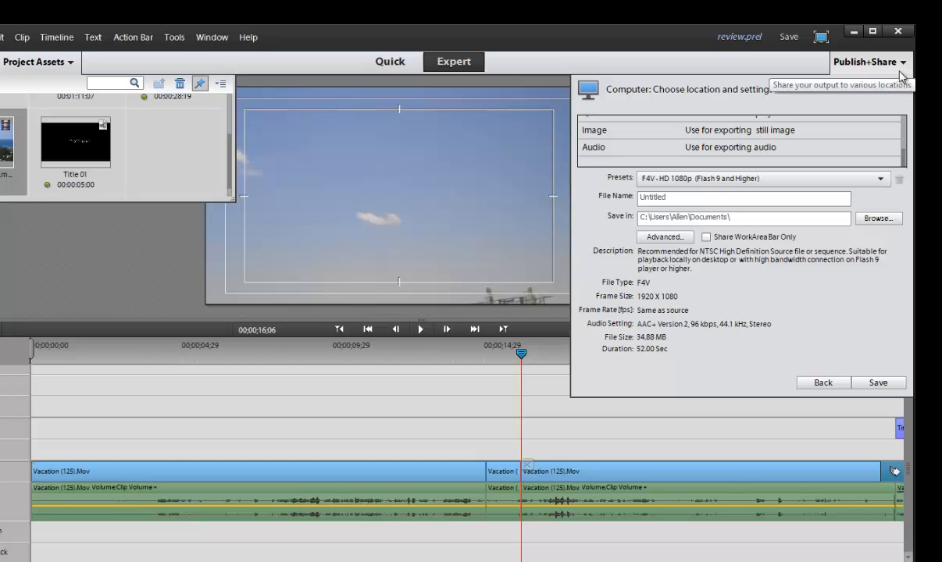
pyautogui.moveTo(903, 72)
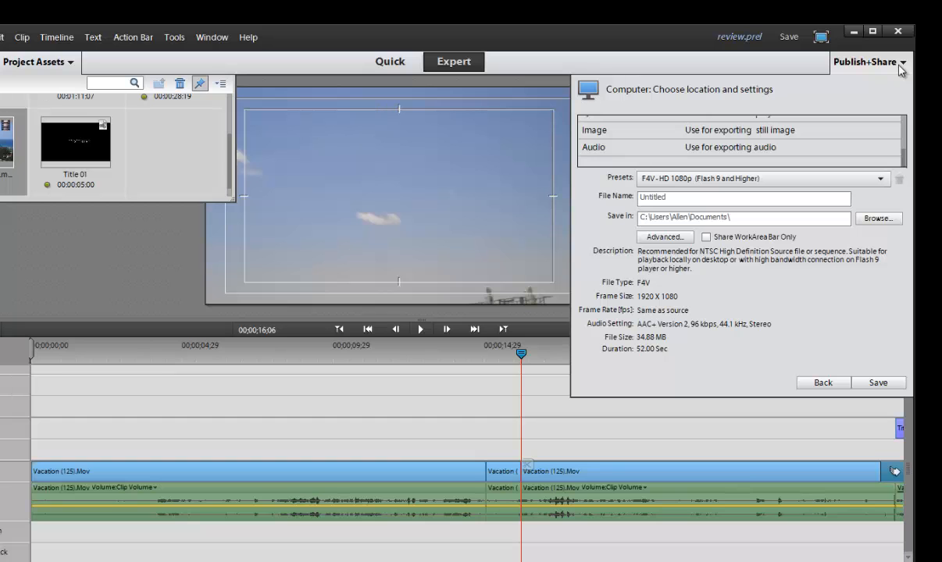
pyautogui.moveTo(438, 149)
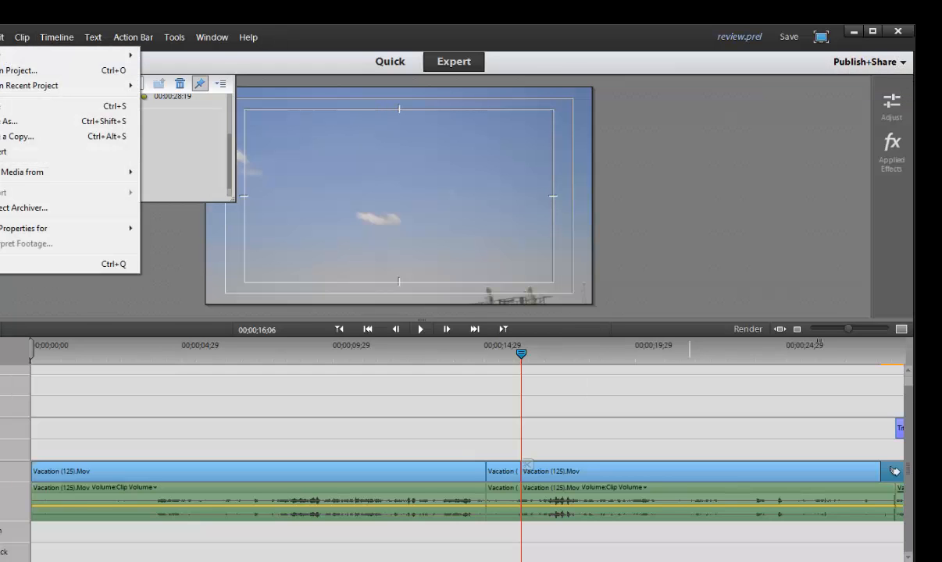
# Open General project settings showing Sony XDCAM EX 720p, 1280×720, 30 fps.
pyautogui.click(4, 36)
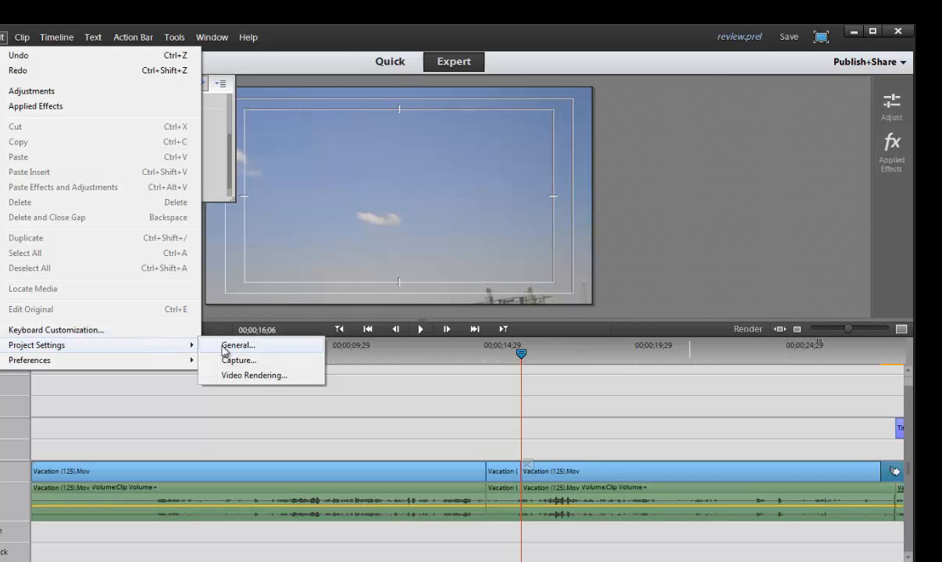
pyautogui.click(237, 345)
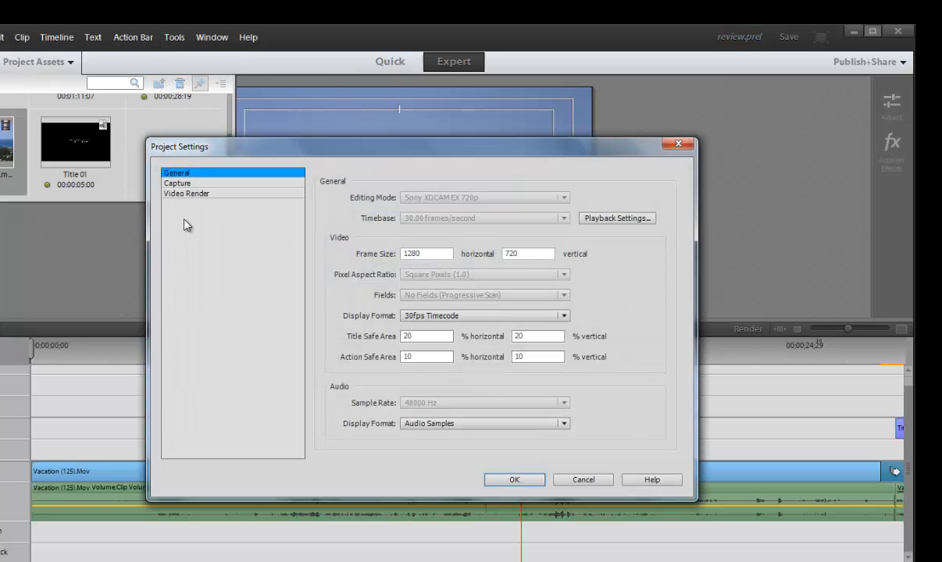
pyautogui.moveTo(332, 266)
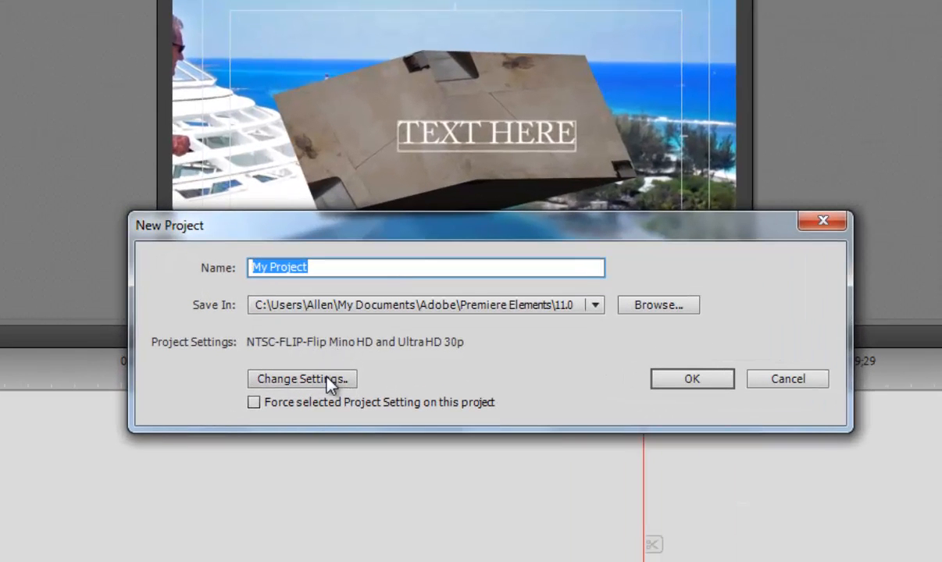
# Create a new project with the FLIP > Flip Mino and Ultra 29_97p preset.
pyautogui.click(302, 379)
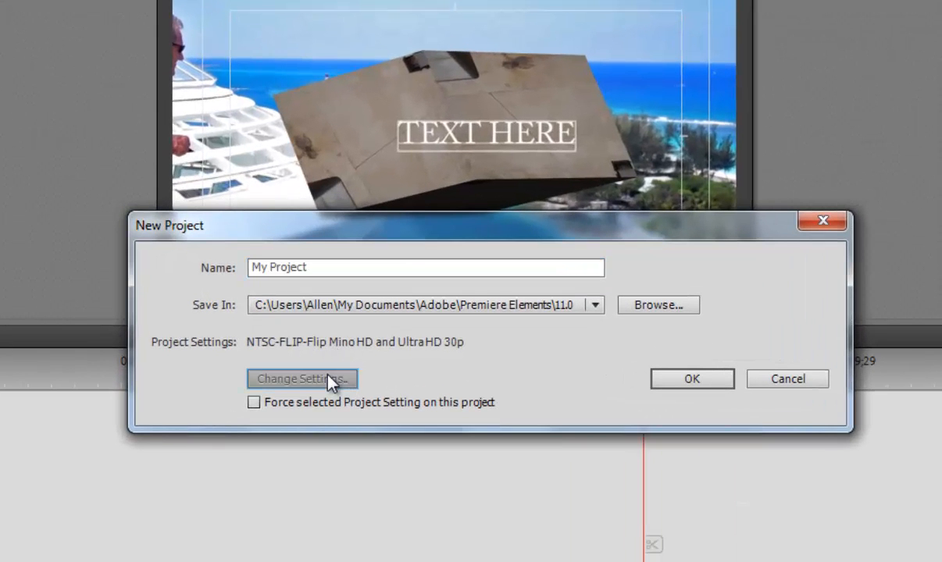
pyautogui.click(301, 379)
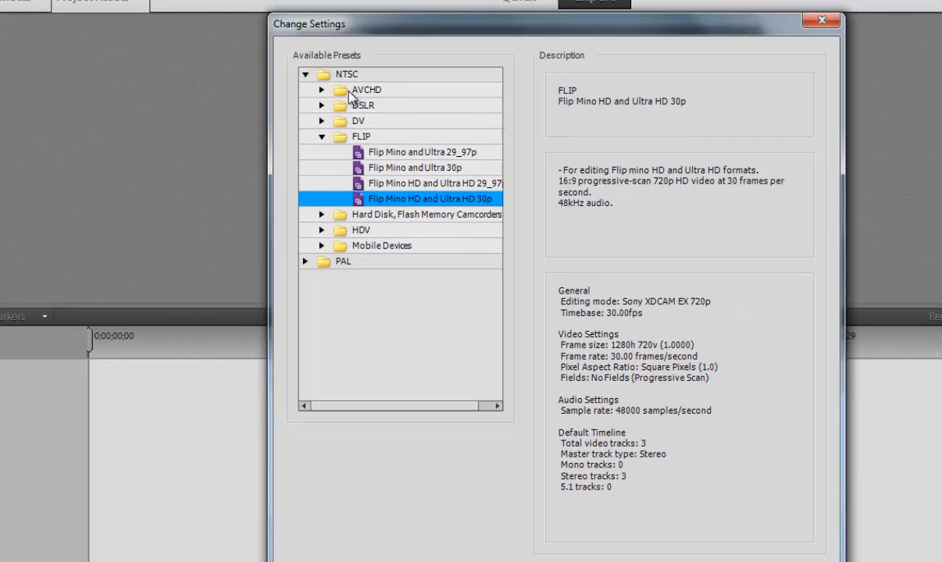
pyautogui.click(414, 151)
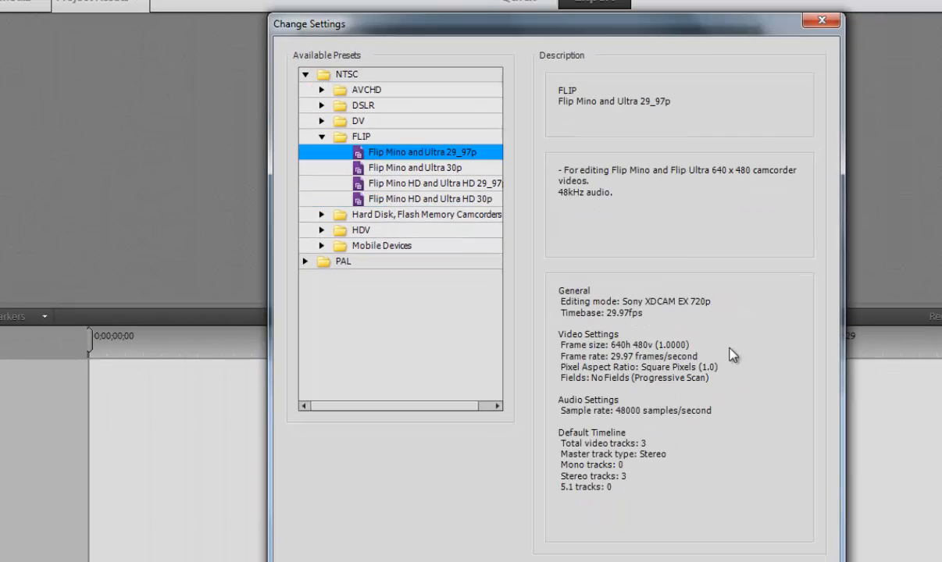
pyautogui.moveTo(439, 171)
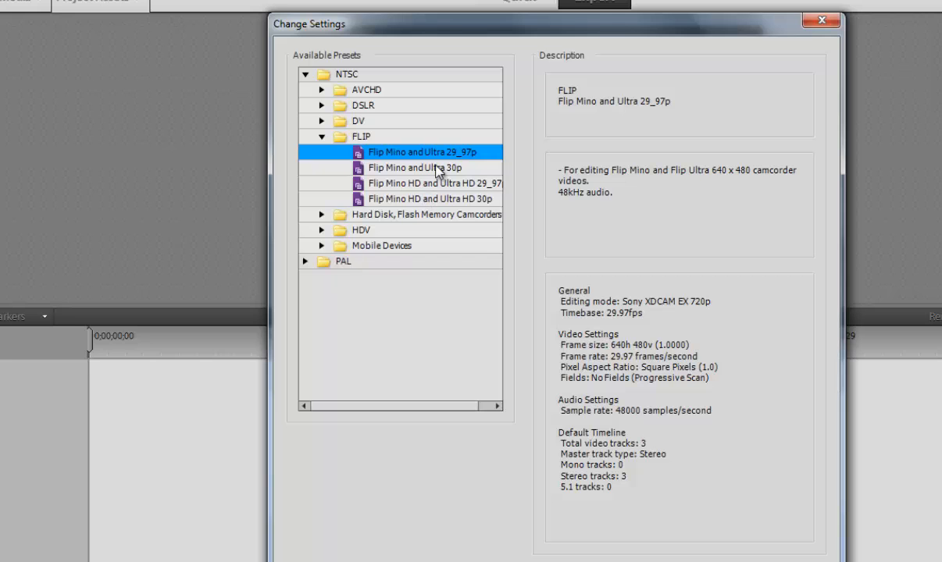
pyautogui.moveTo(435, 242)
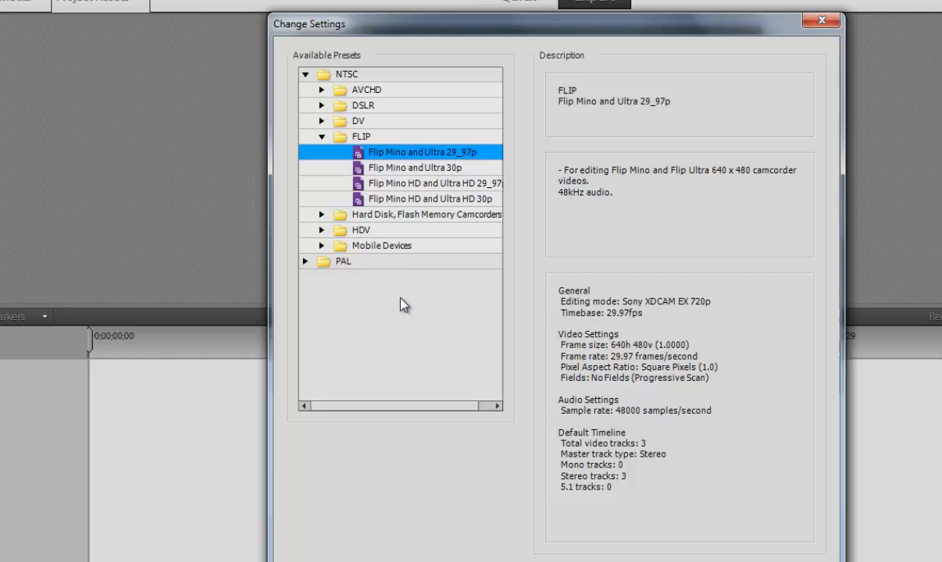
pyautogui.moveTo(391, 289)
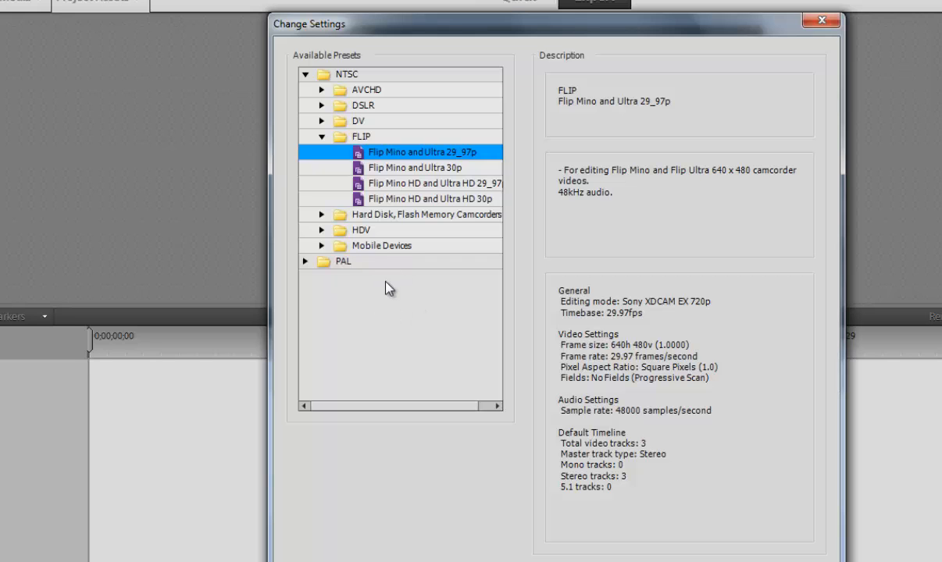
pyautogui.moveTo(630, 399)
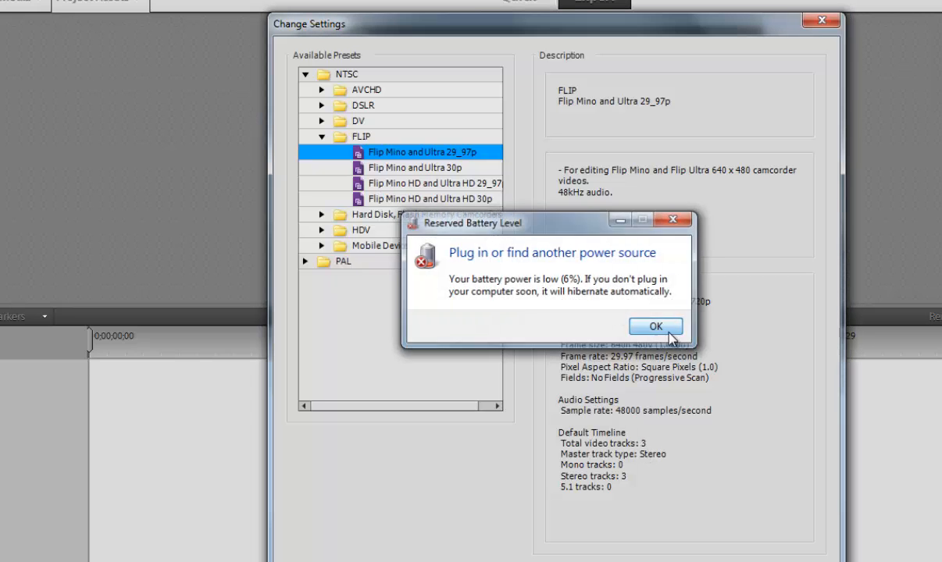
pyautogui.click(655, 326)
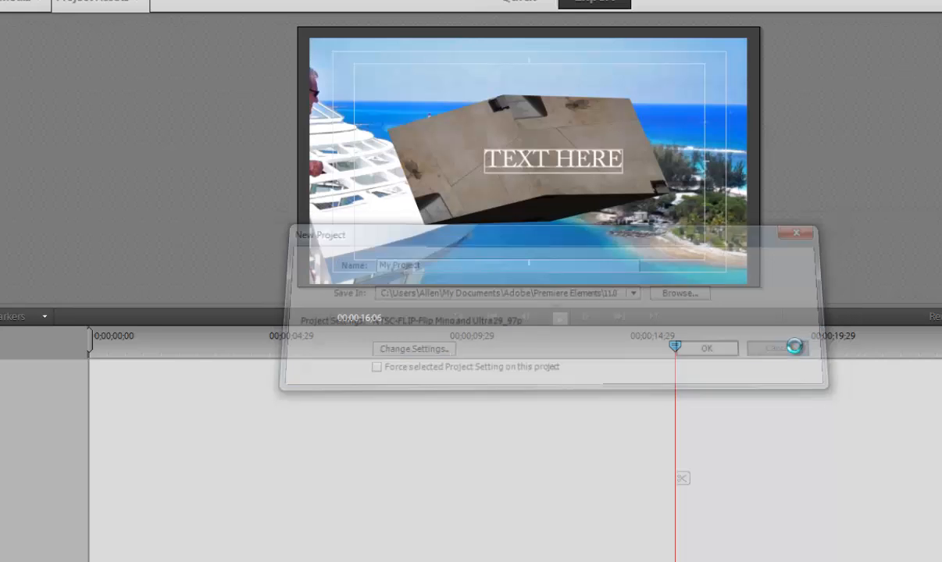
pyautogui.click(704, 348)
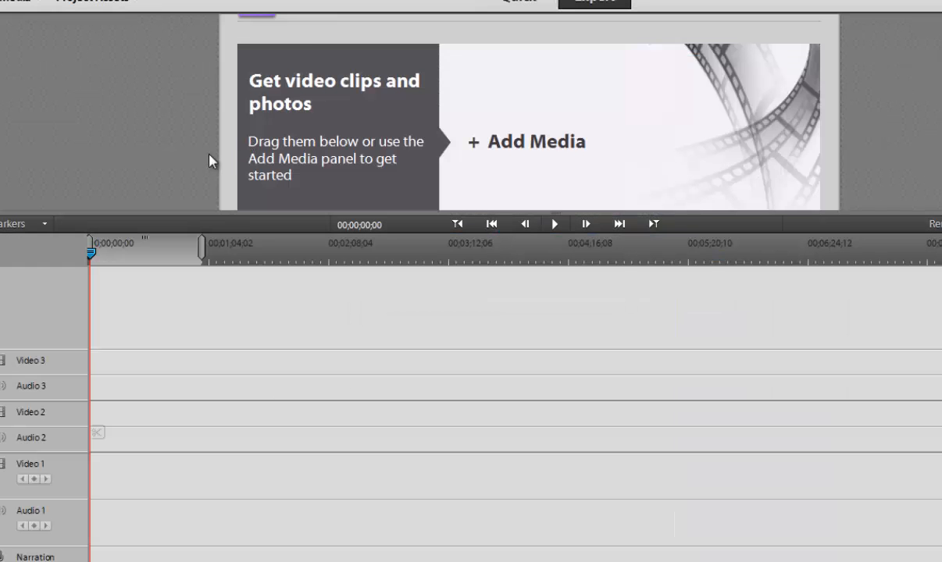
pyautogui.moveTo(184, 160)
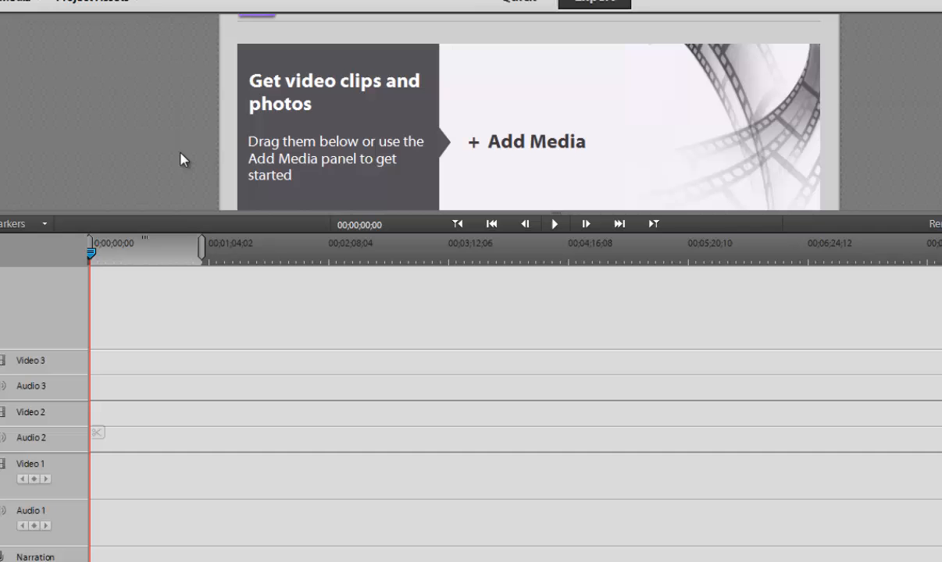